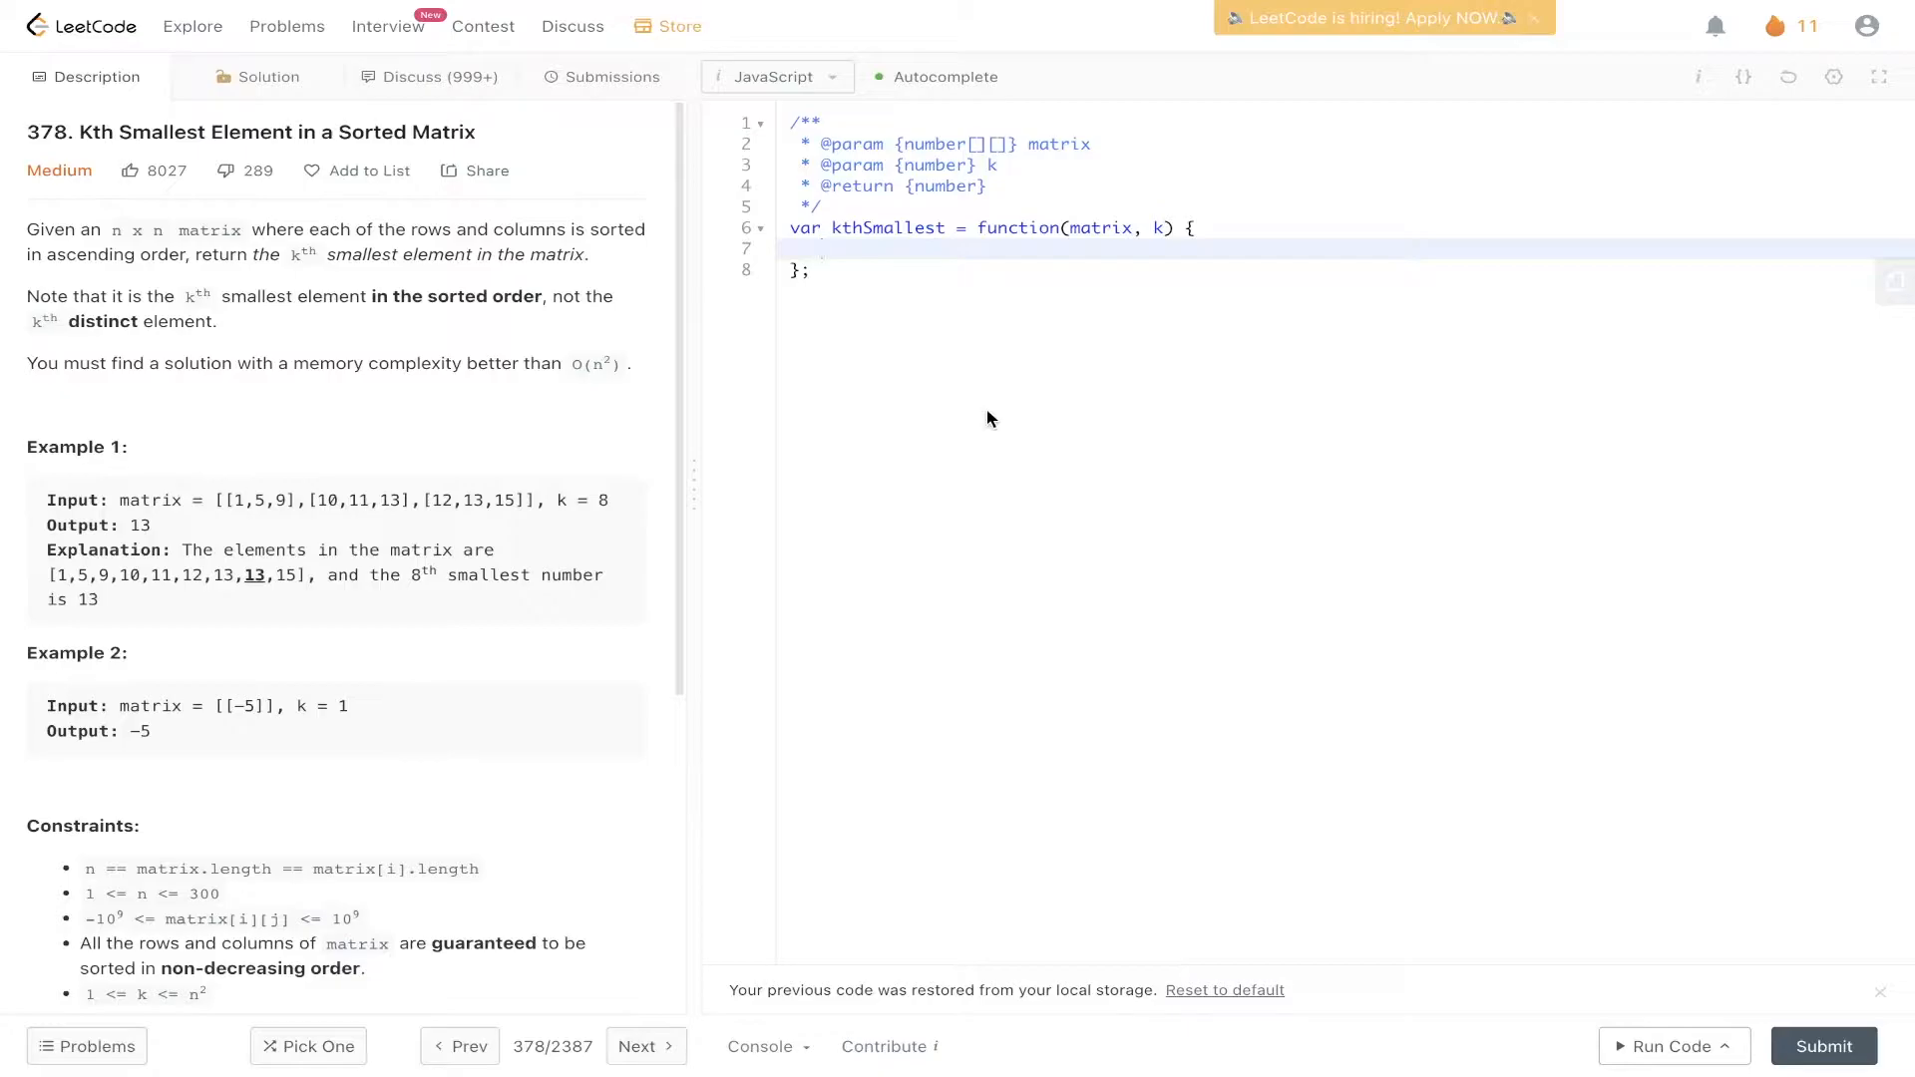
Review the kthSmallest stub and Example 1, highlighting the expected output 13
left_click(824, 247)
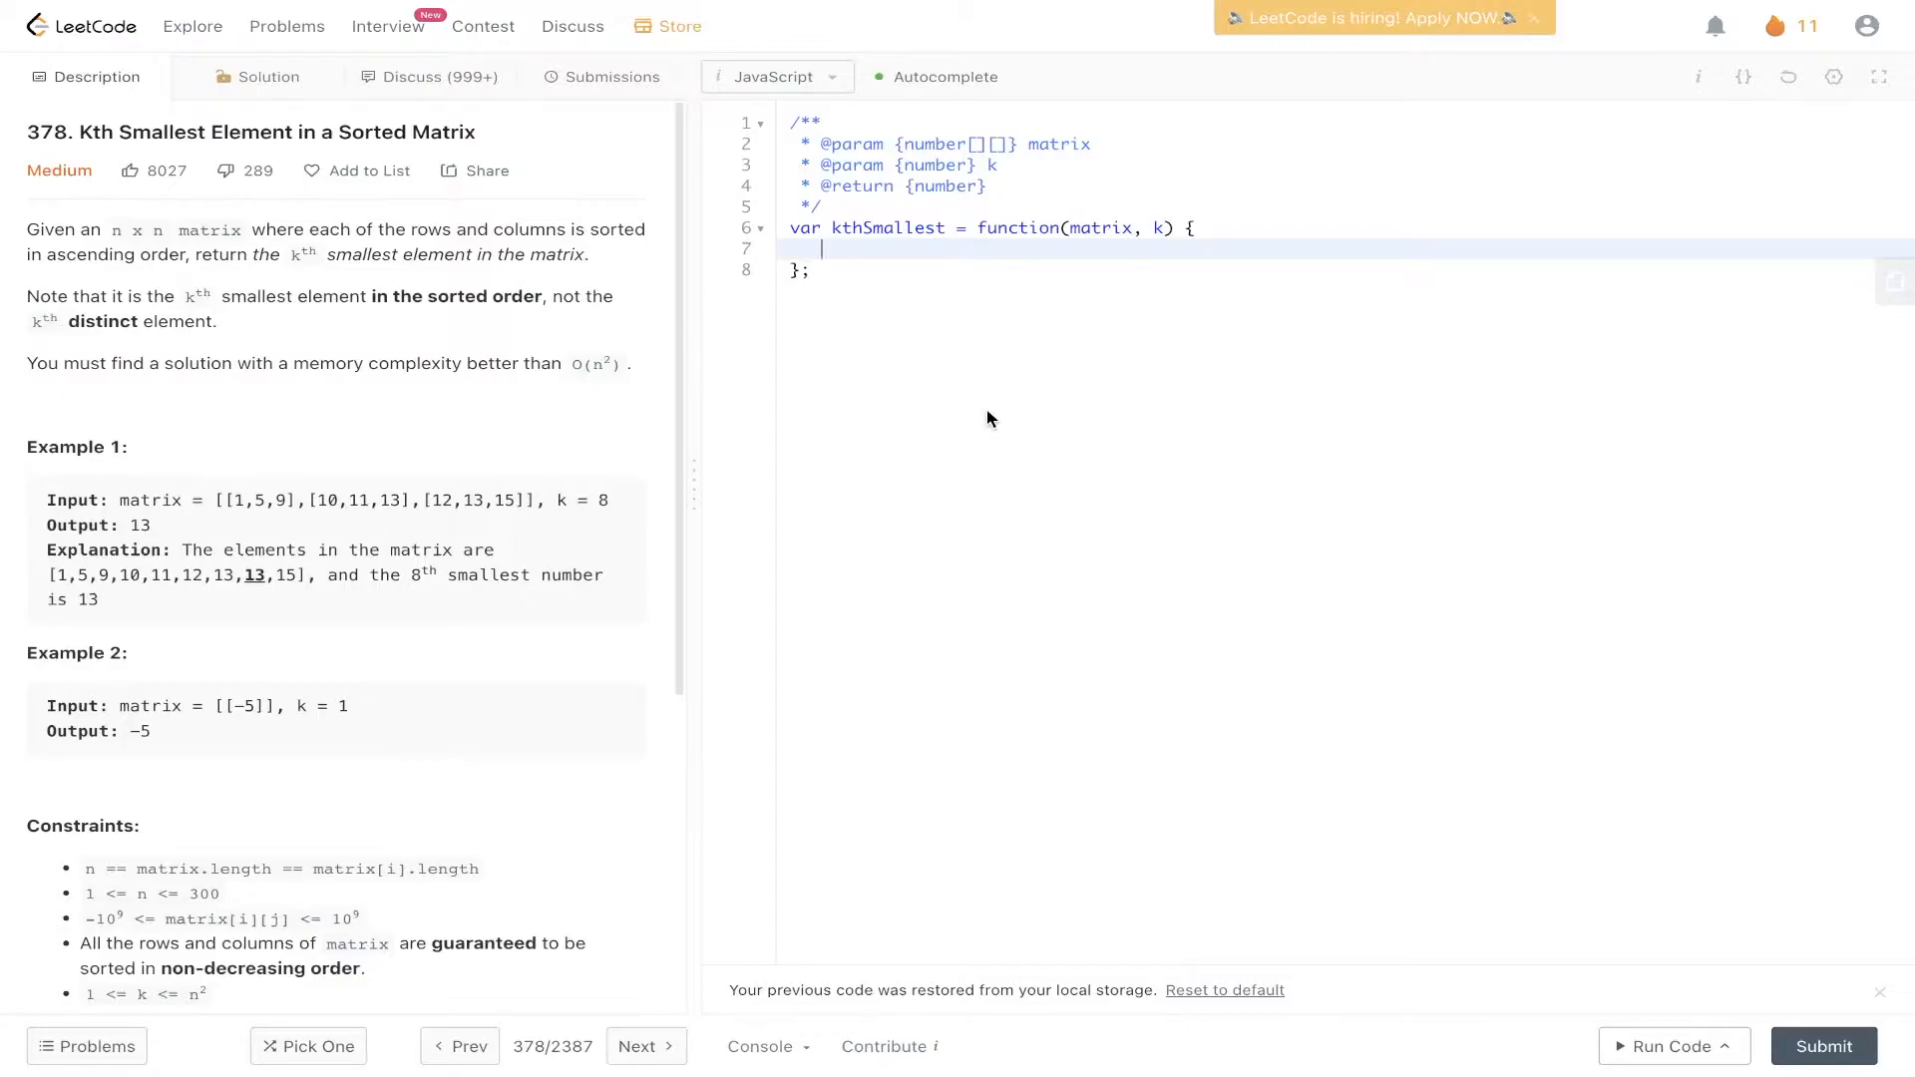
scroll("down", 3)
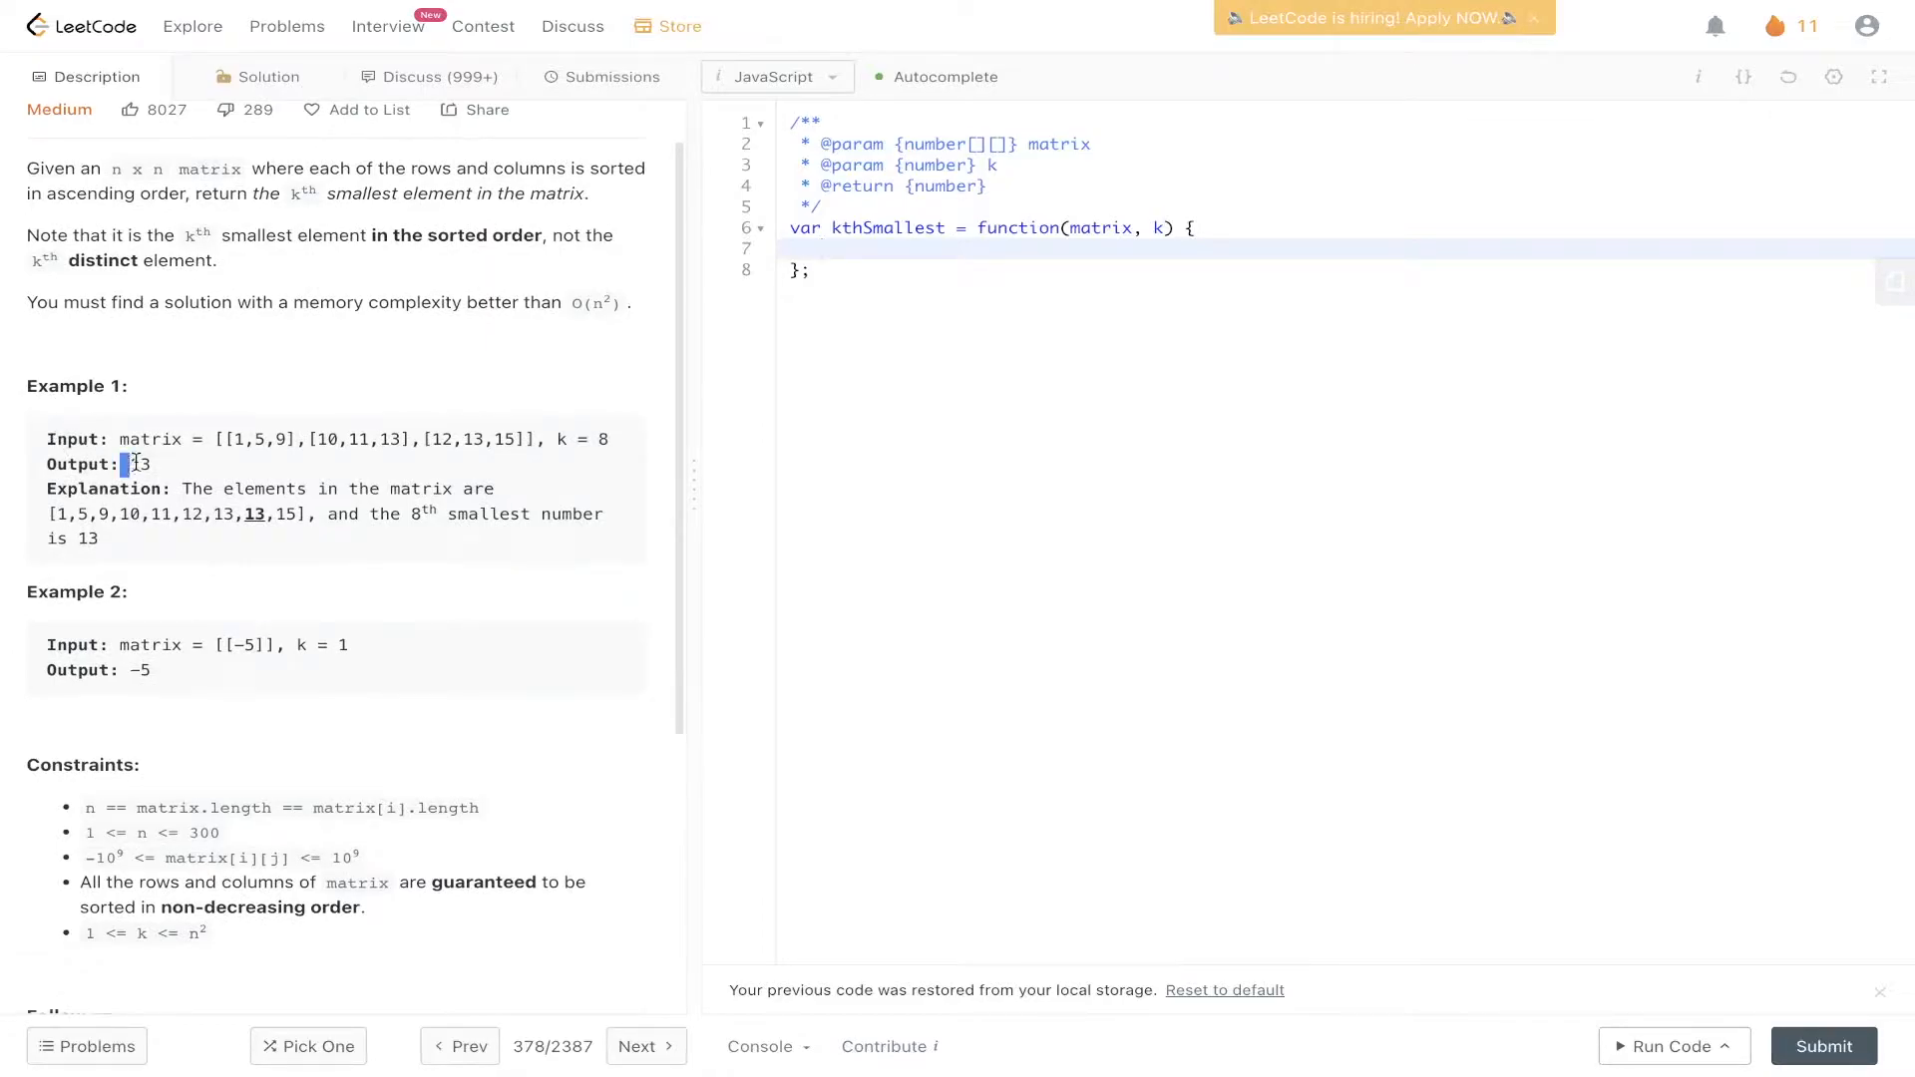
double_click(135, 465)
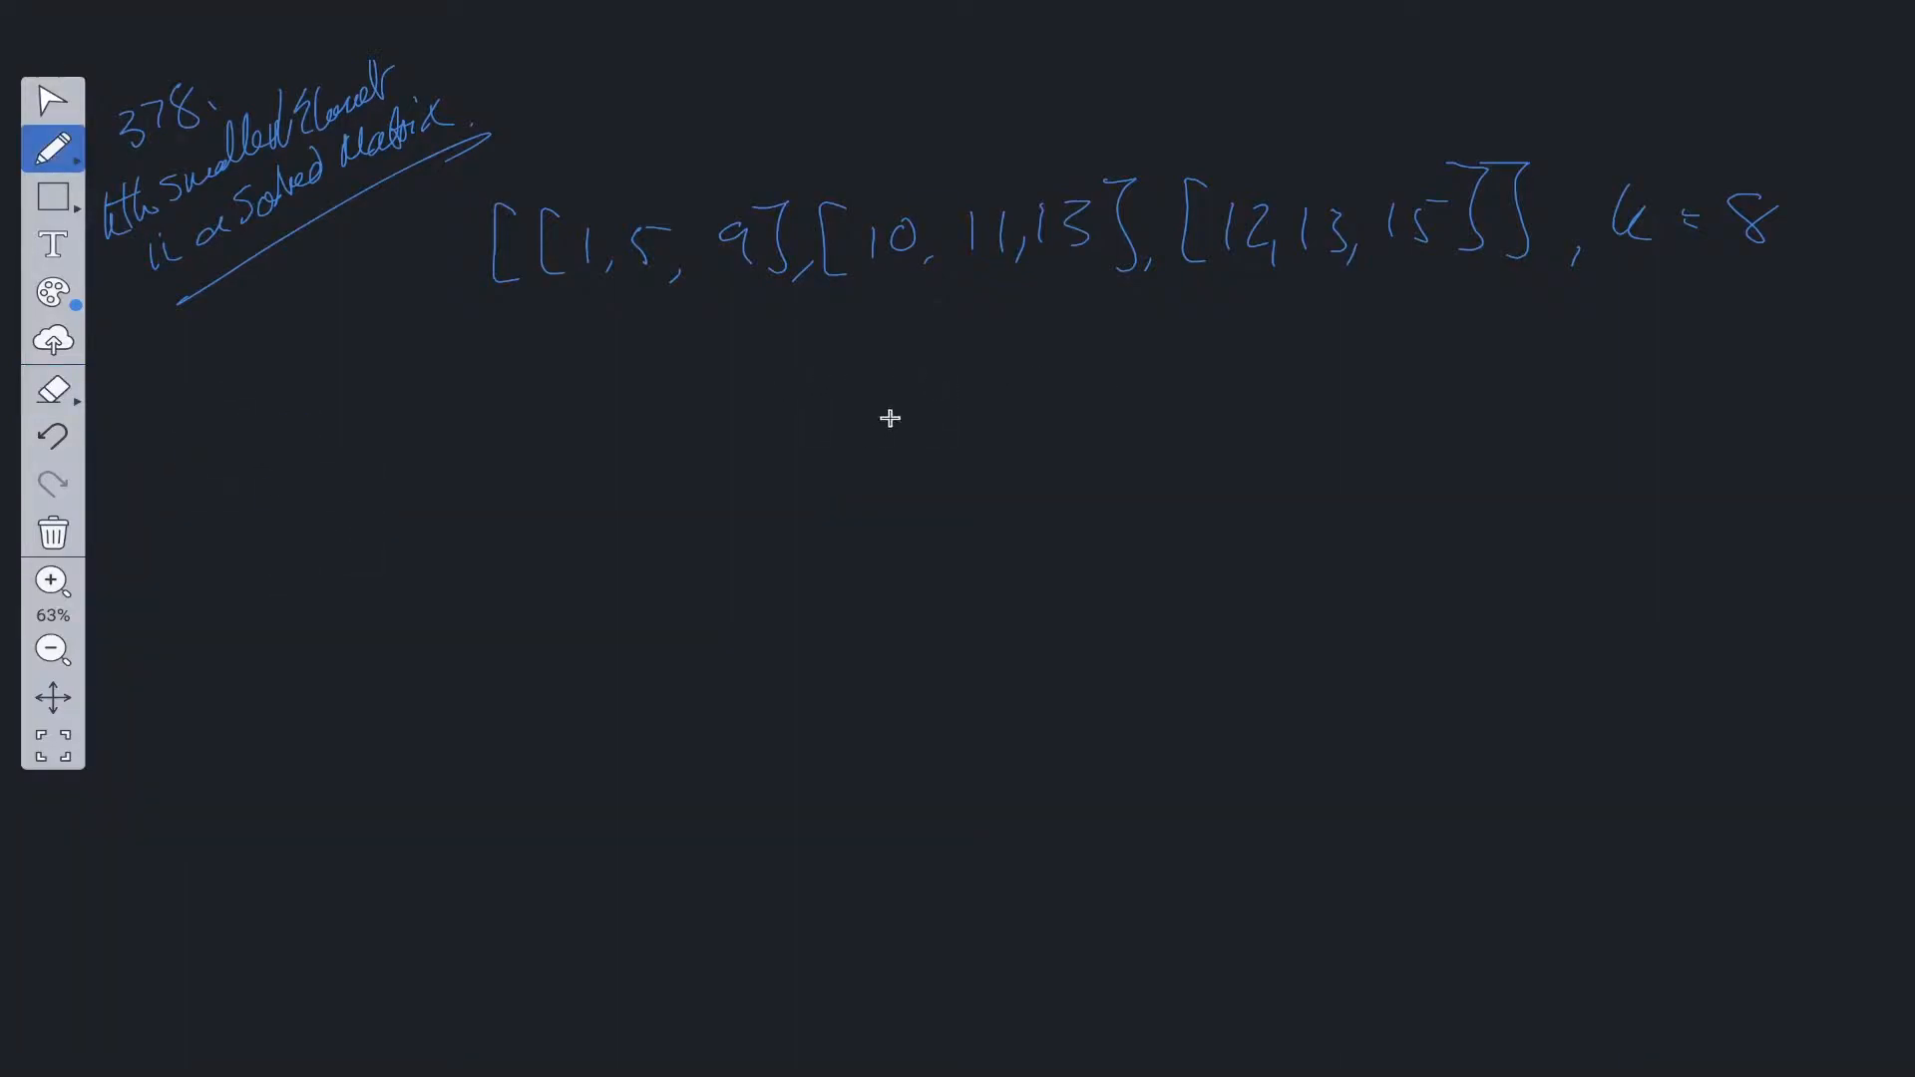
mouse_move(1308, 241)
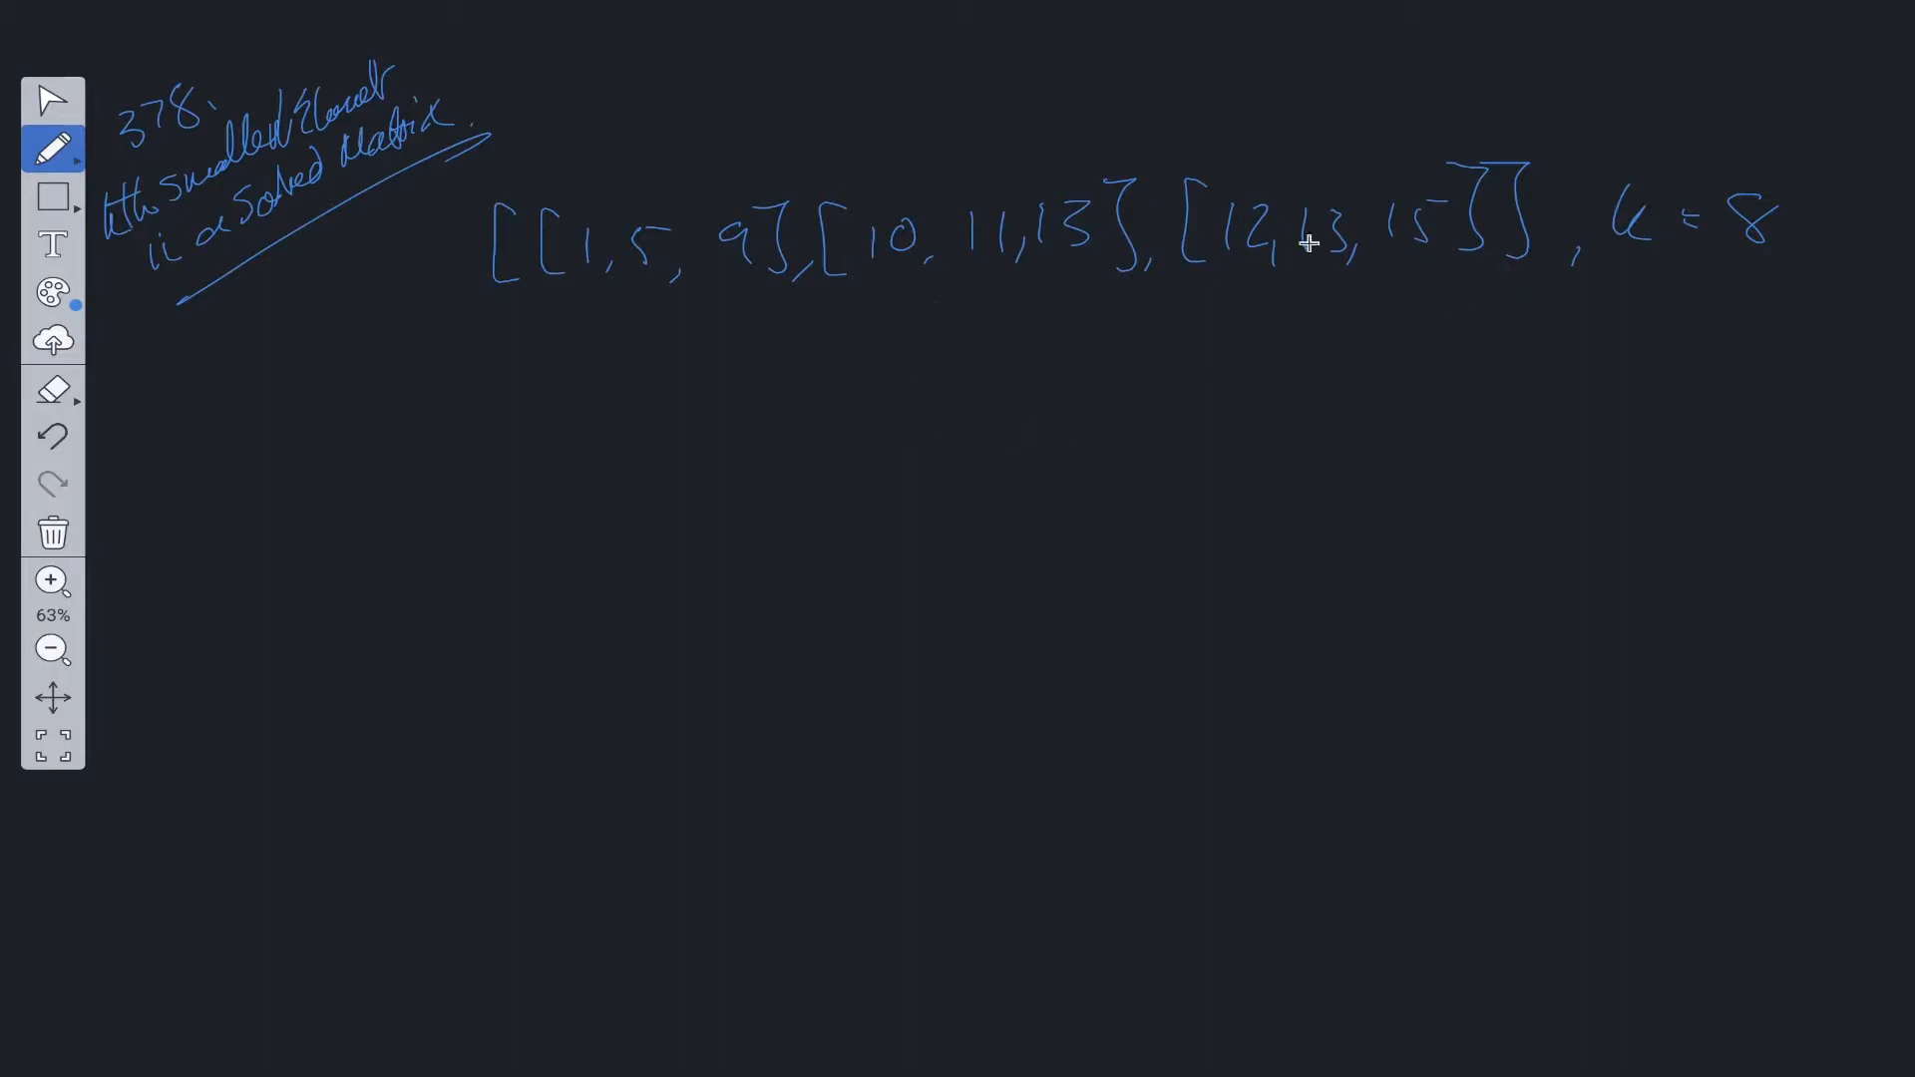
mouse_move(976, 428)
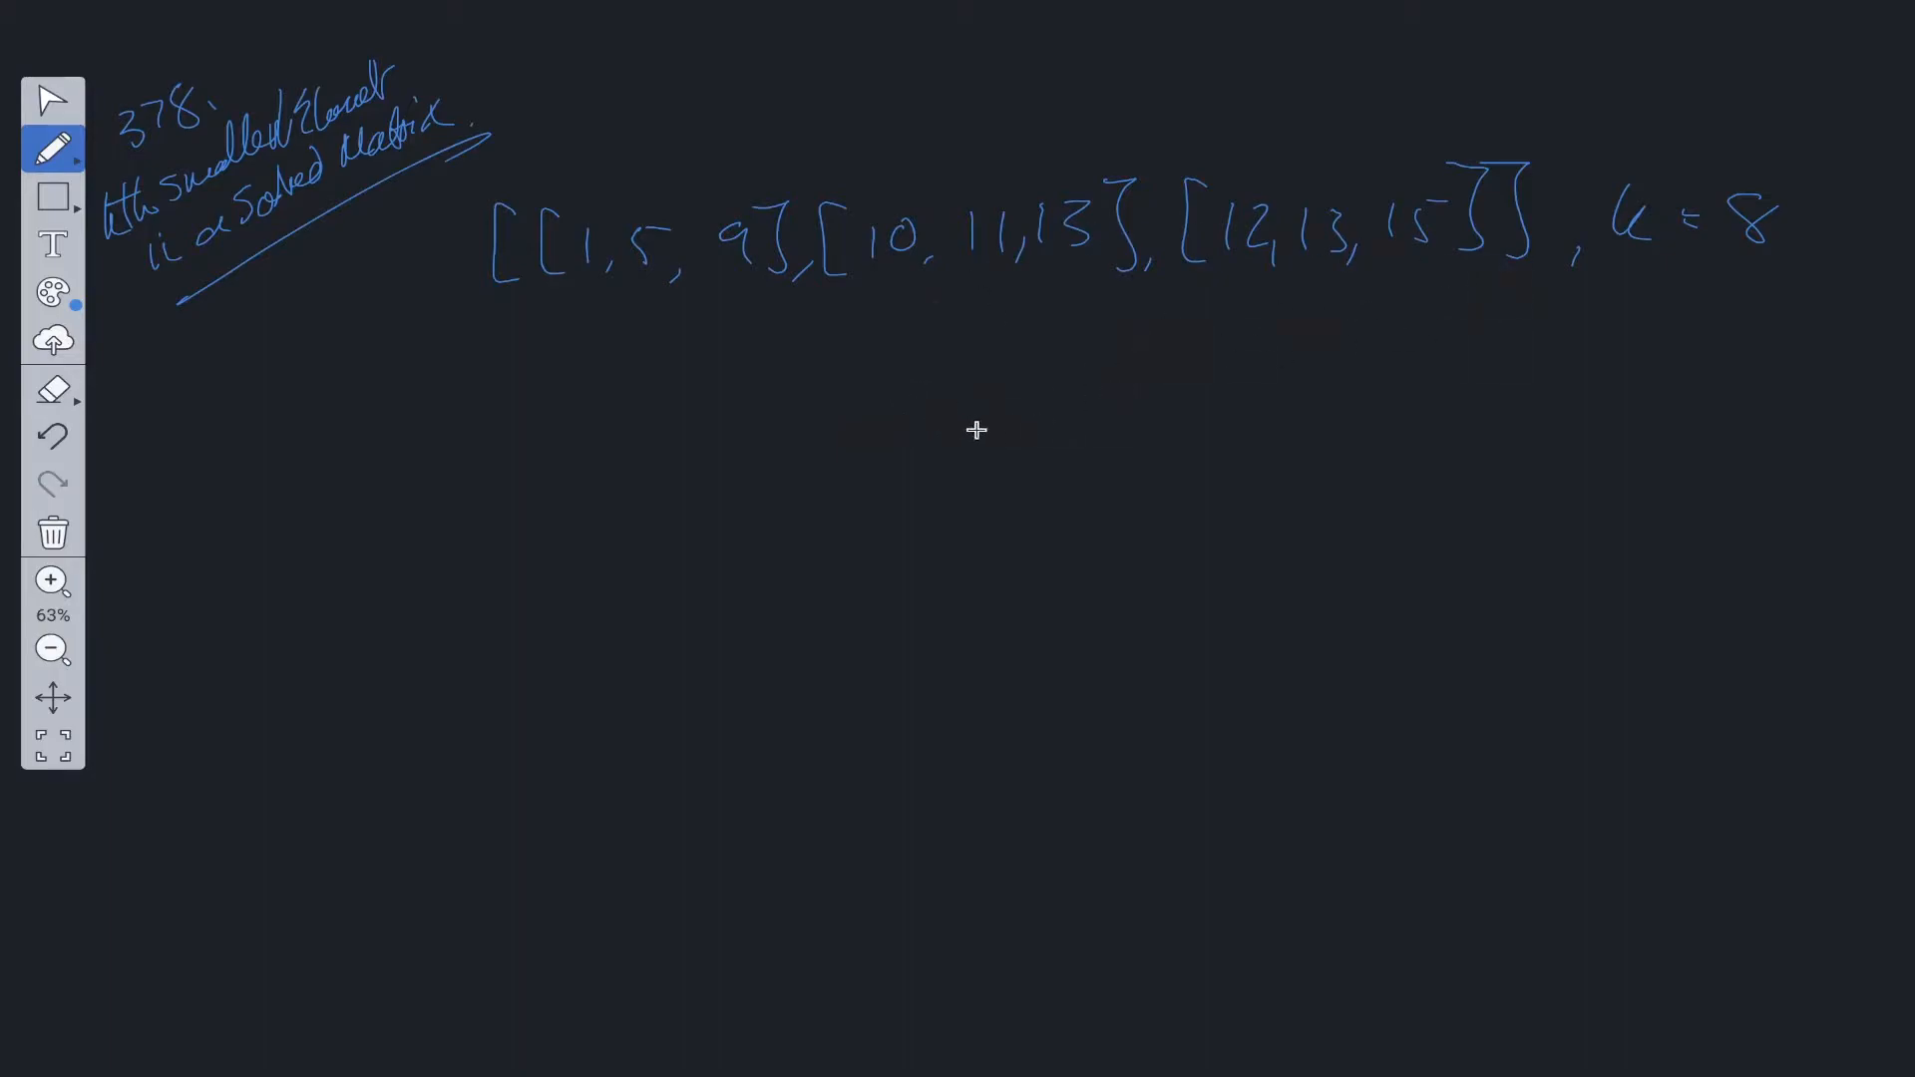
mouse_move(932, 373)
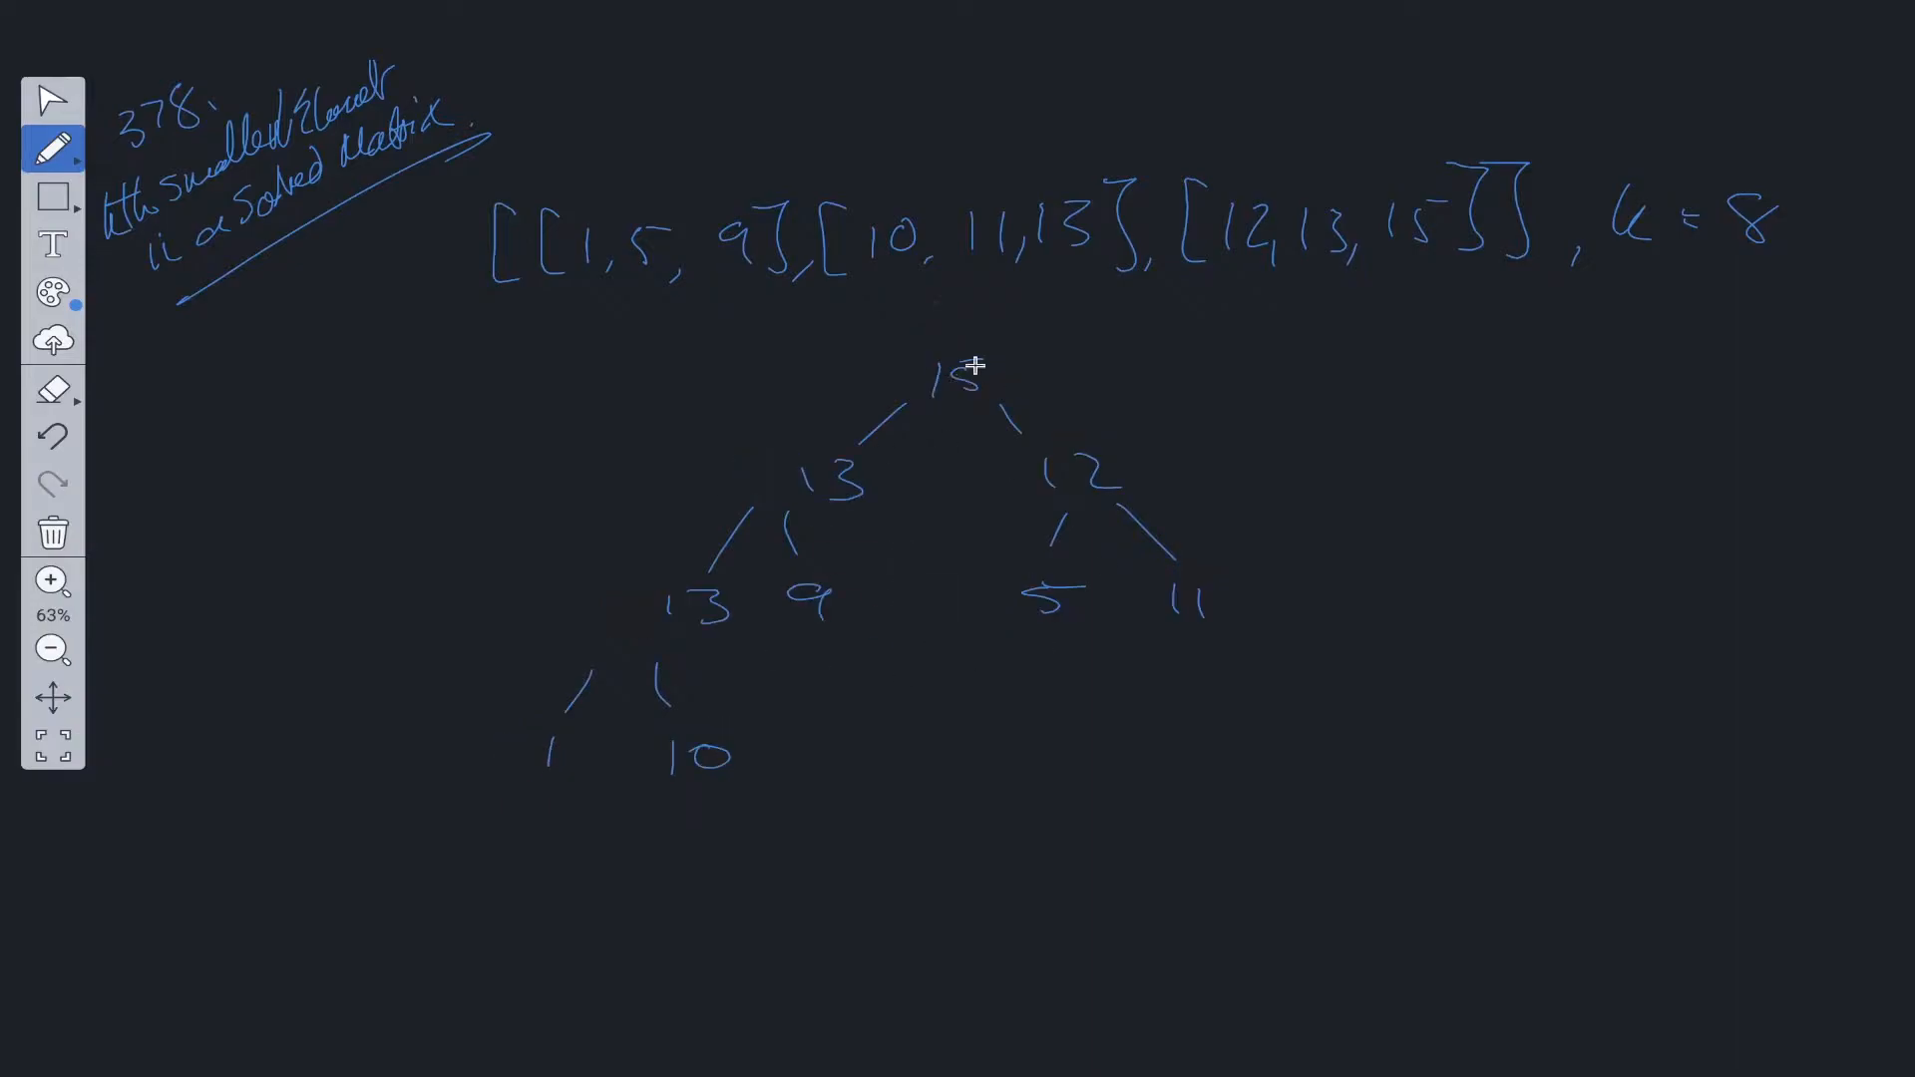
mouse_move(1065, 355)
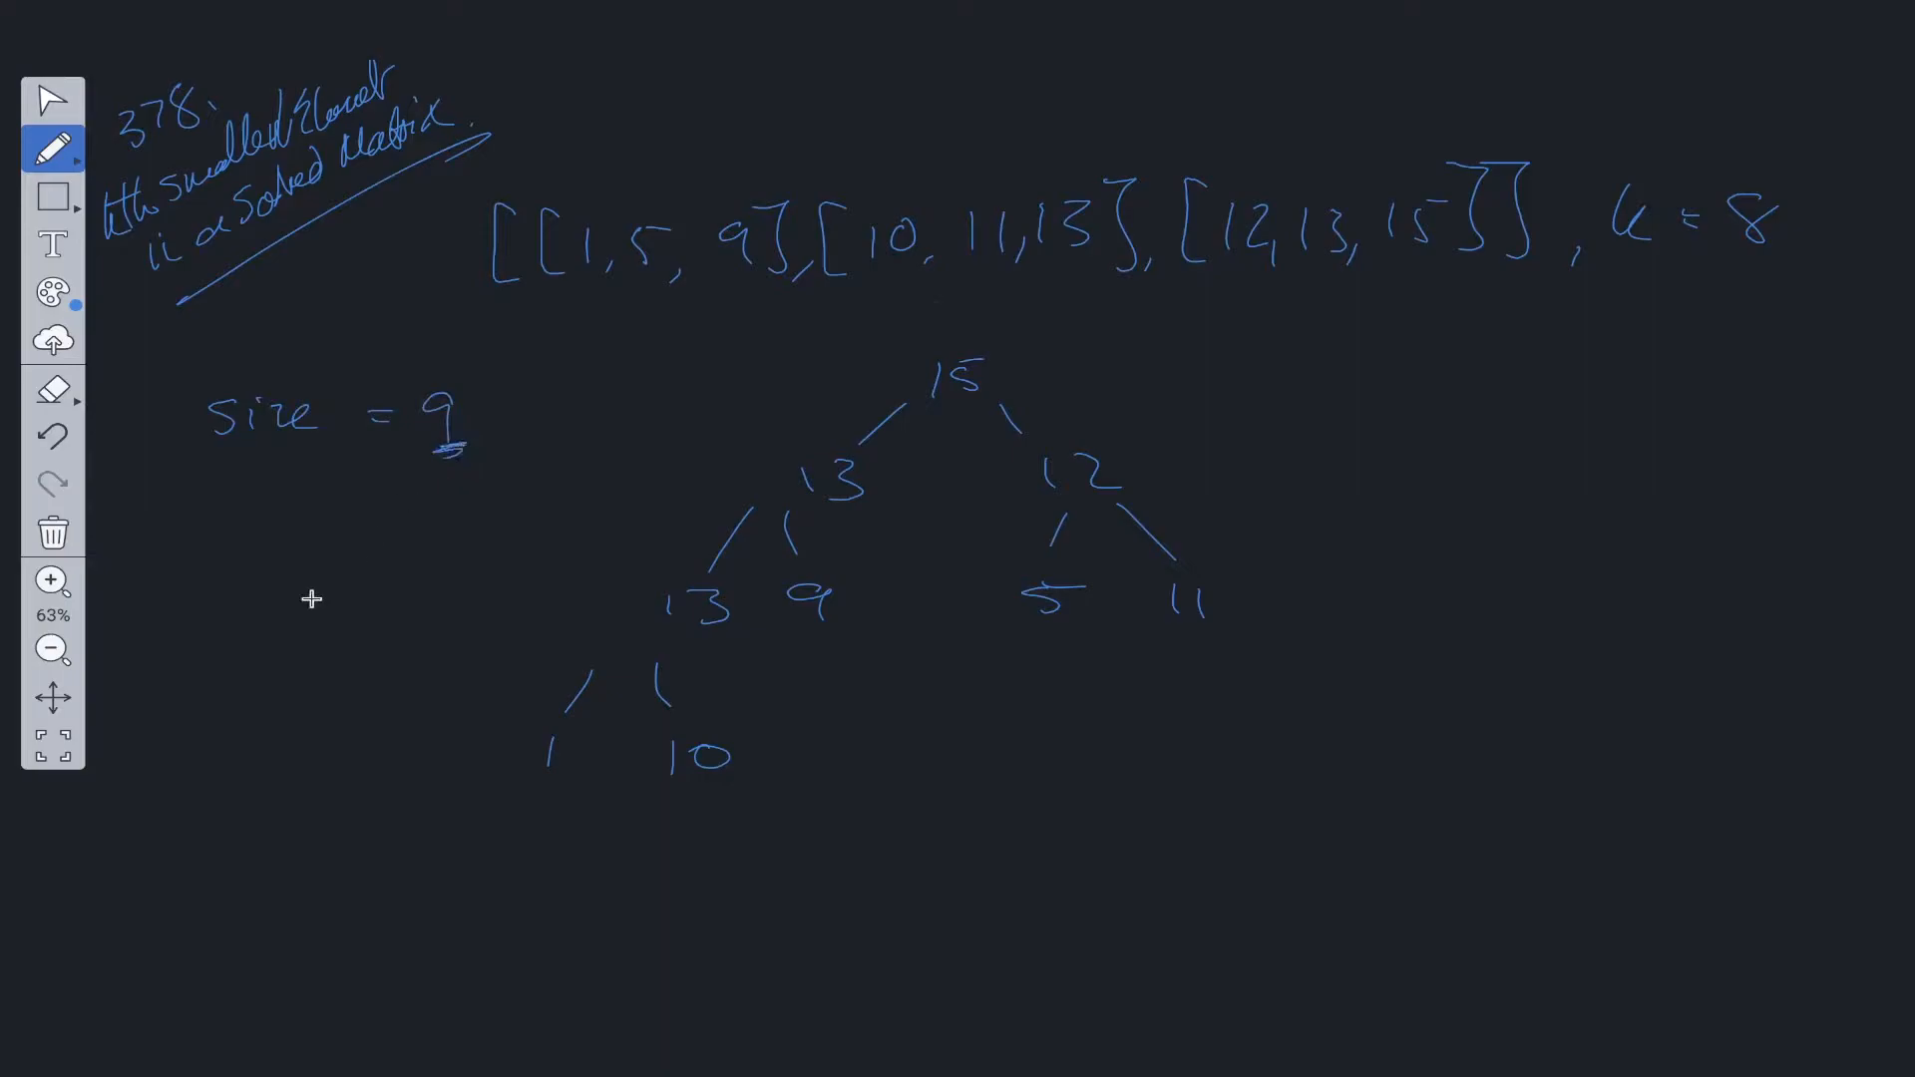
mouse_move(1767, 249)
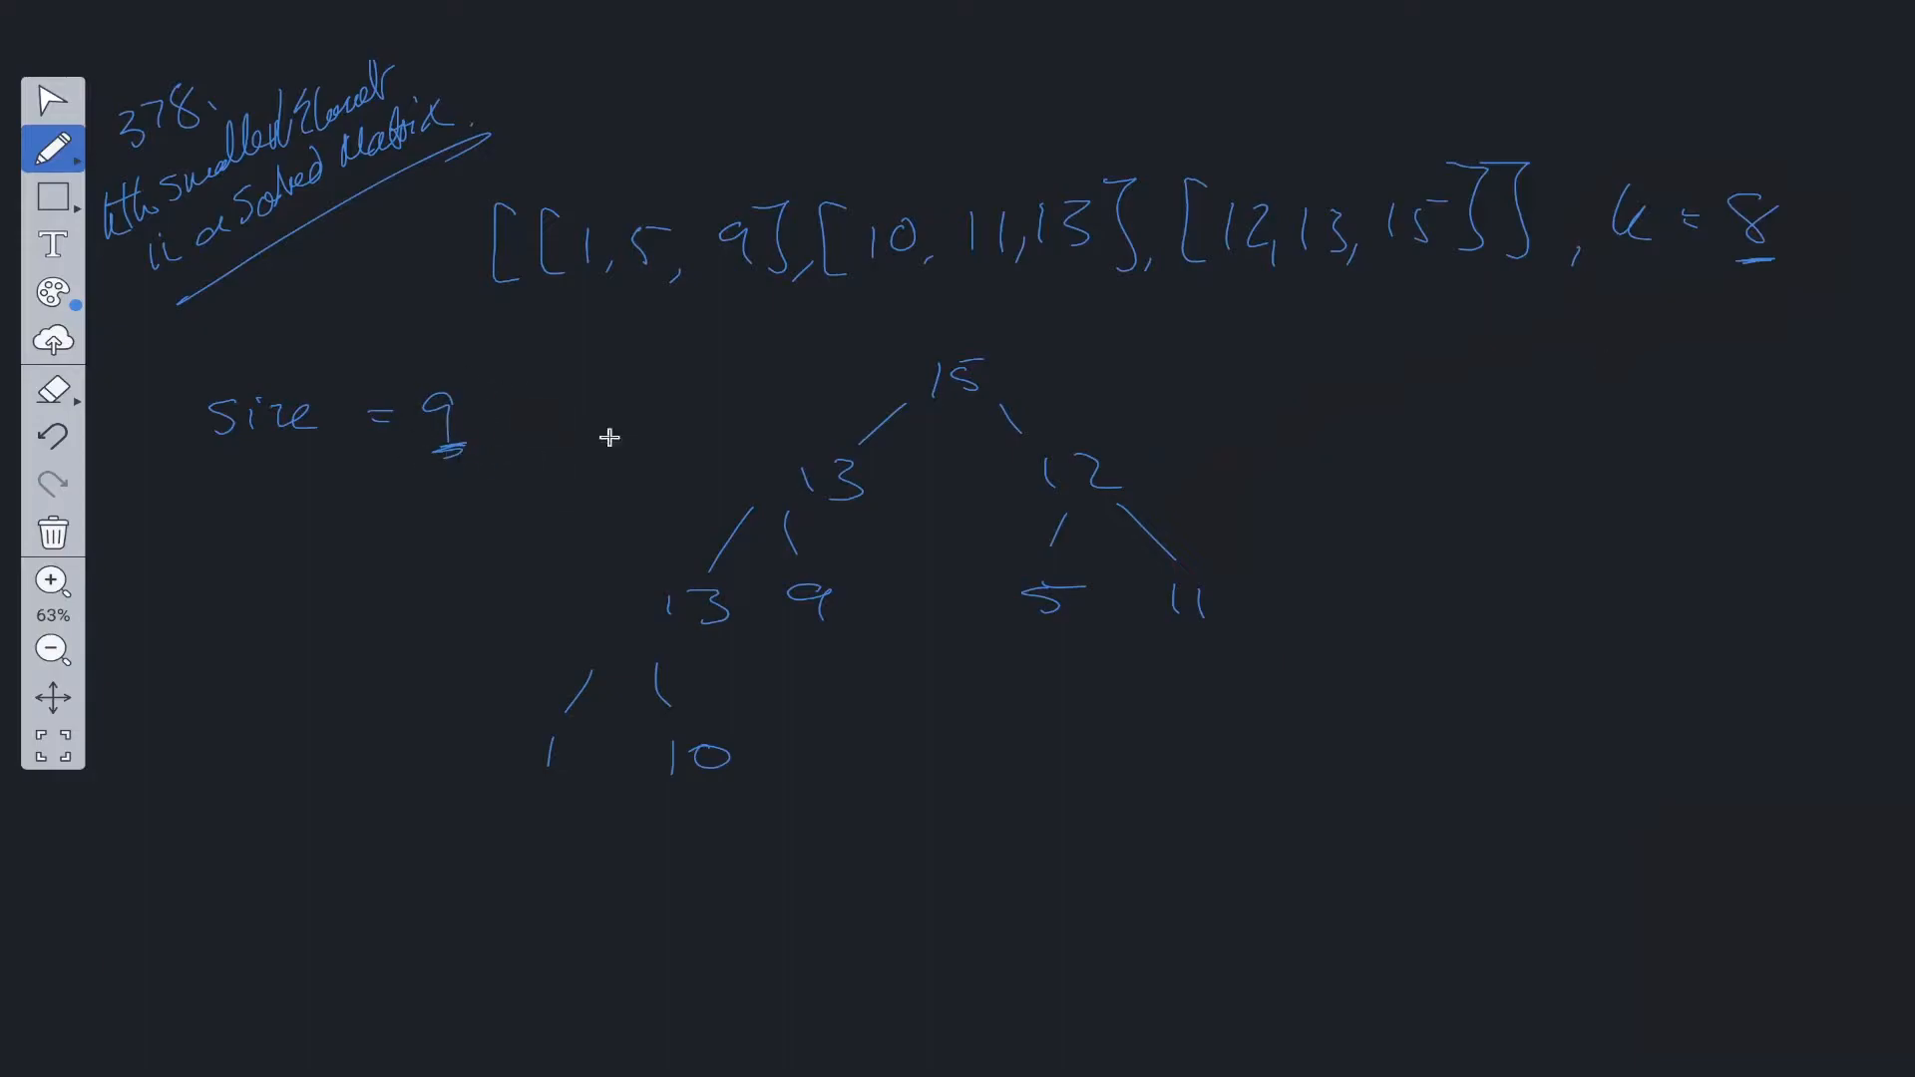
mouse_move(919, 403)
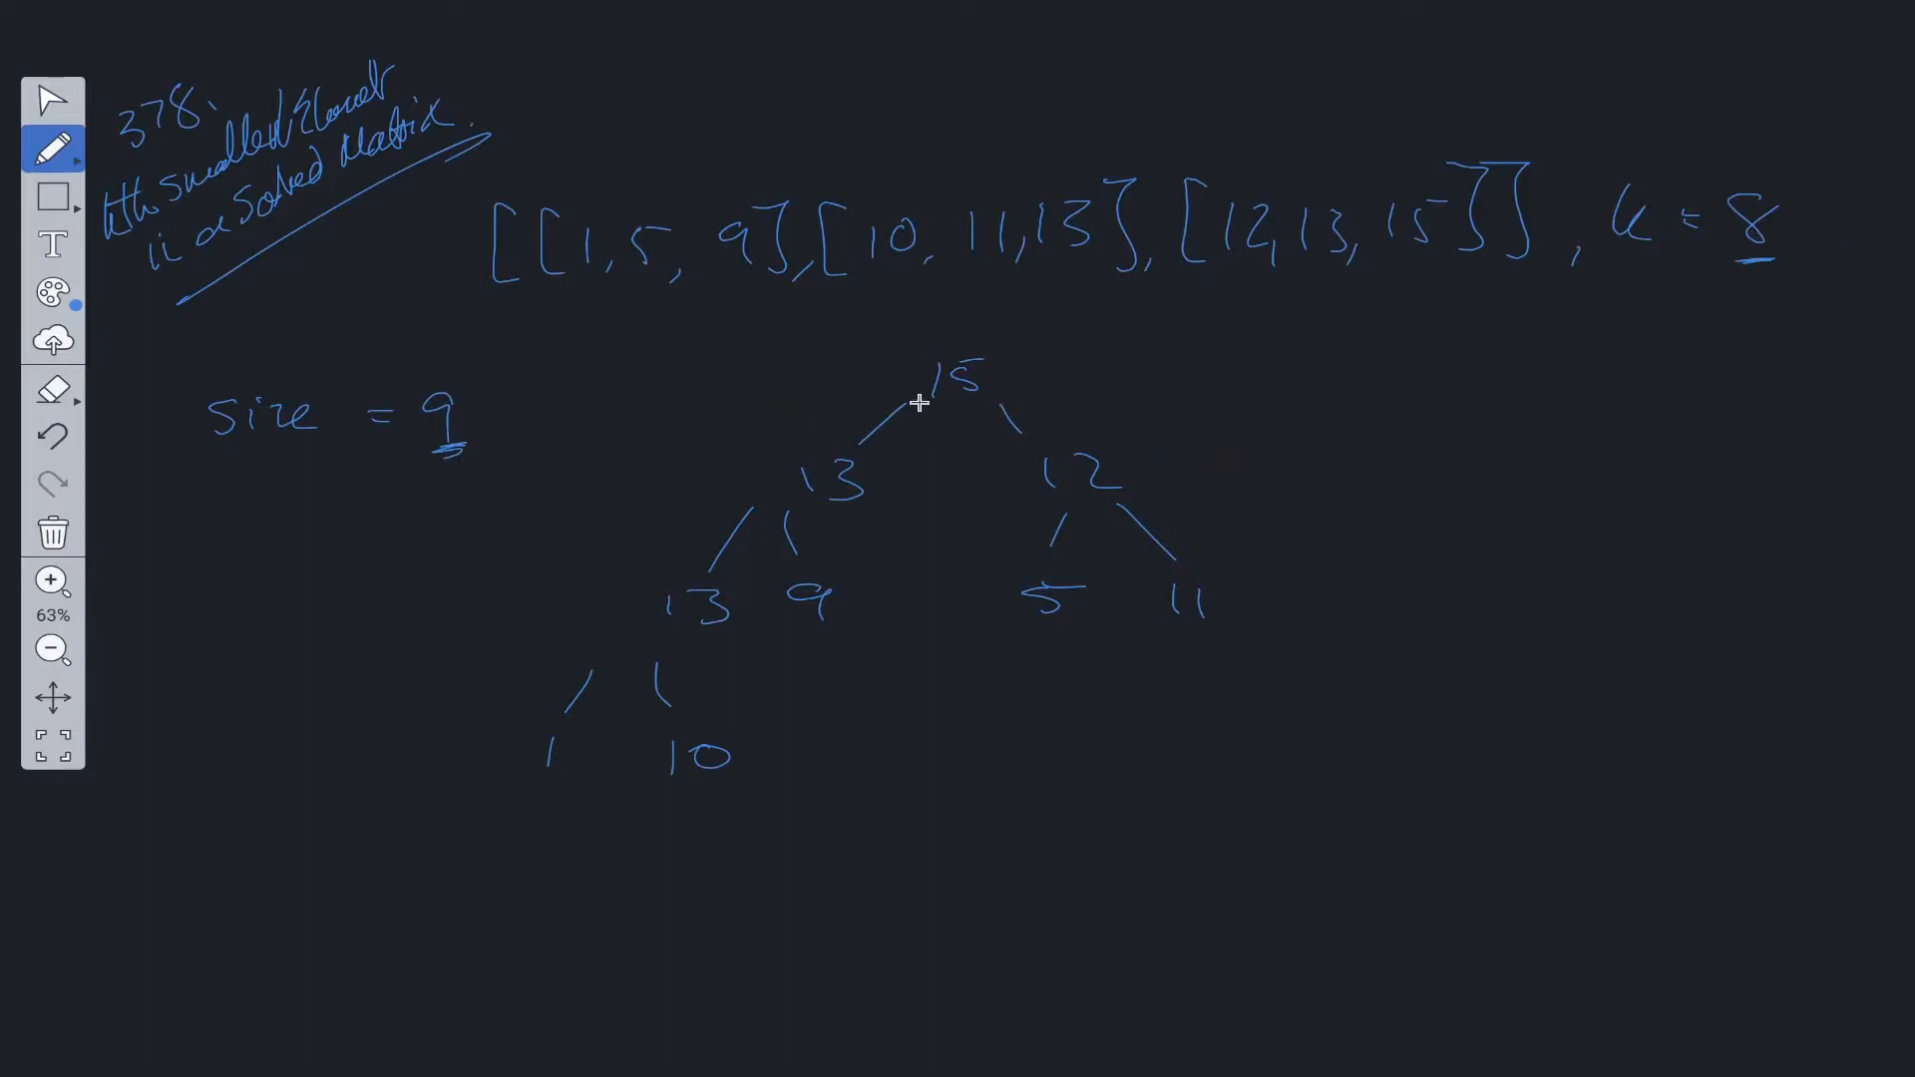
mouse_move(963, 486)
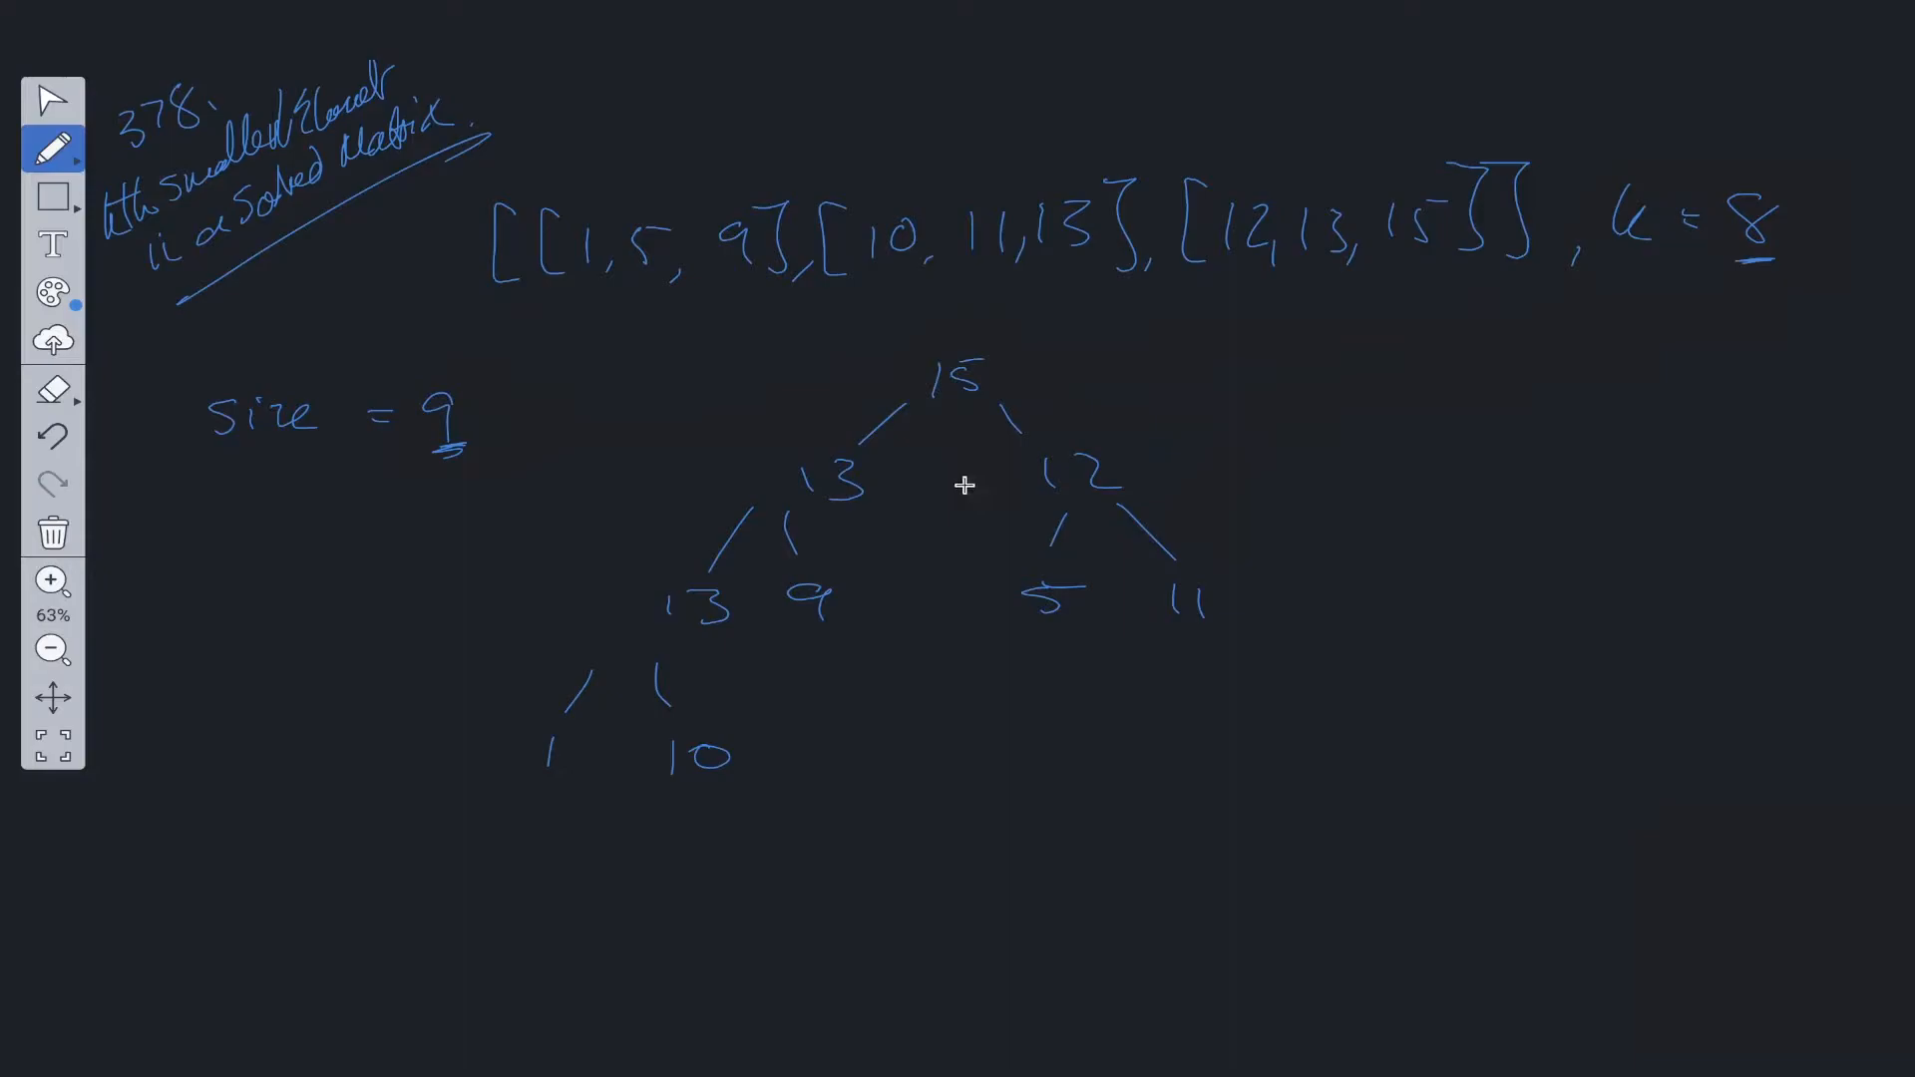
mouse_move(1027, 487)
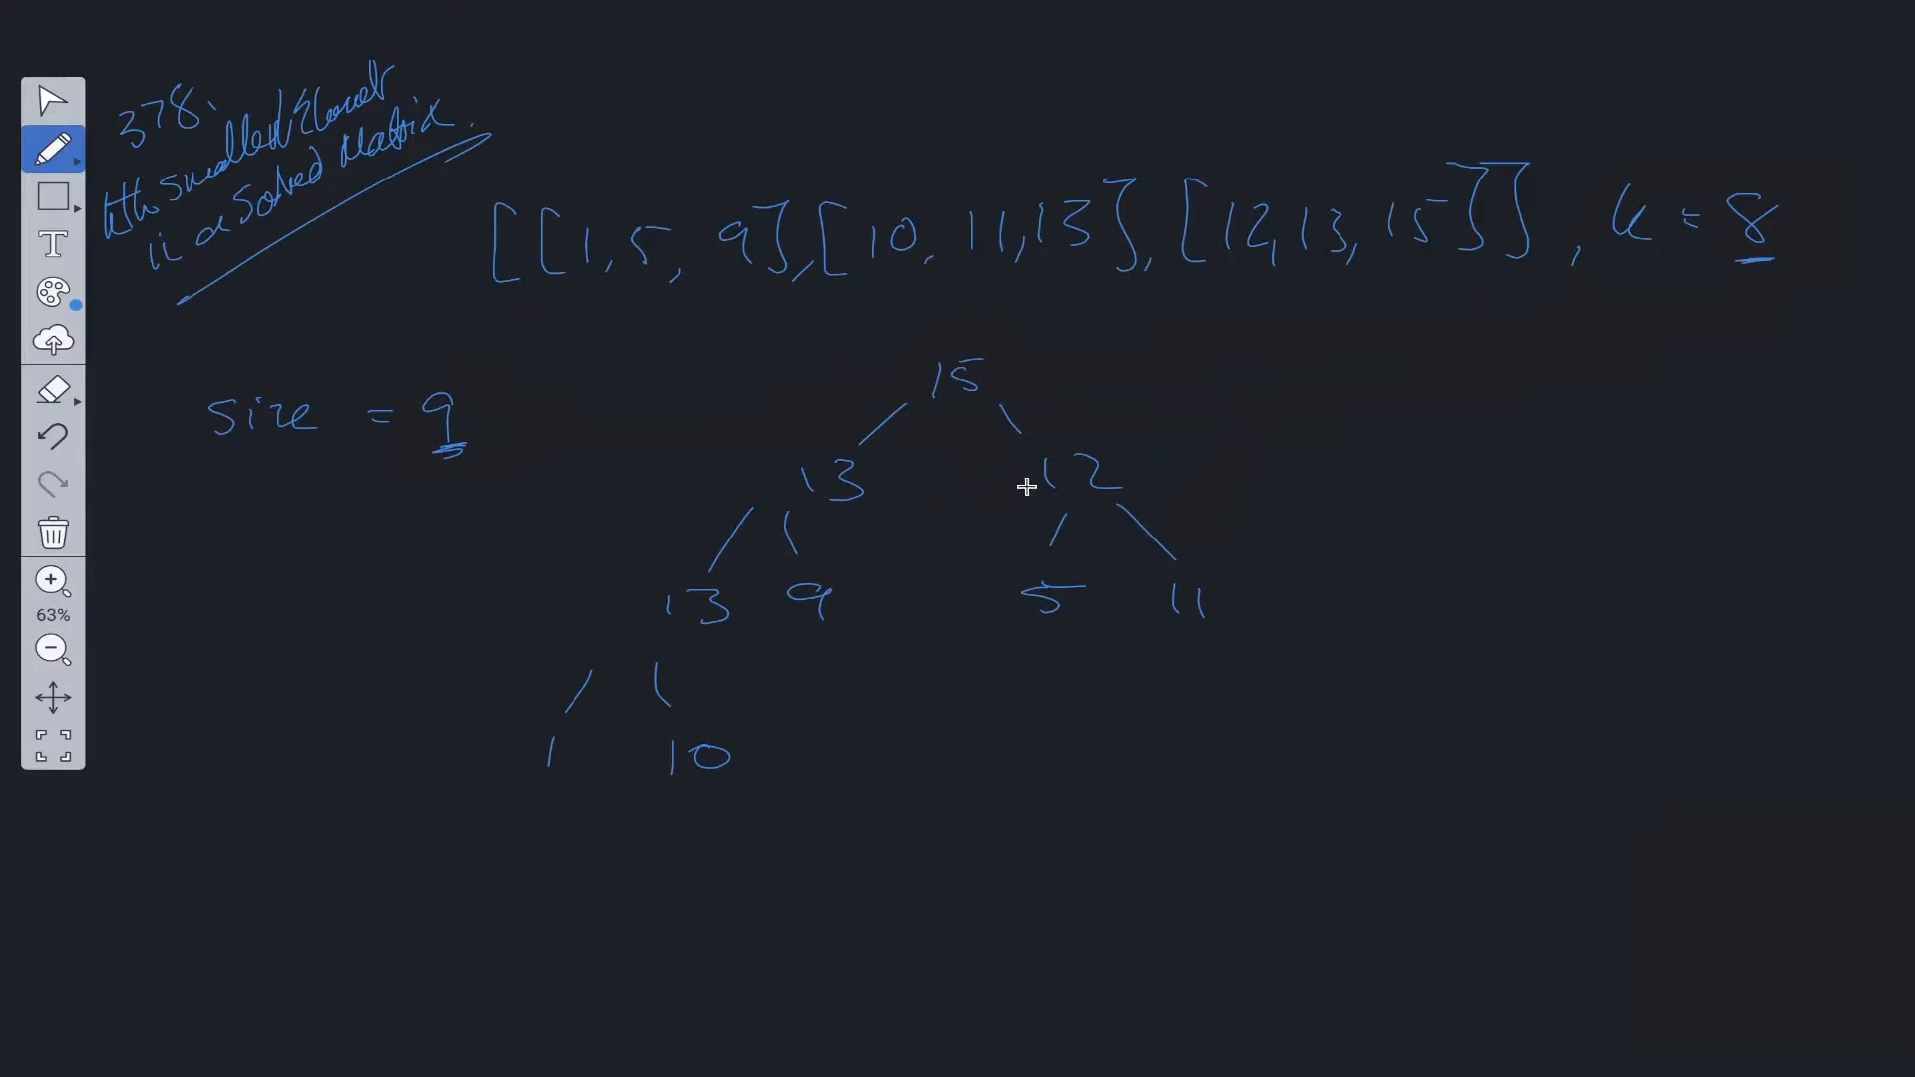
mouse_move(880, 399)
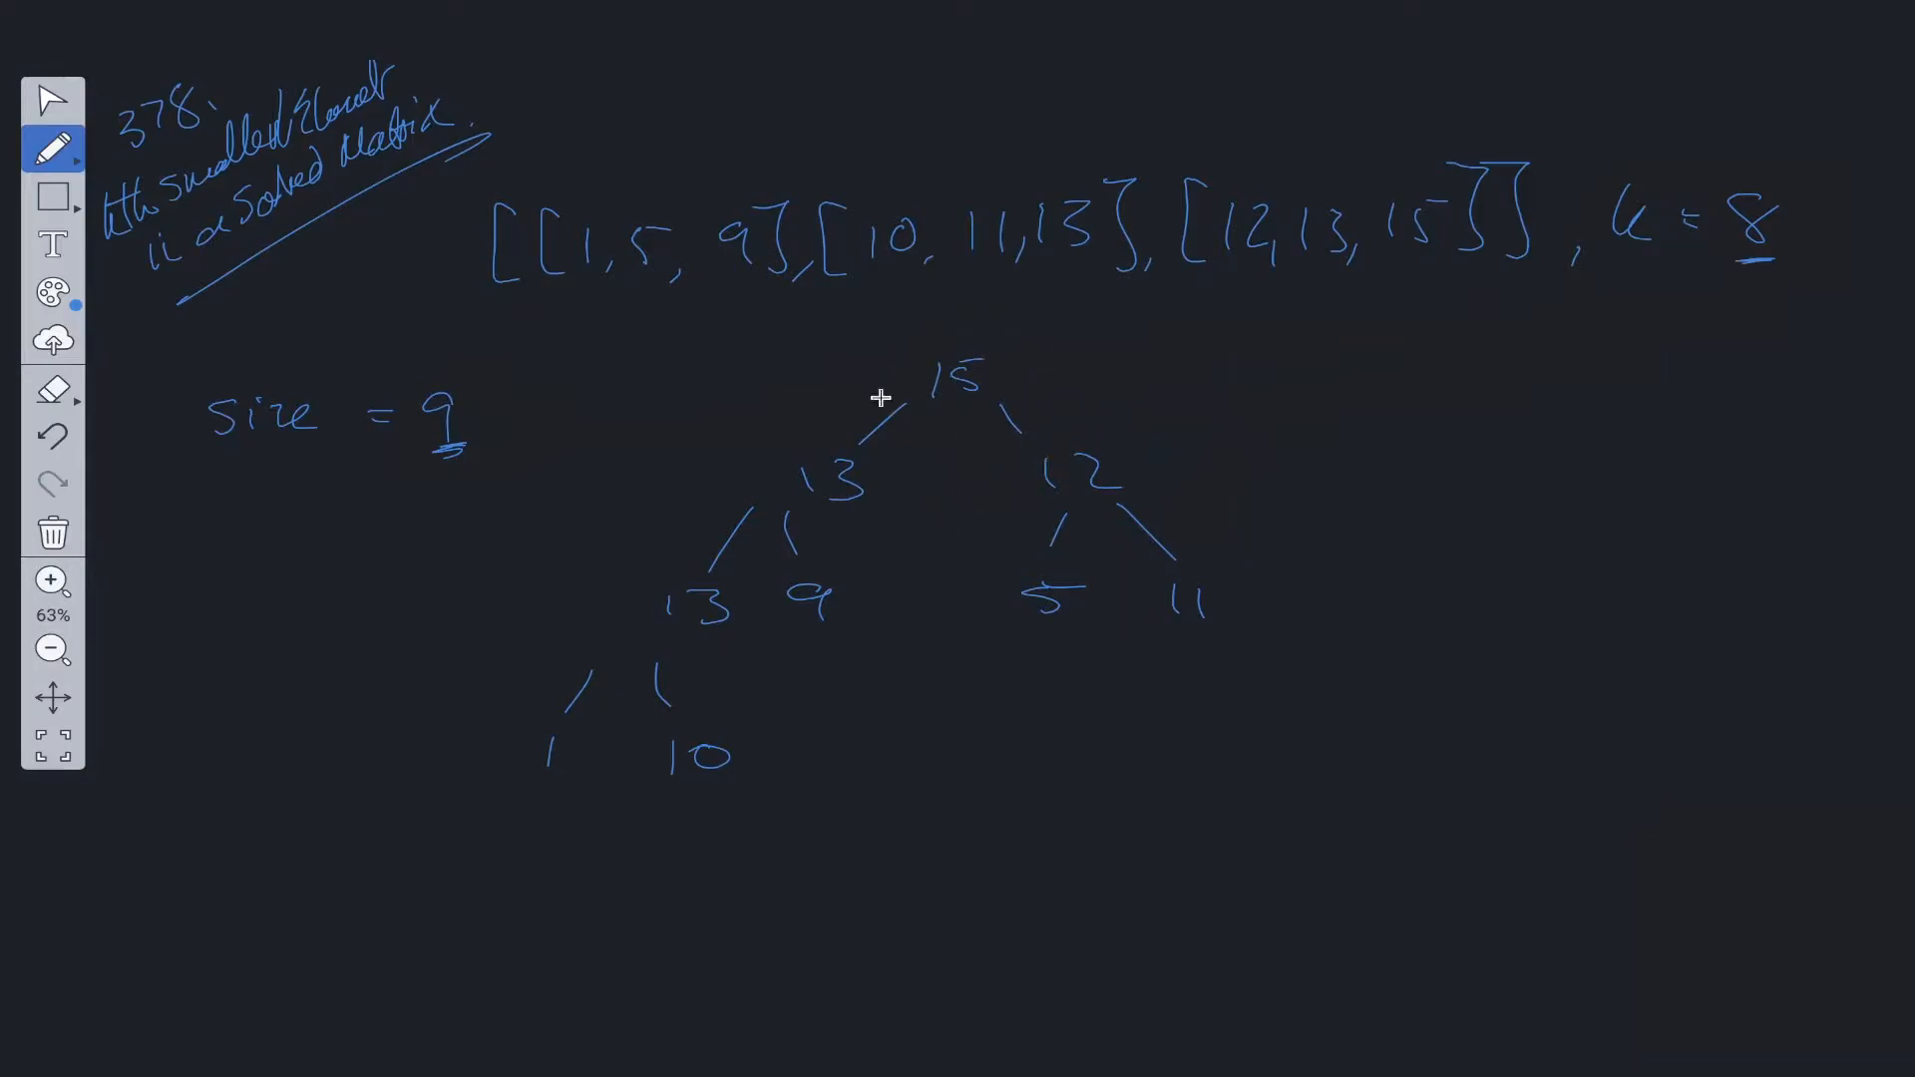
mouse_move(417, 469)
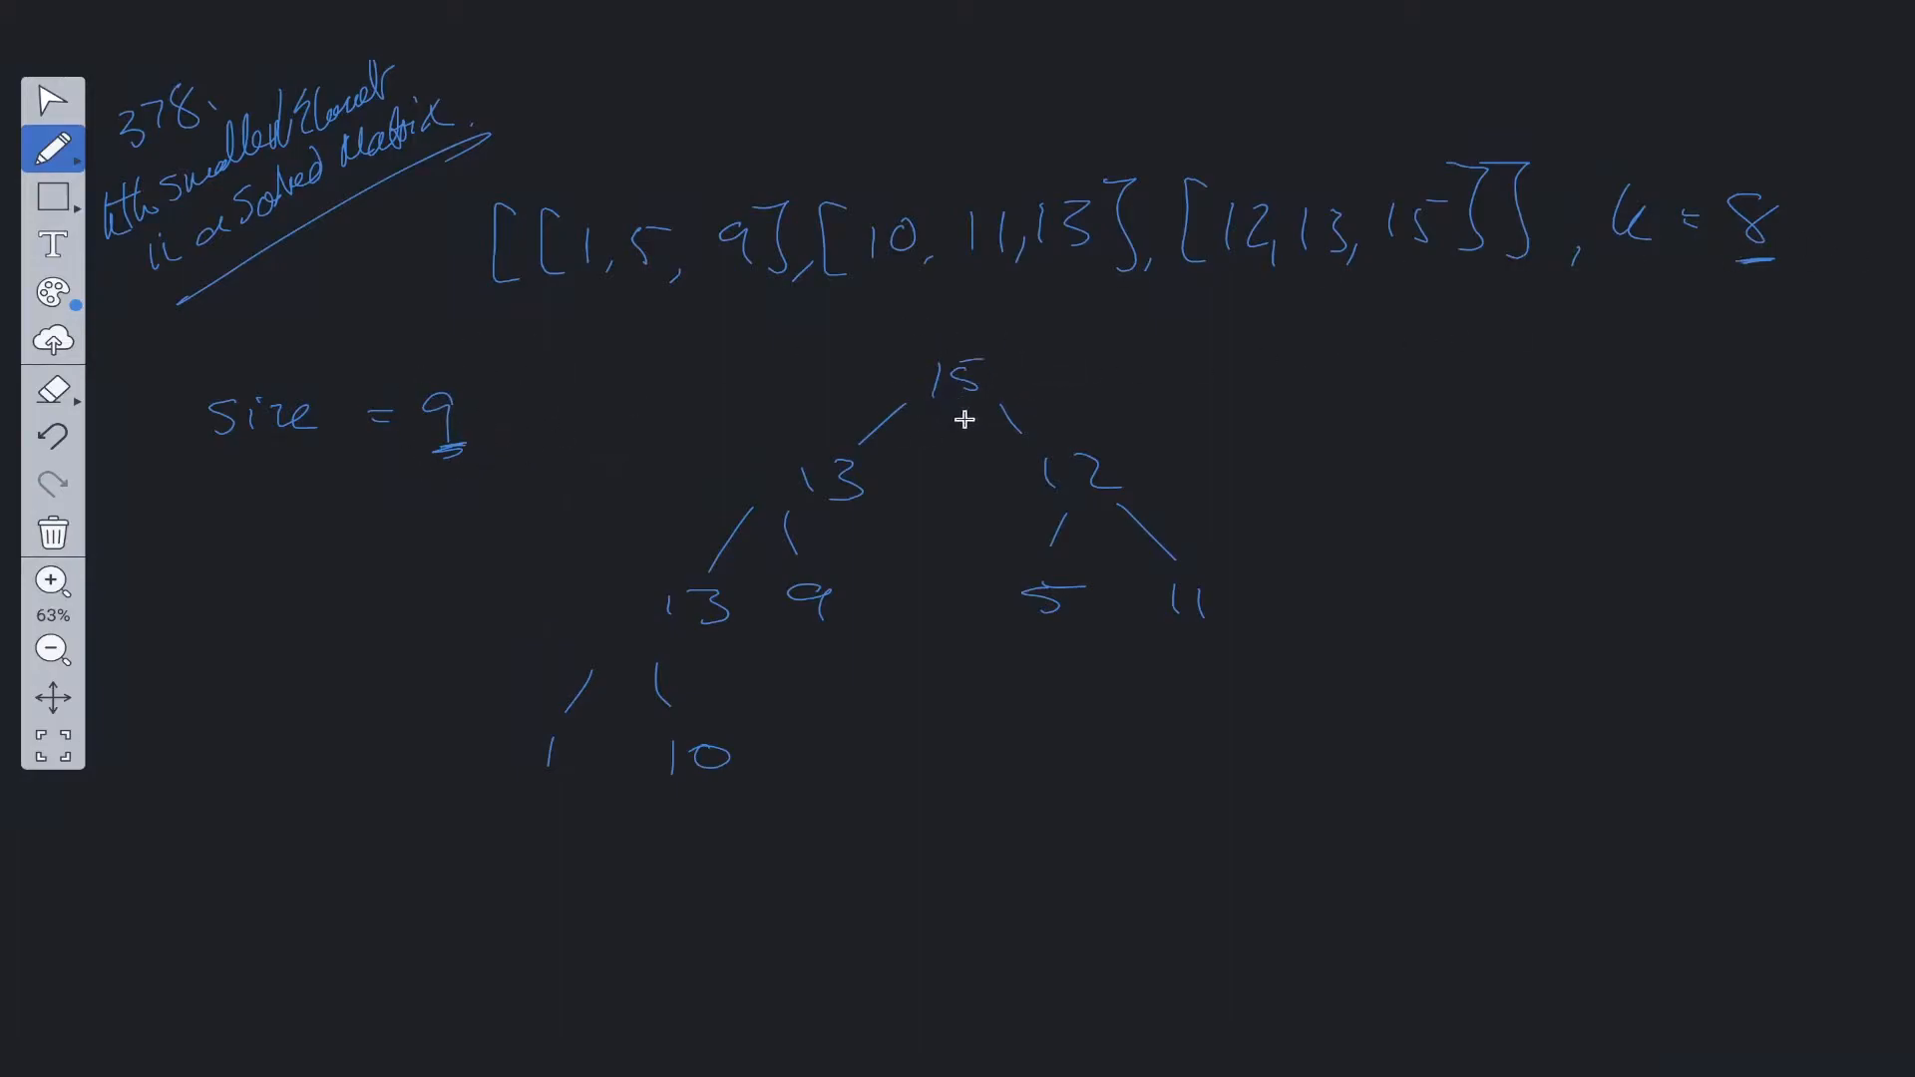
mouse_move(939, 403)
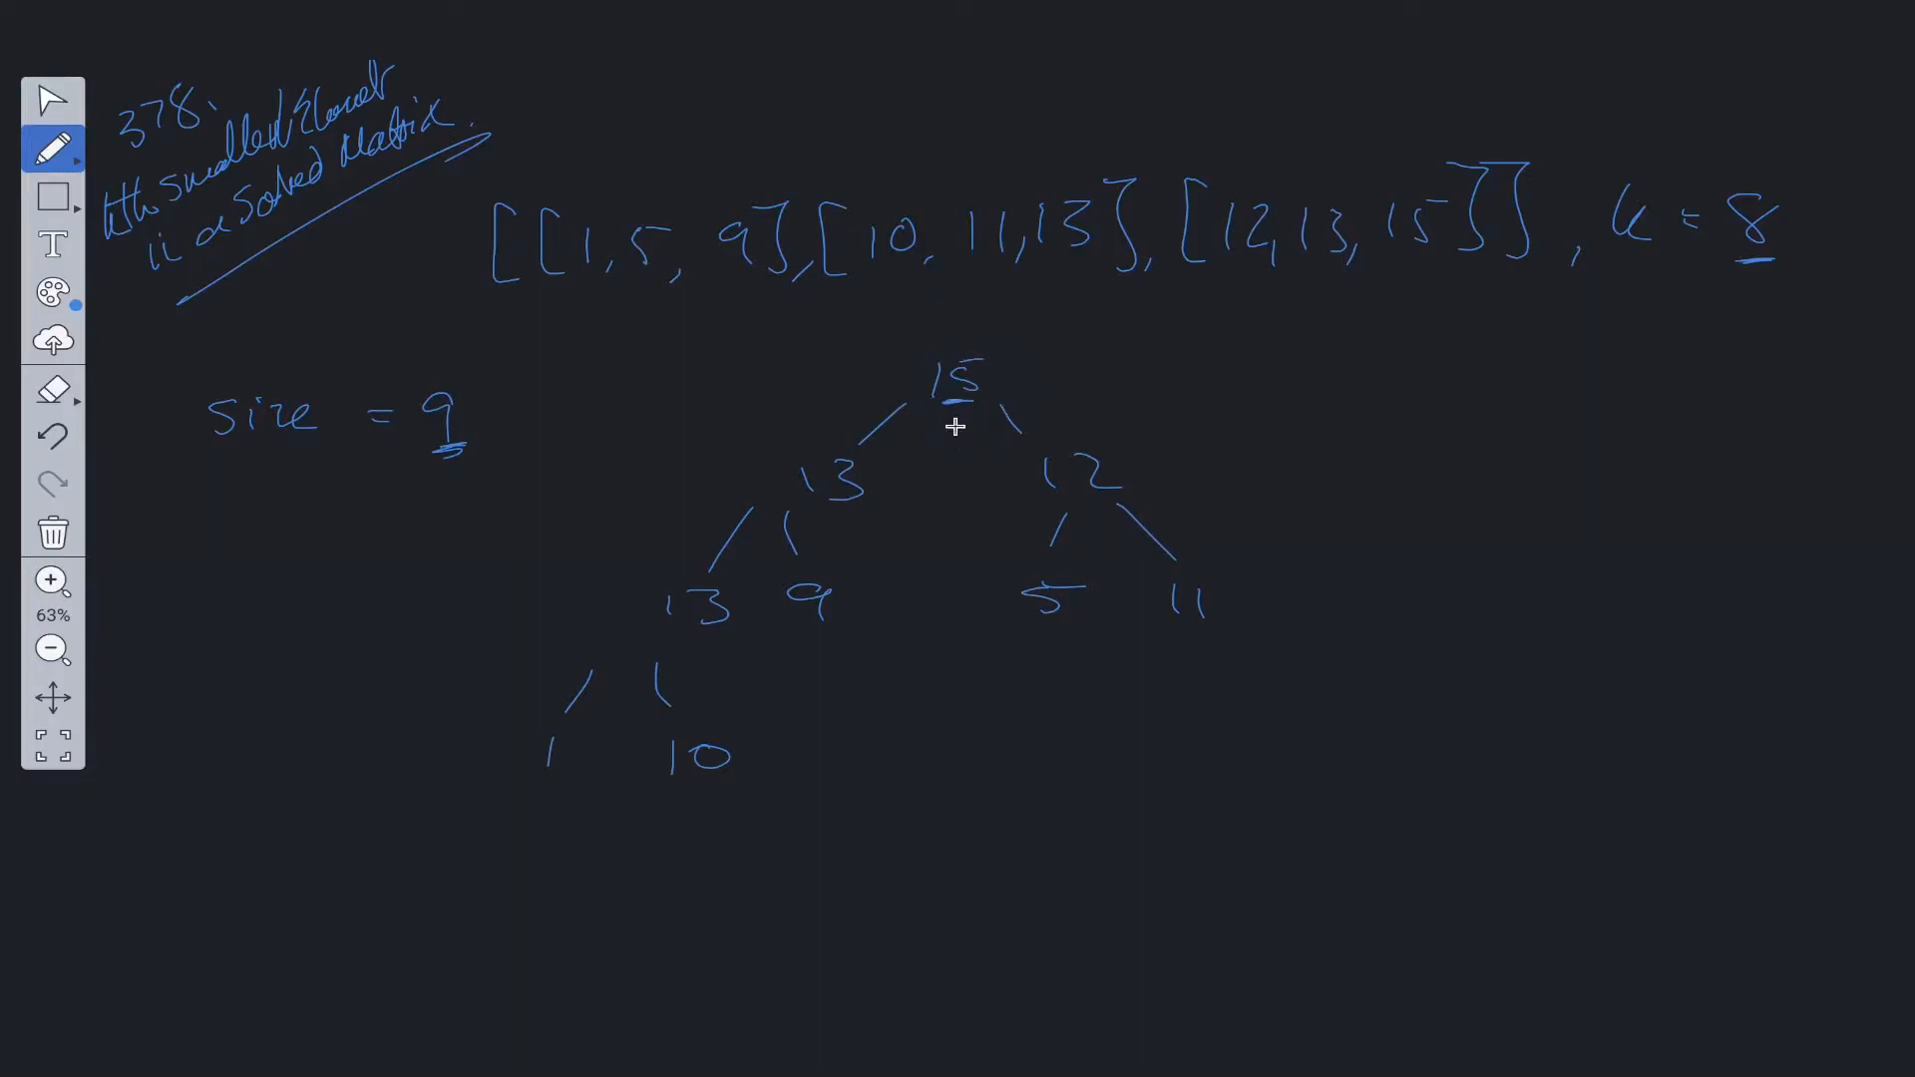
mouse_move(921, 411)
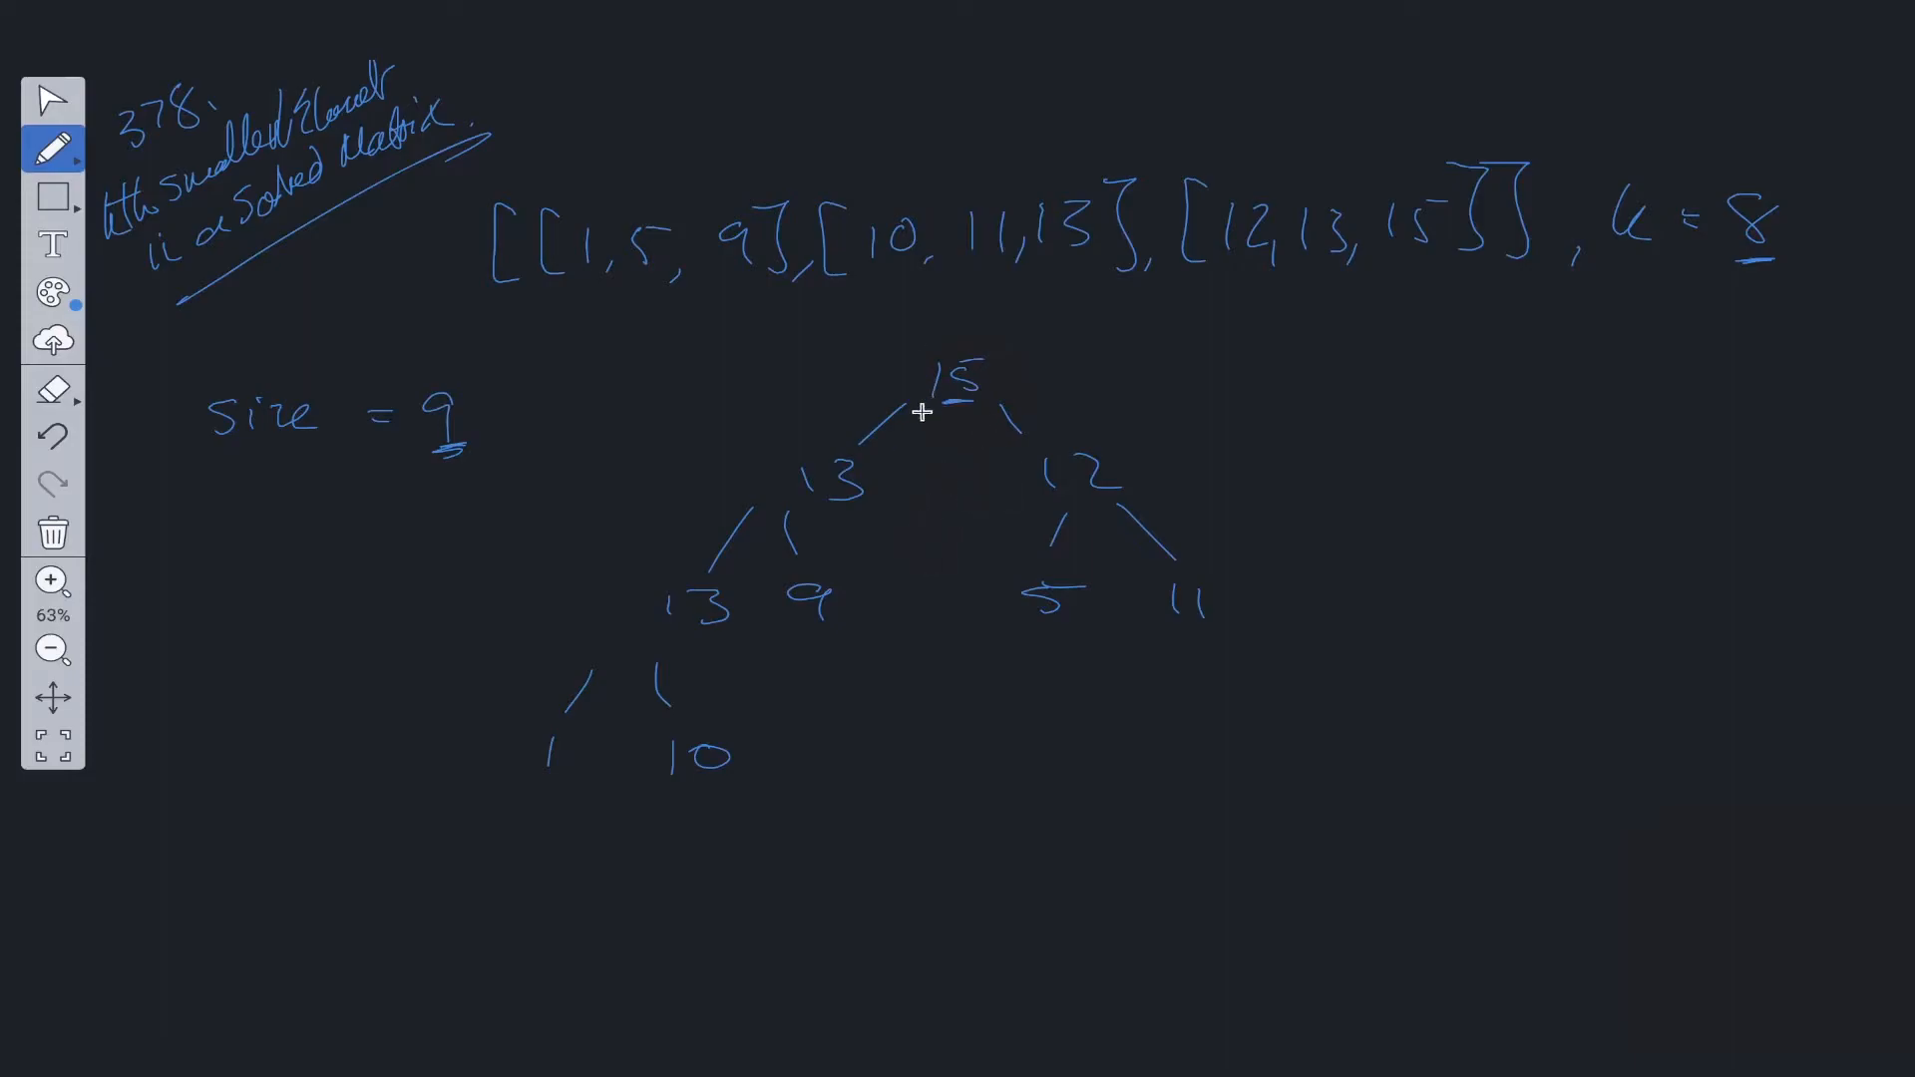
mouse_move(714, 748)
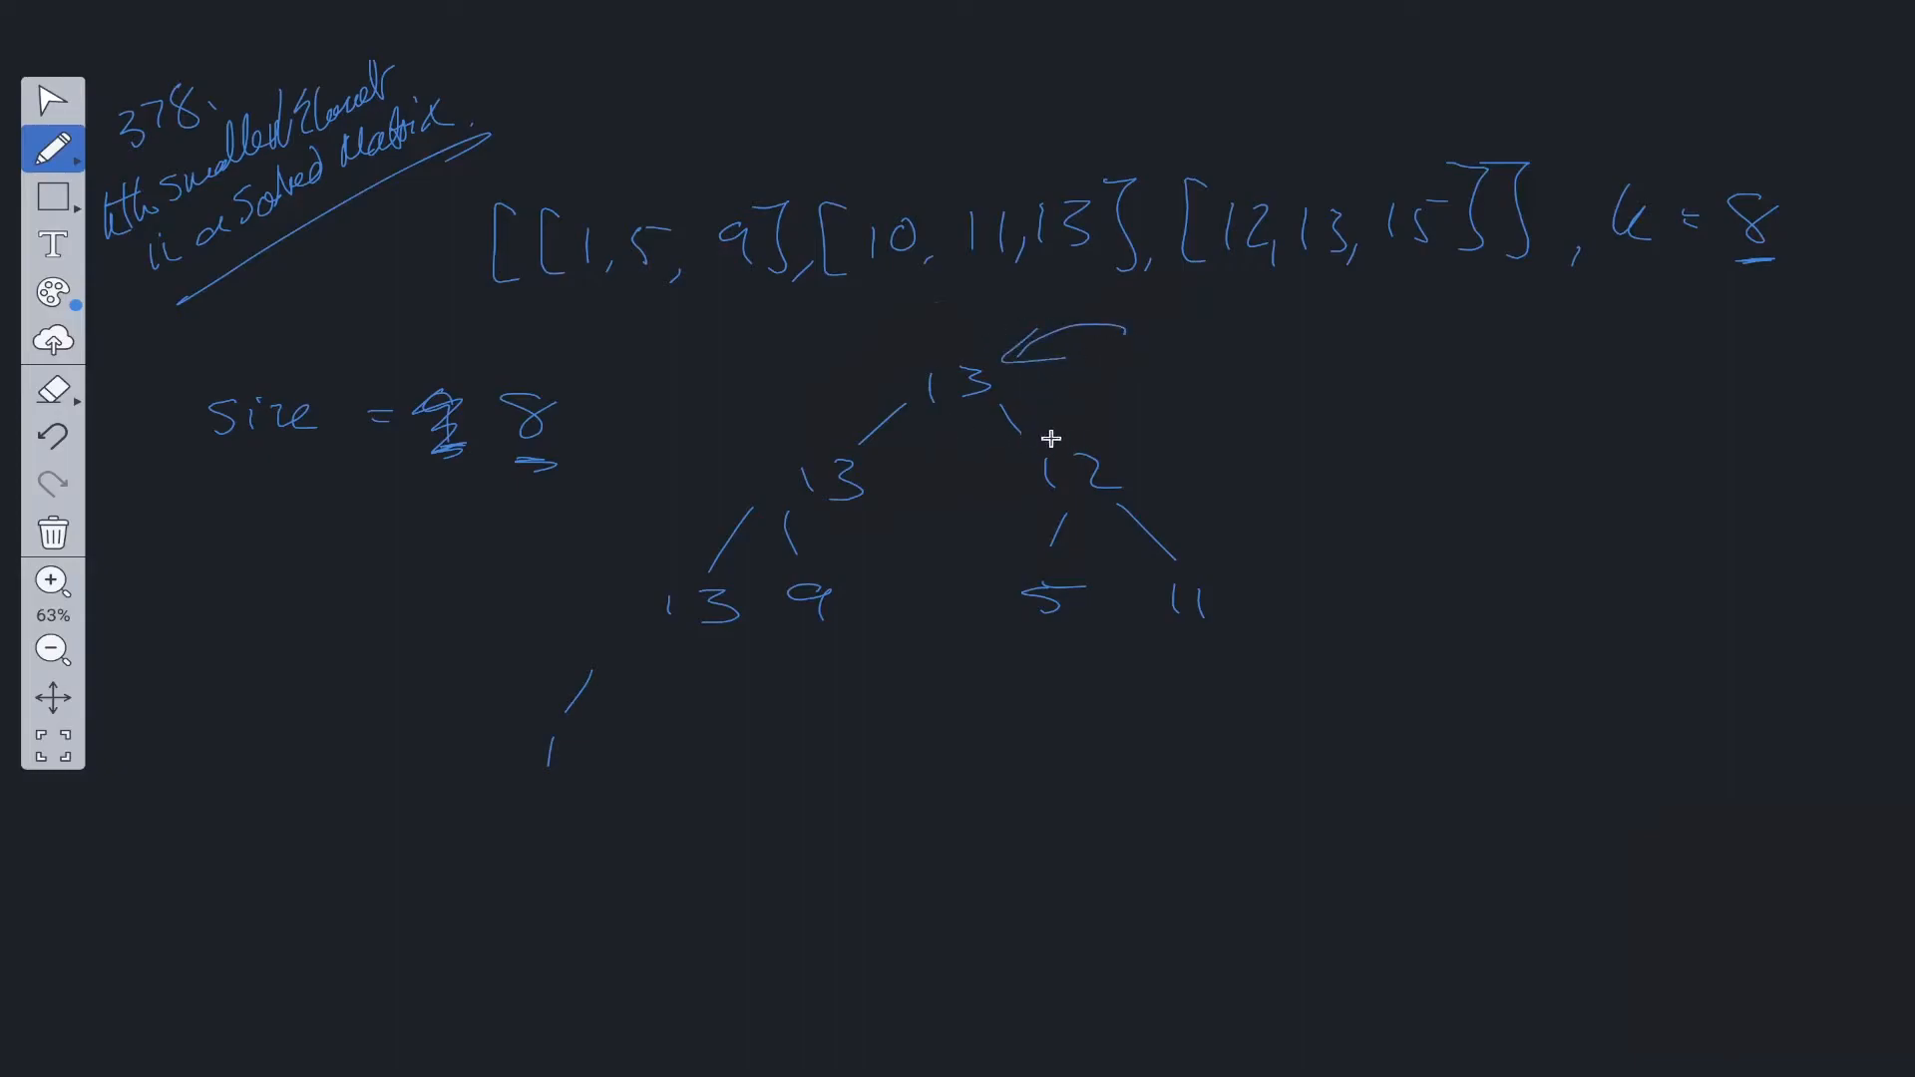
mouse_move(1193, 325)
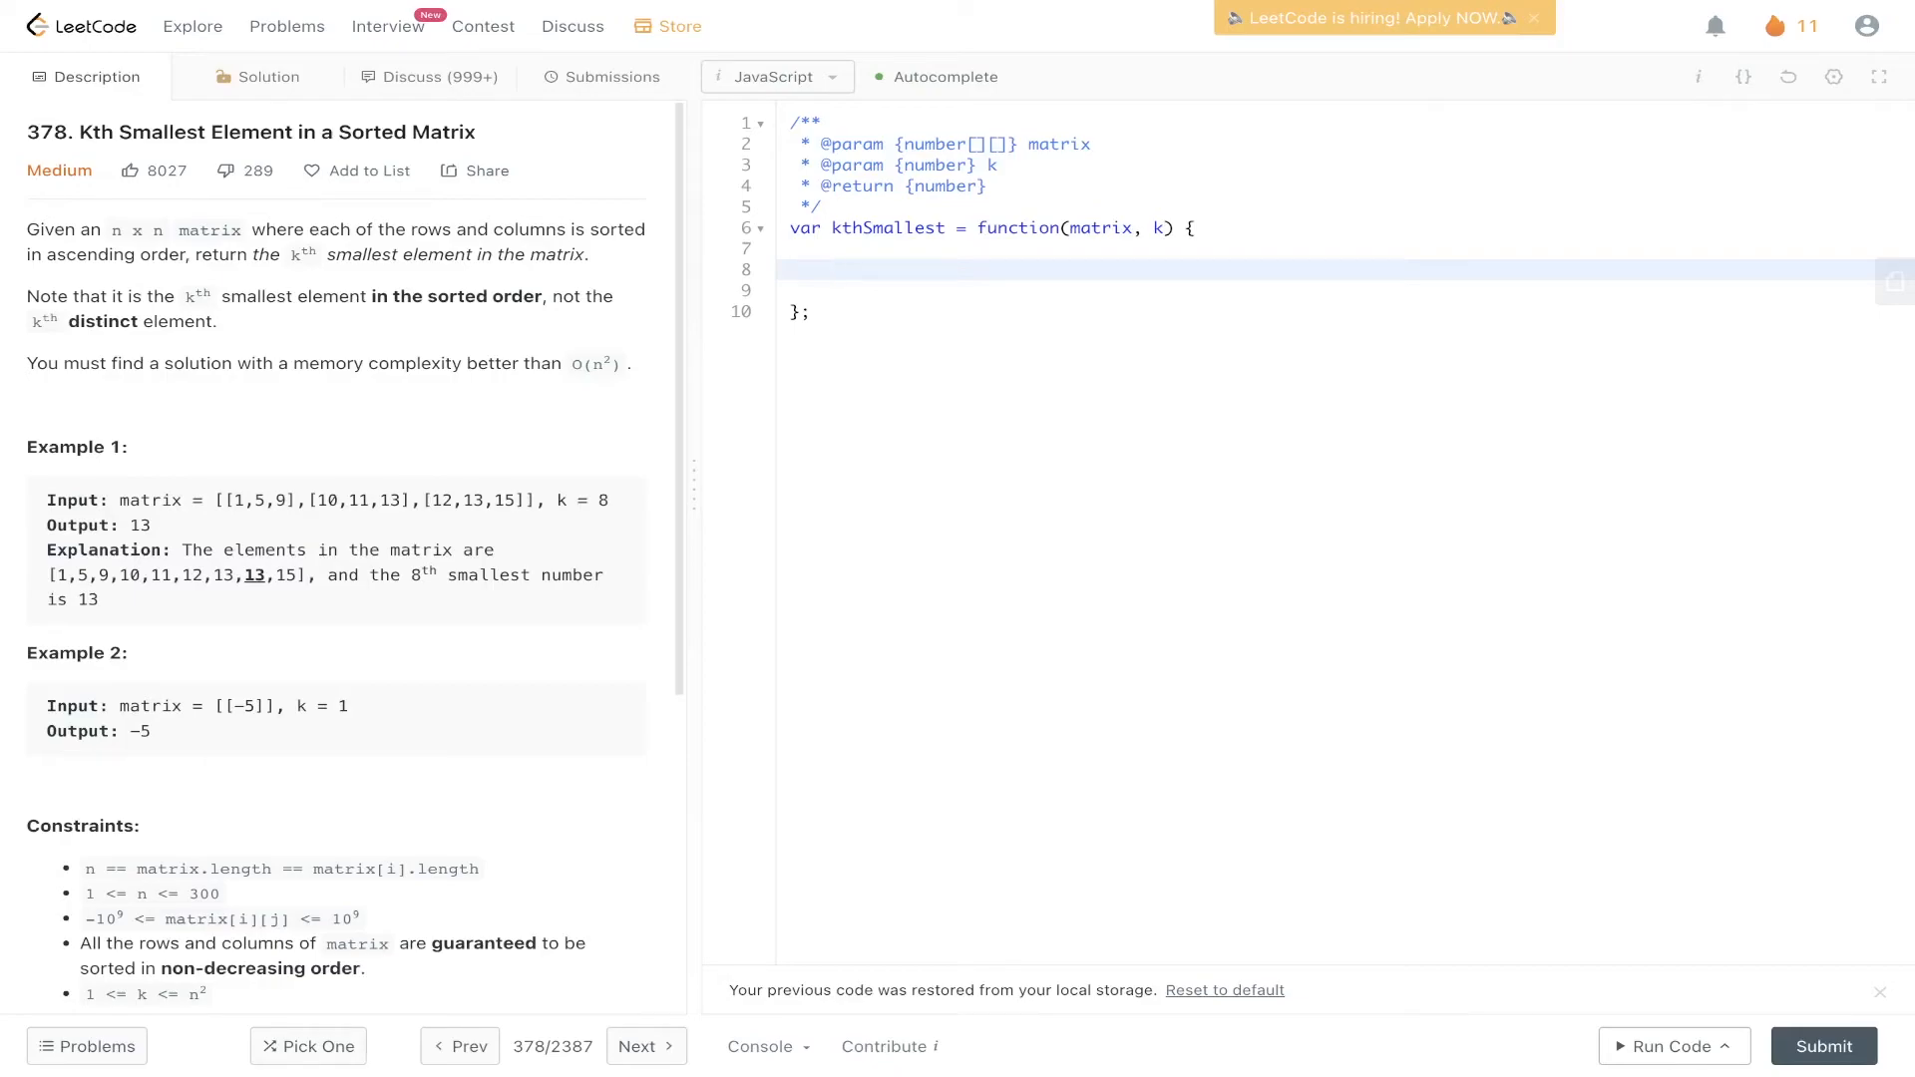
Declare let maxHeap = new MaxPriorityQueue inside kthSmallest
left_click(856, 270)
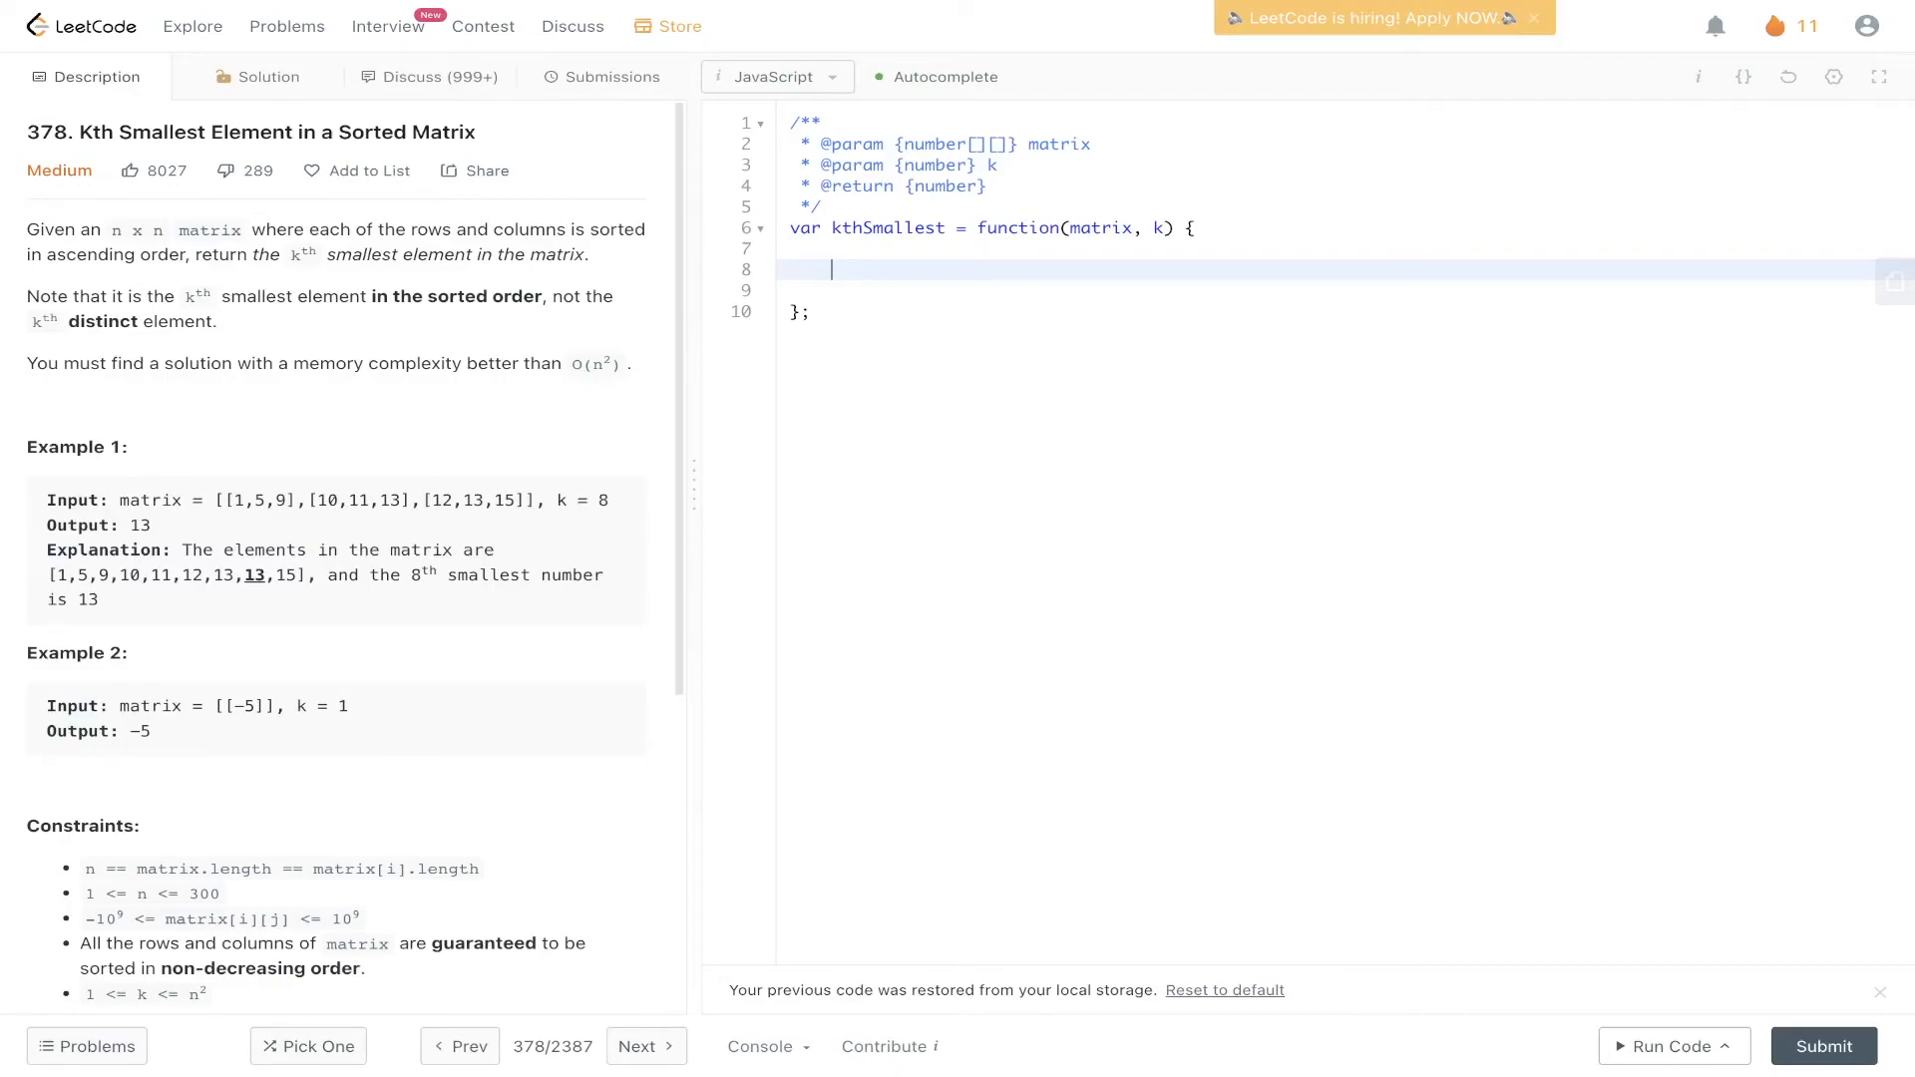
type("let maxHeap")
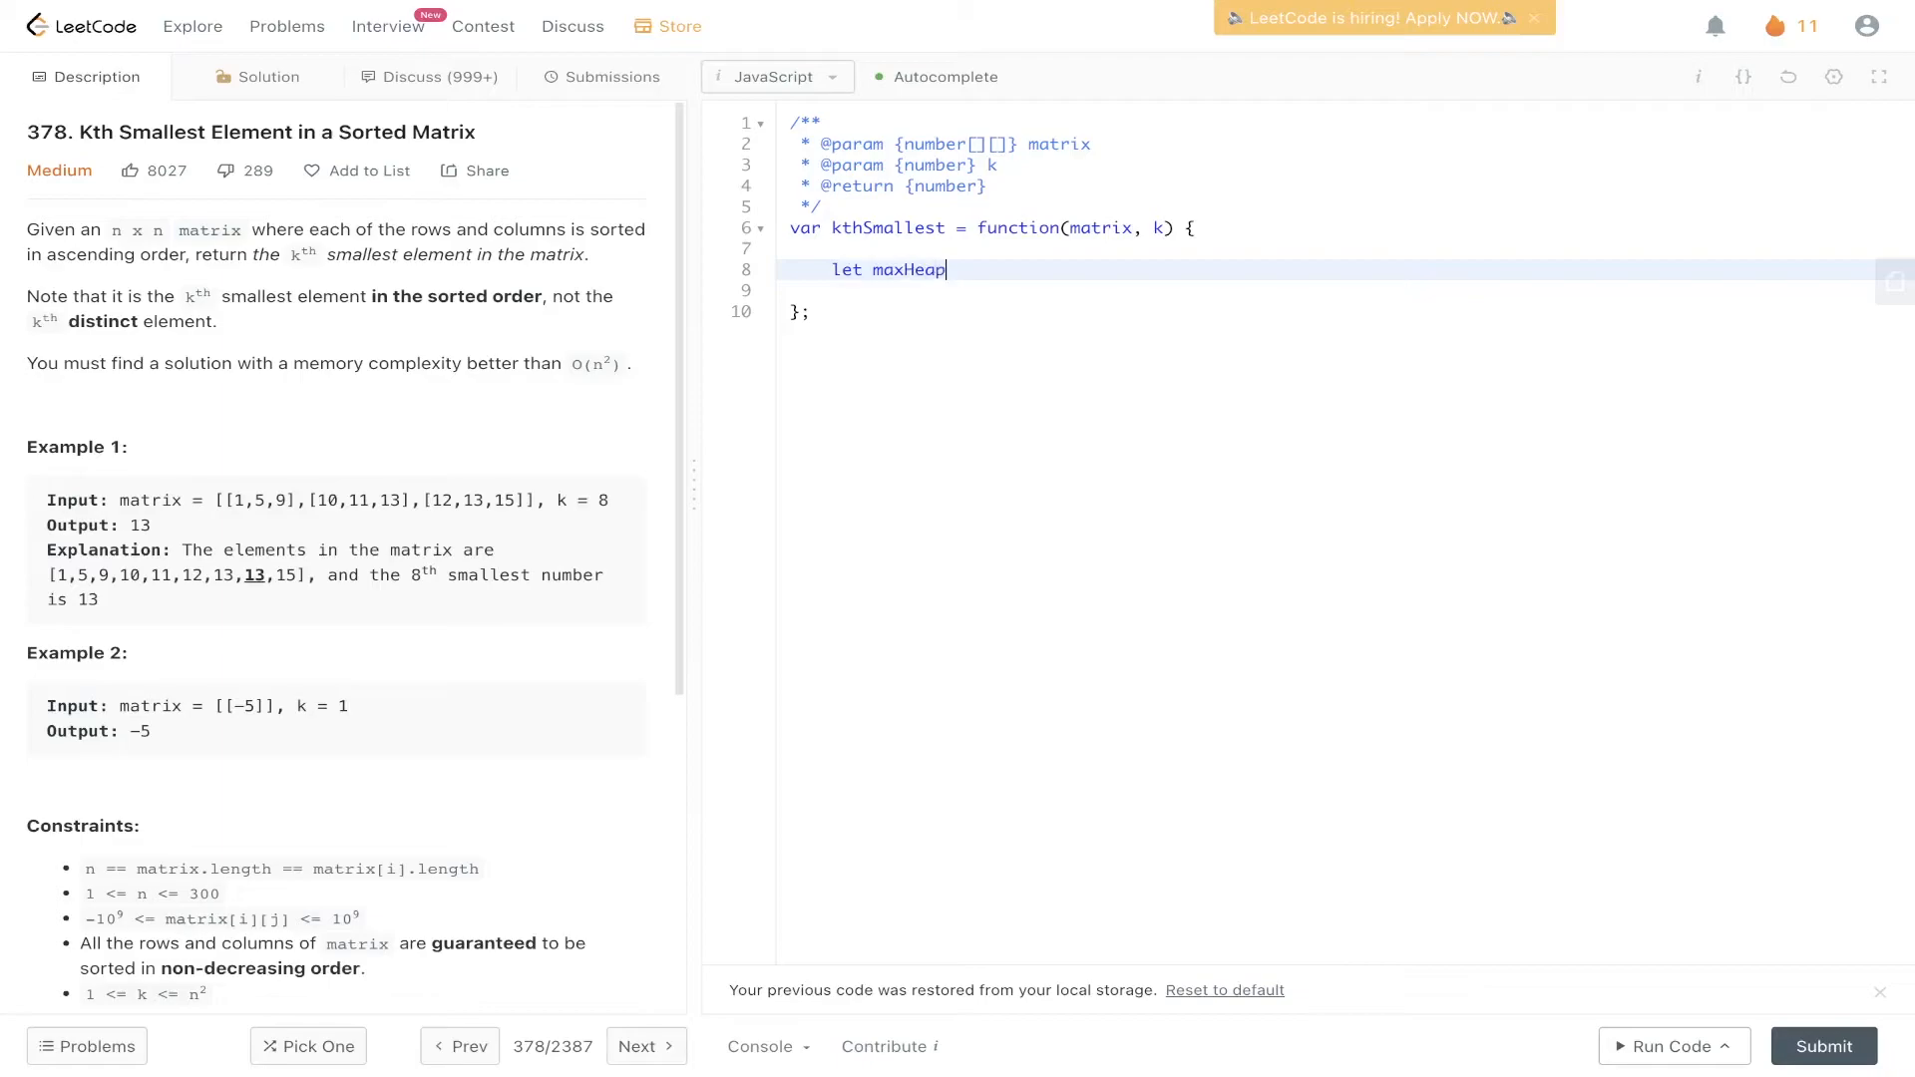
type("= new M")
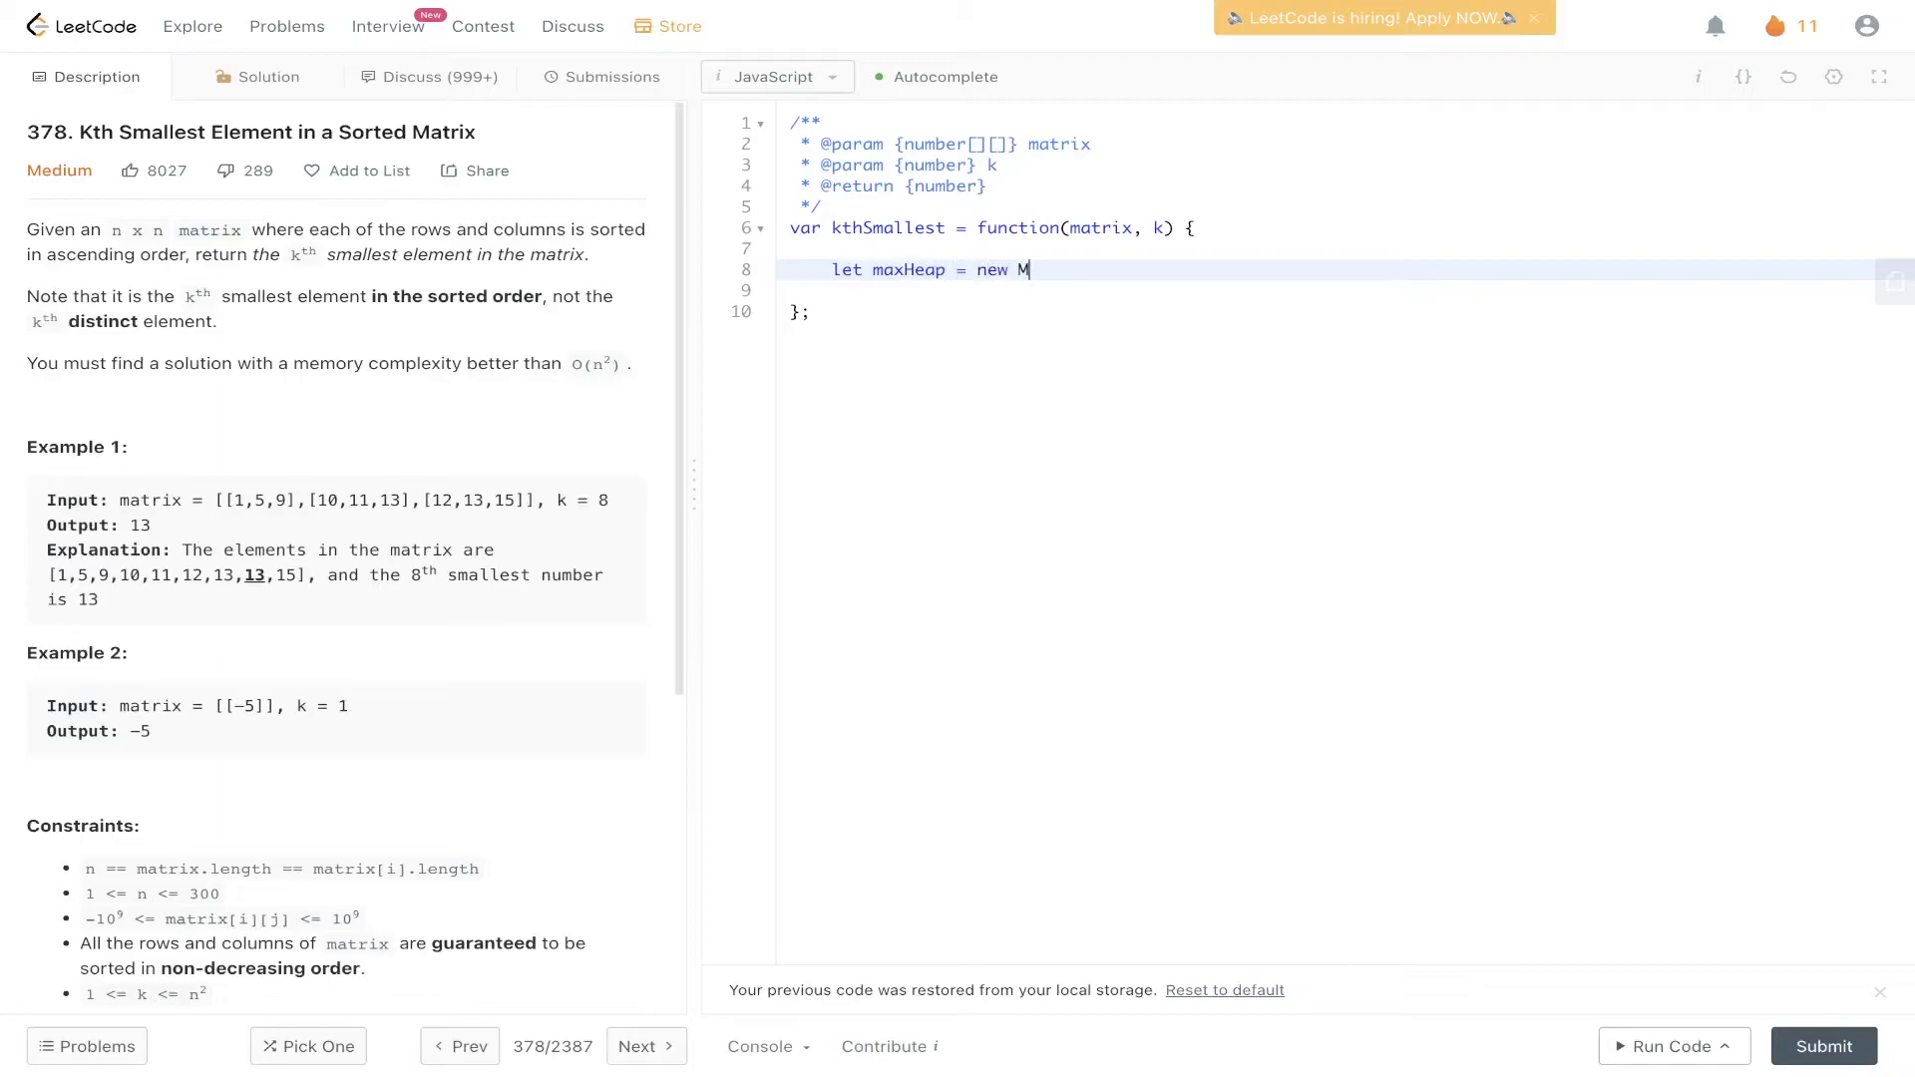
type("axPr")
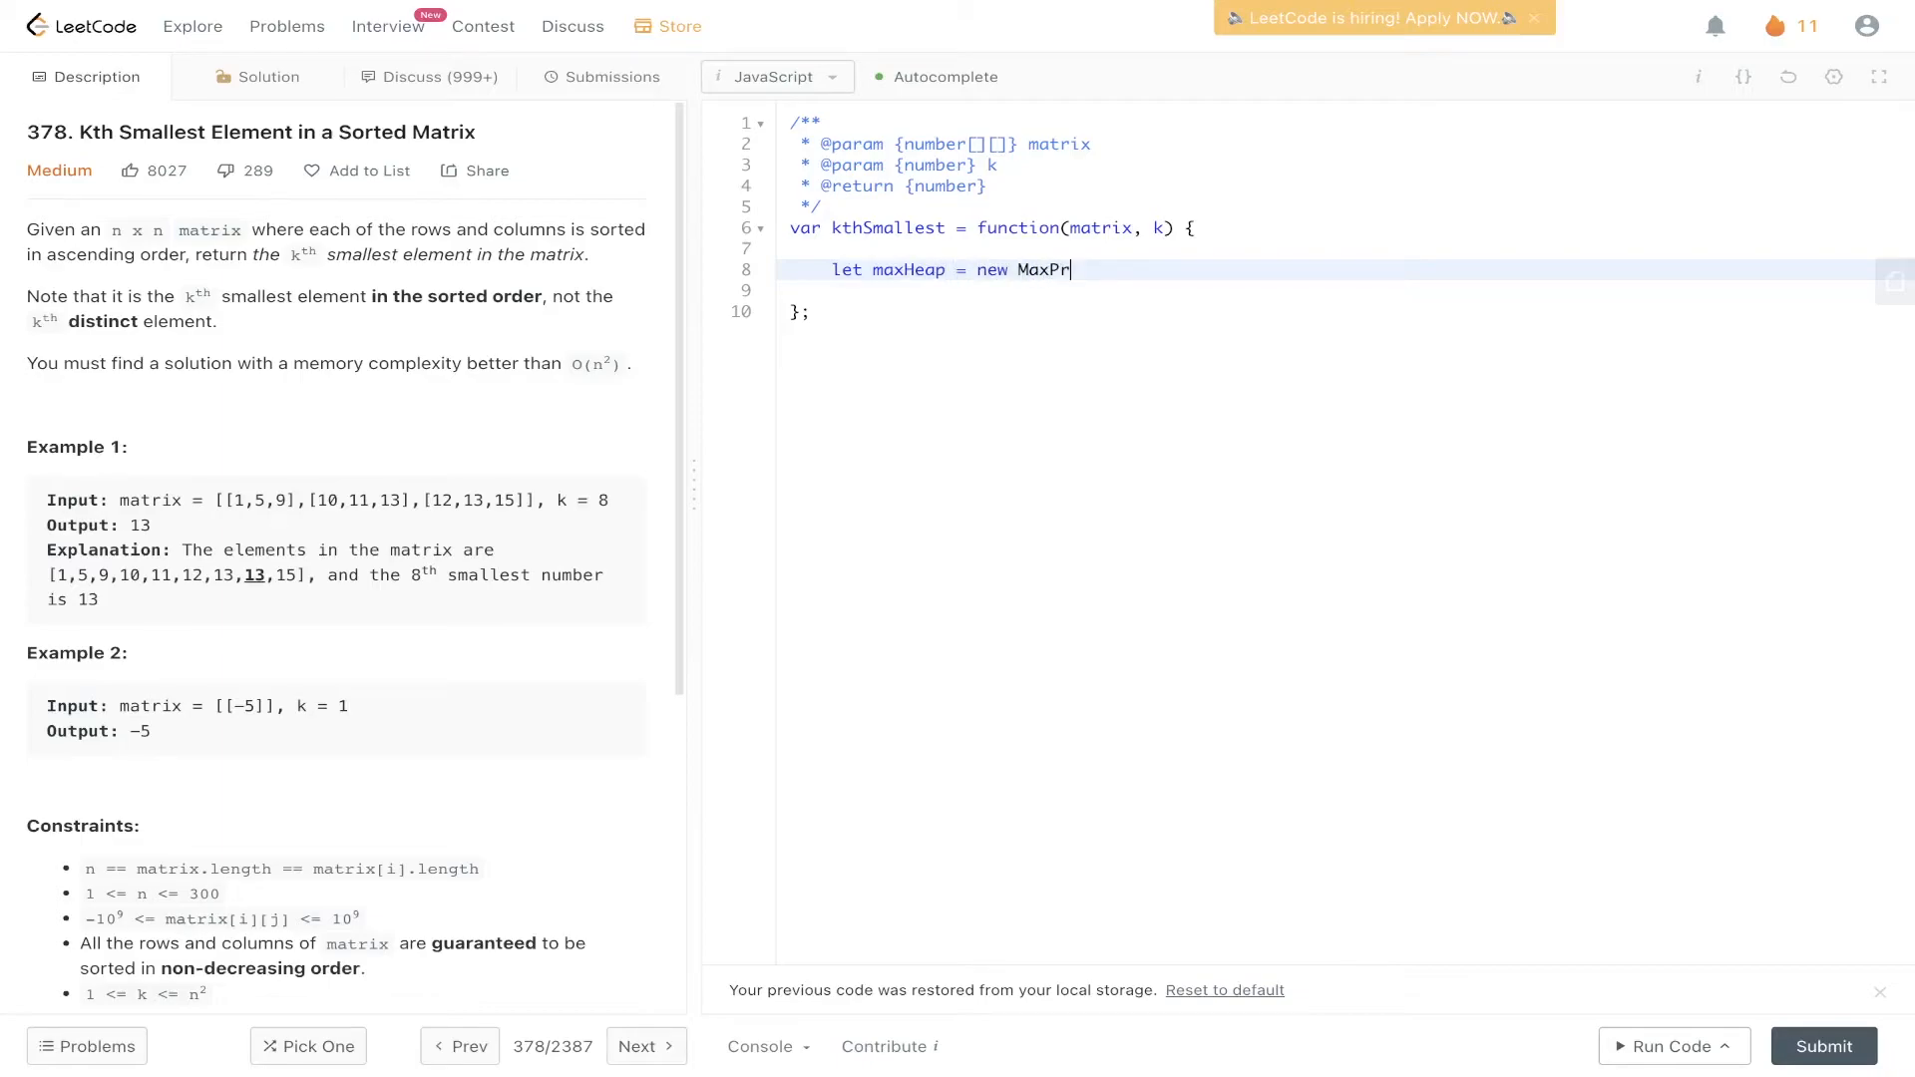
type("iorityQye")
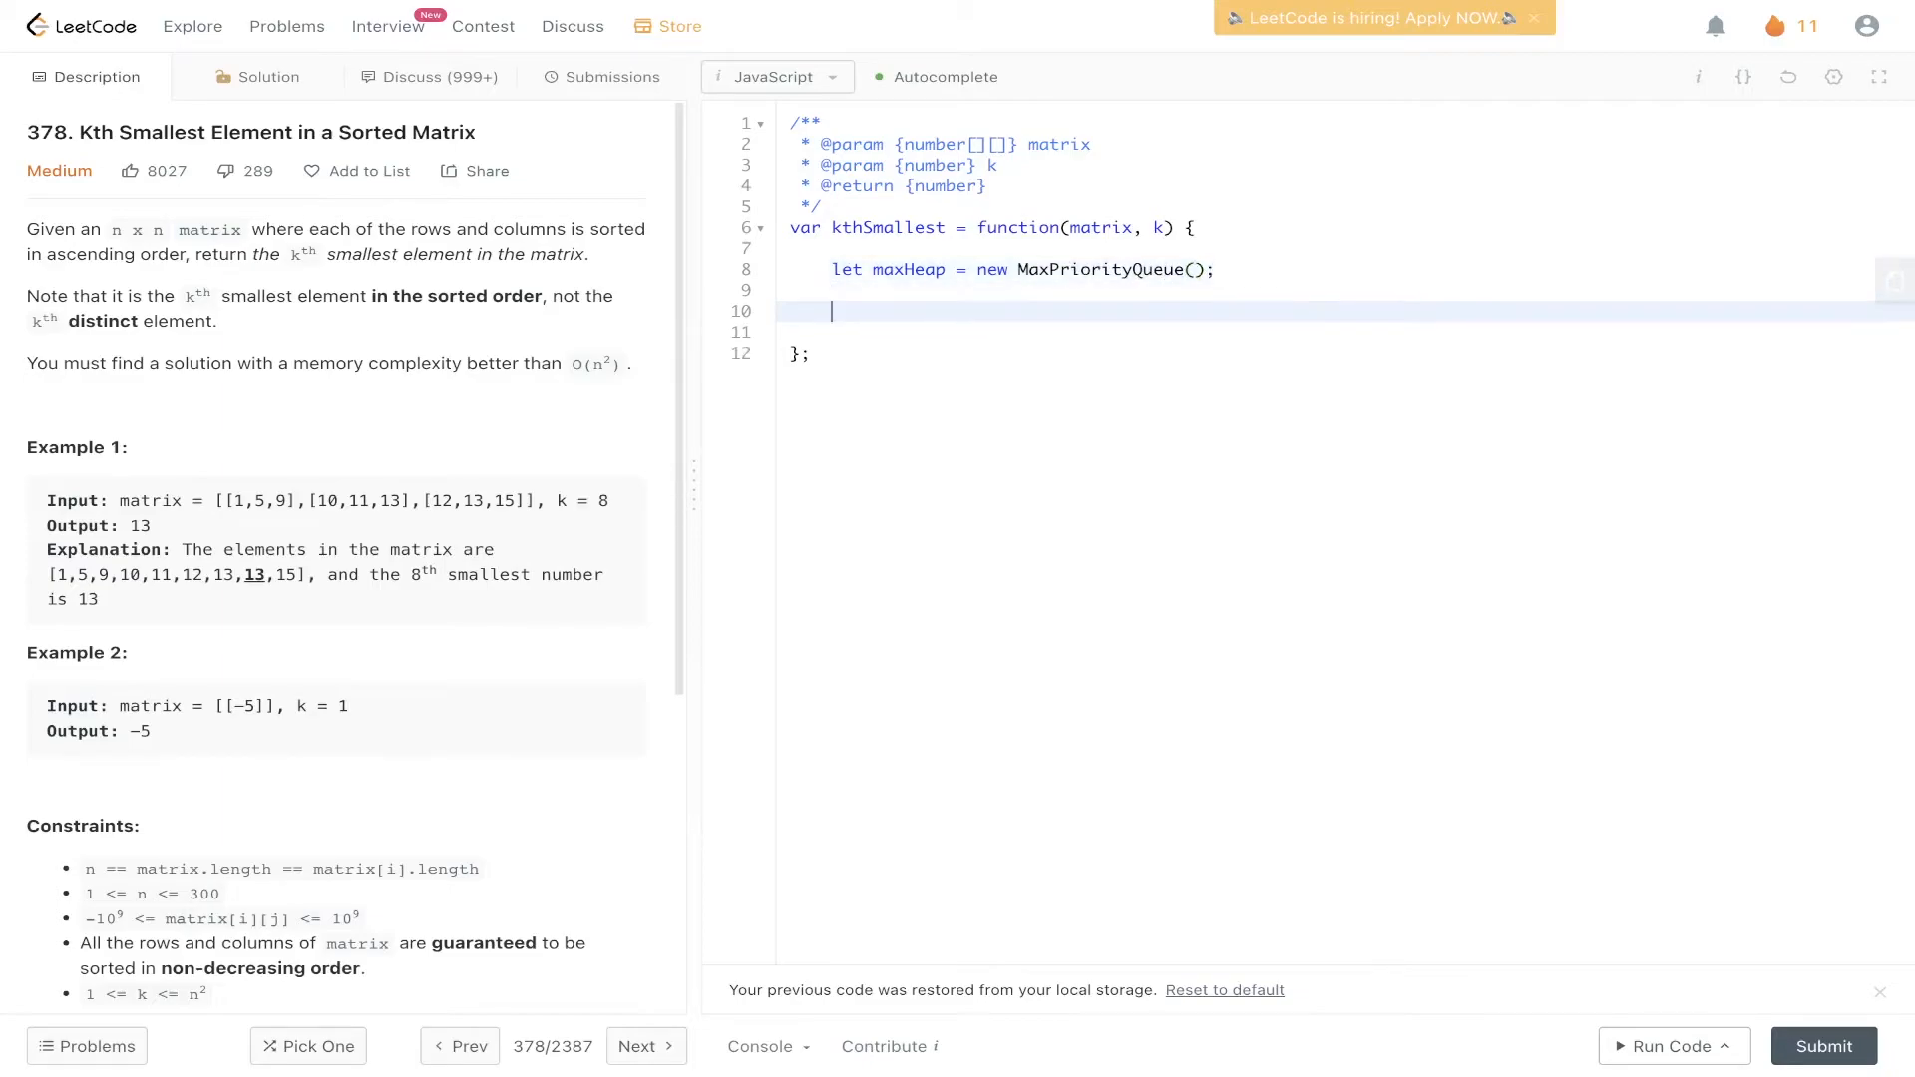
Write nested matrix.forEach(row => row.forEach(...)) loops and begin maxHeap.enqueue inside
type("matrix.forEach((r")
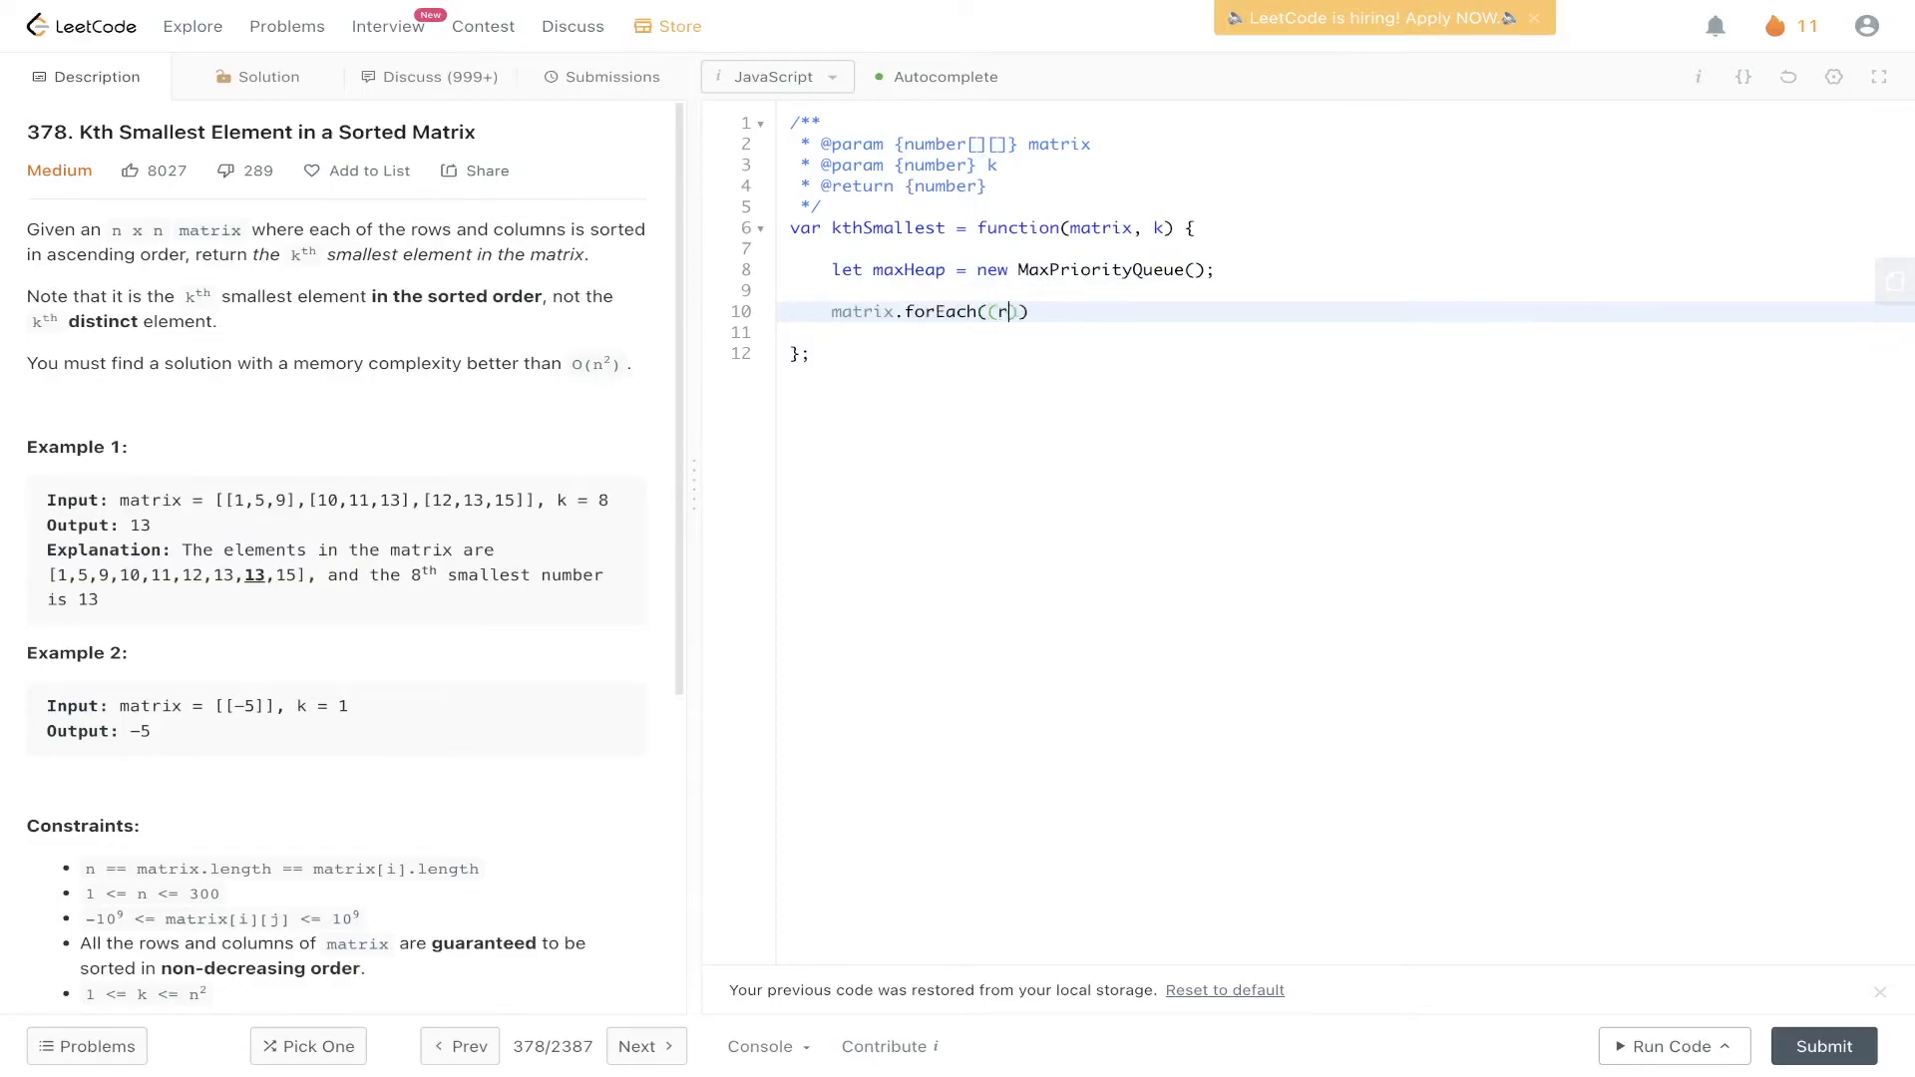
type("ow) => {")
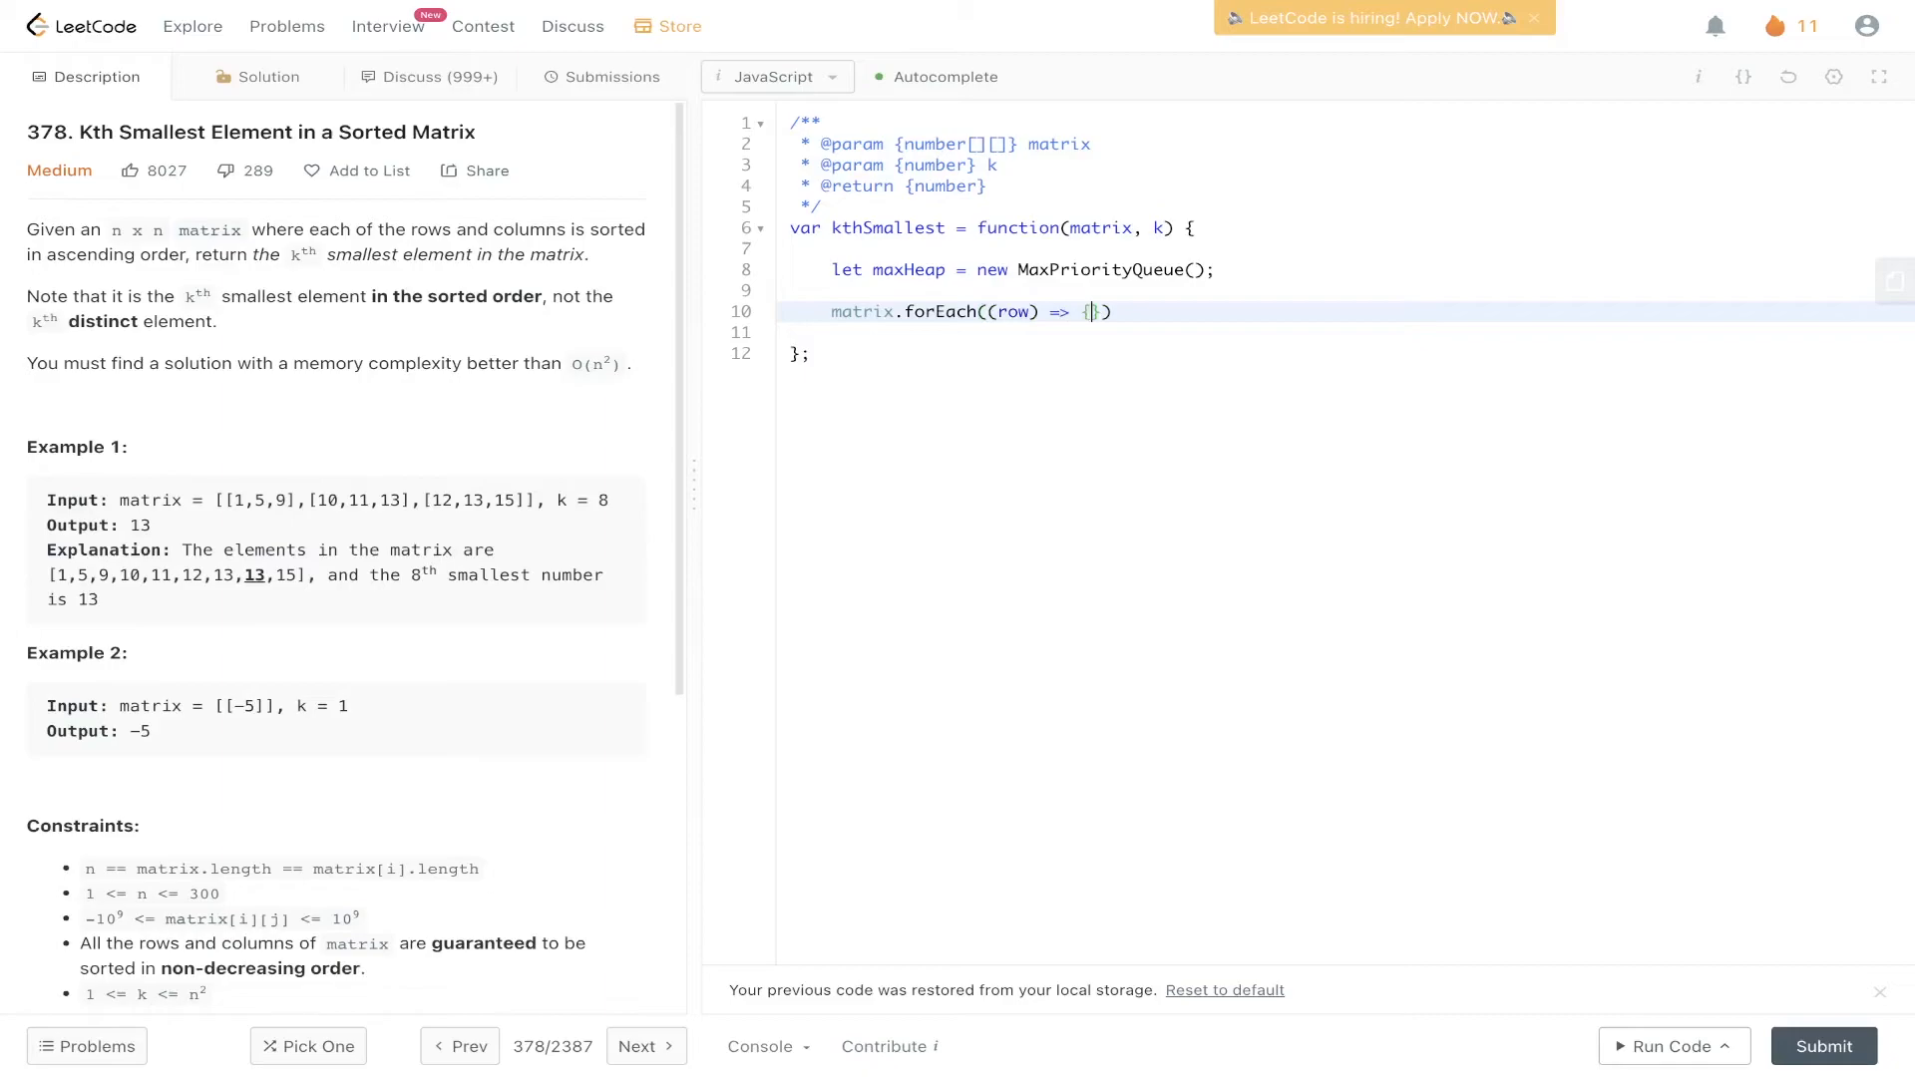
type("row")
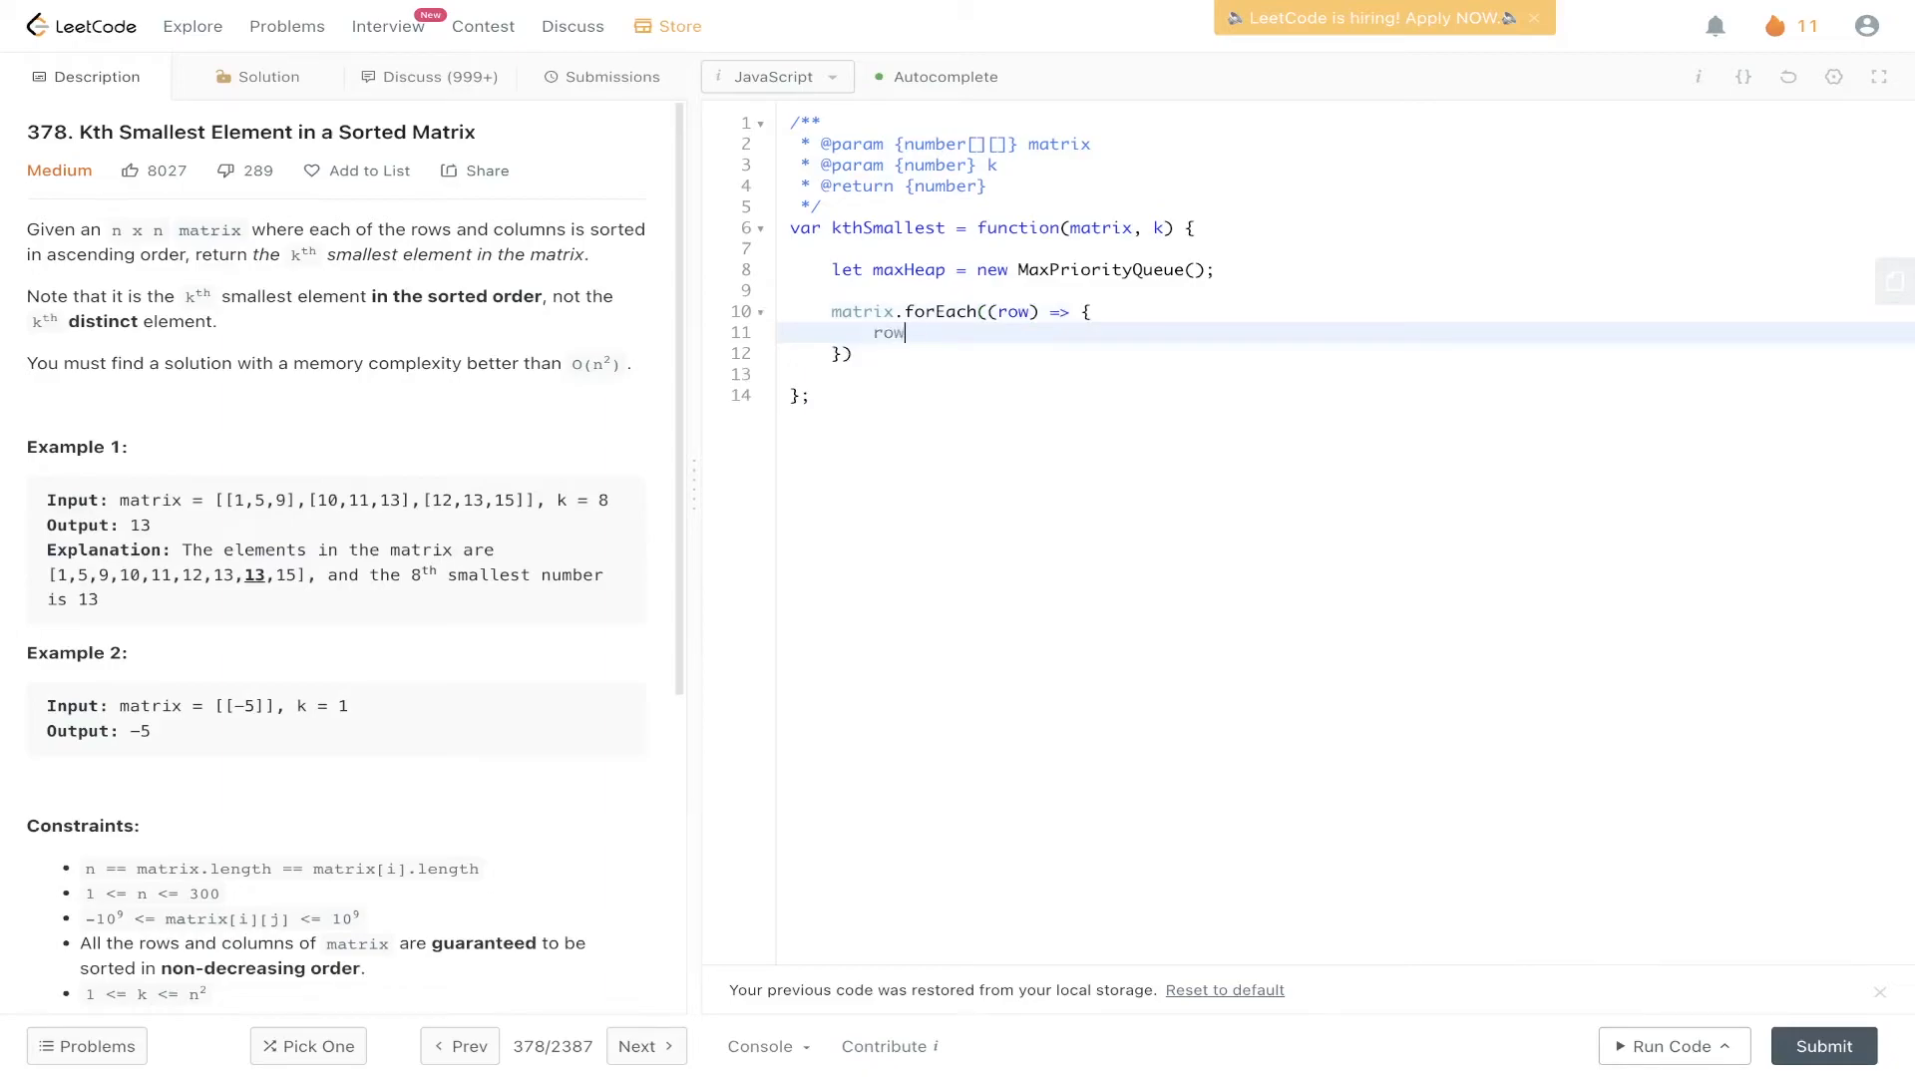
type(".forEach((element) => )")
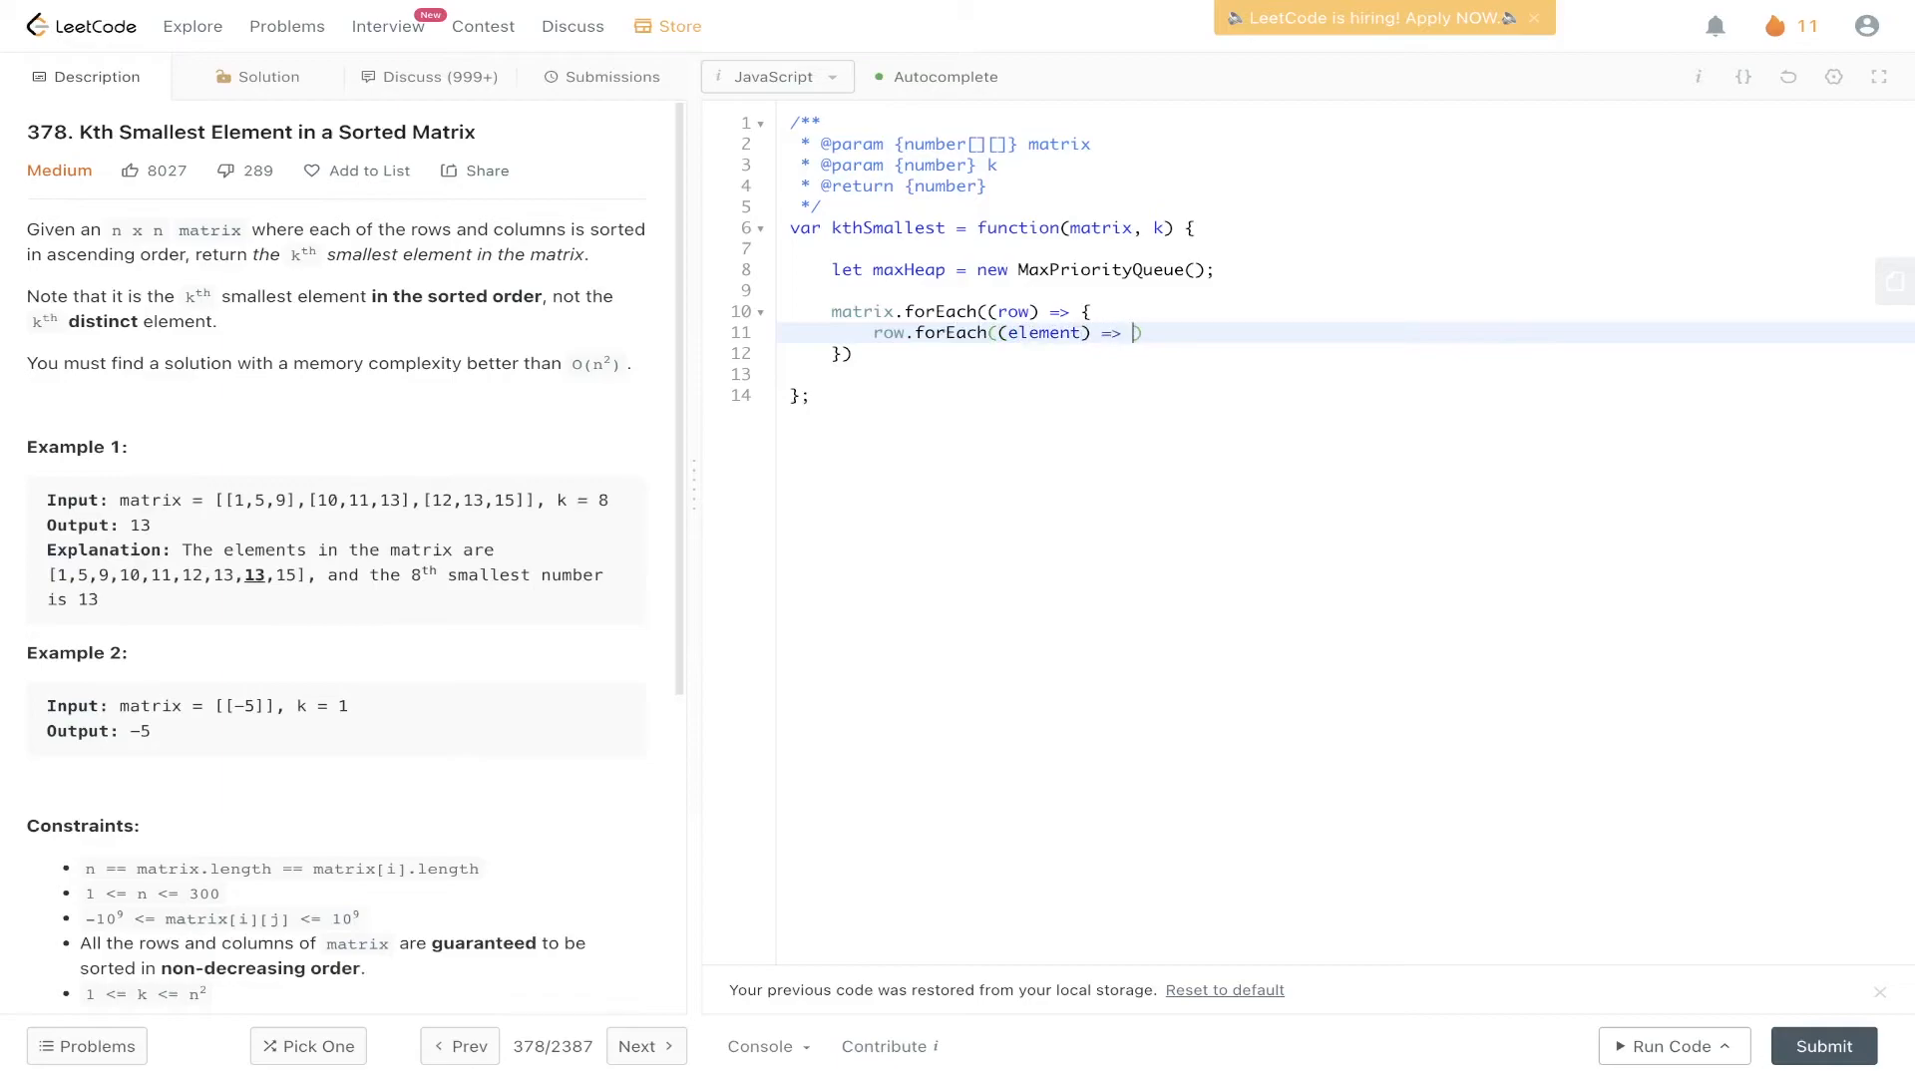
type("meax")
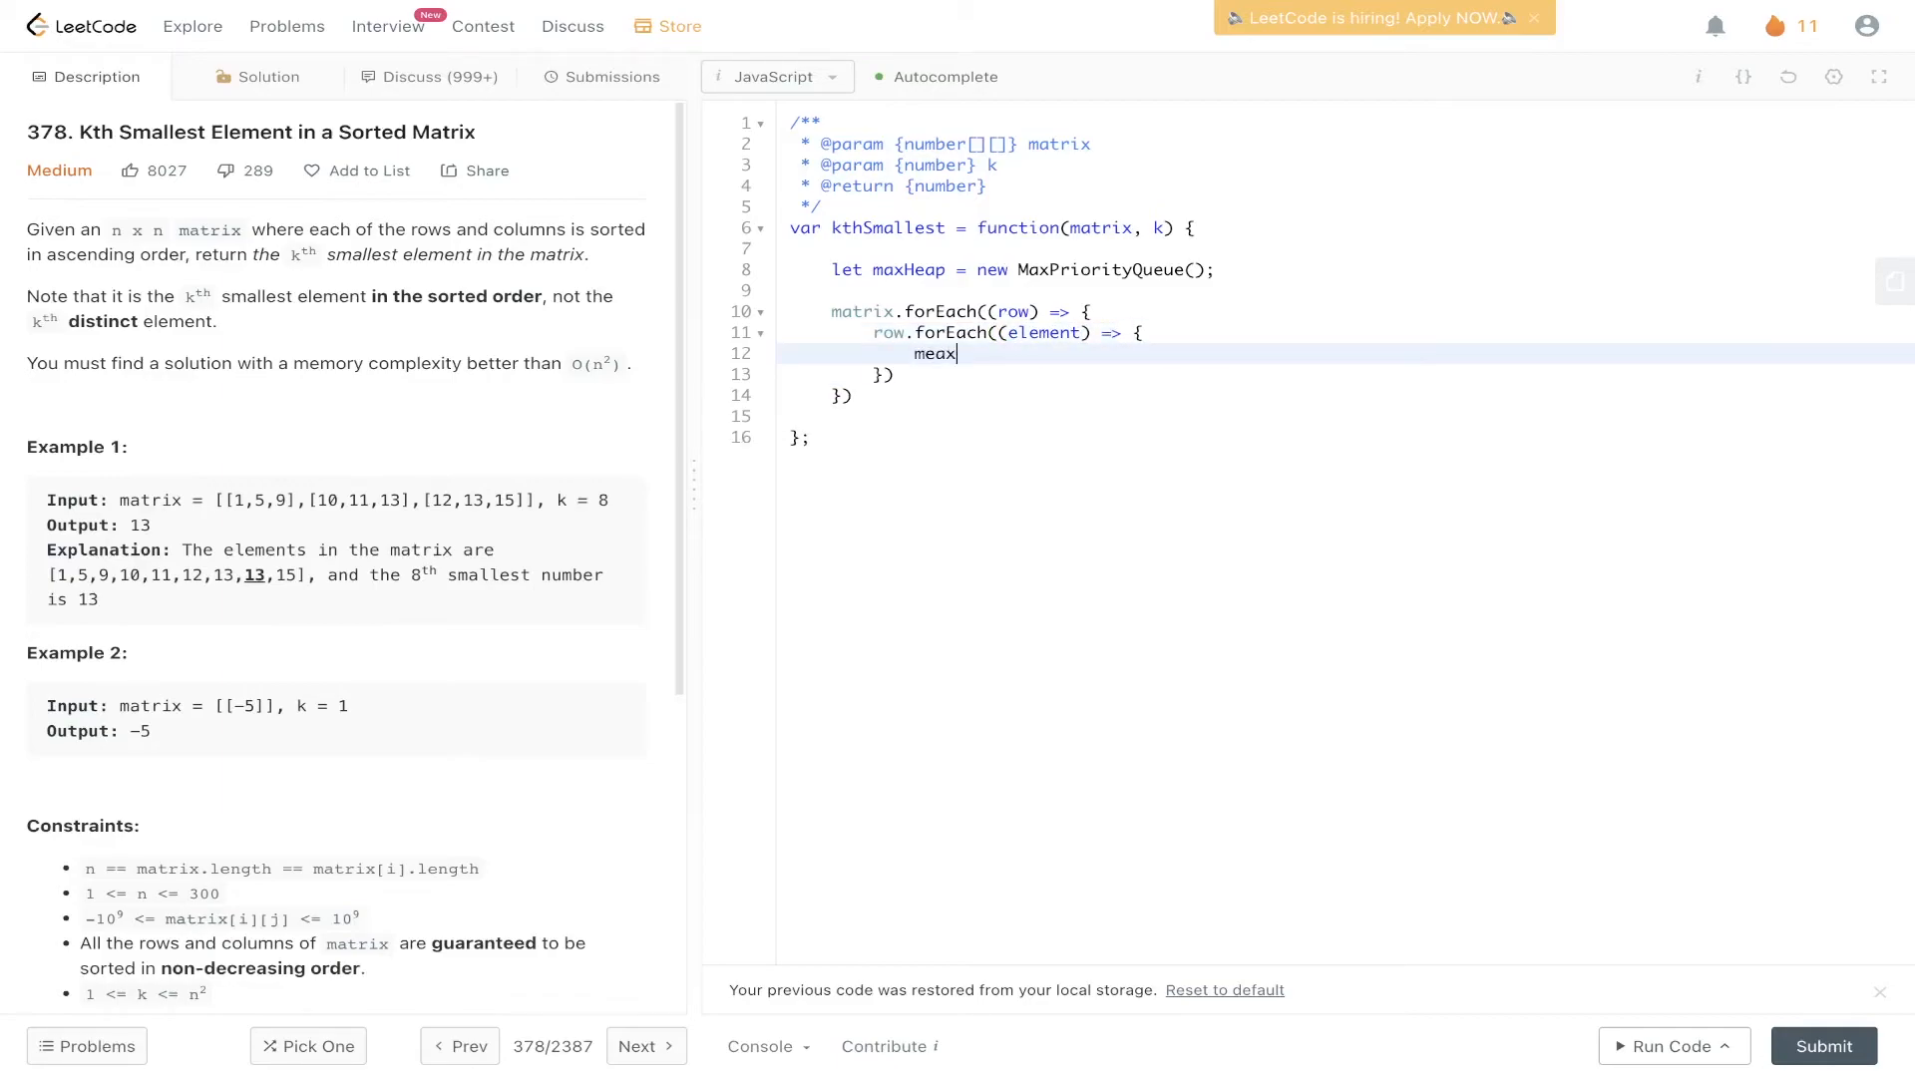
type("maxHea")
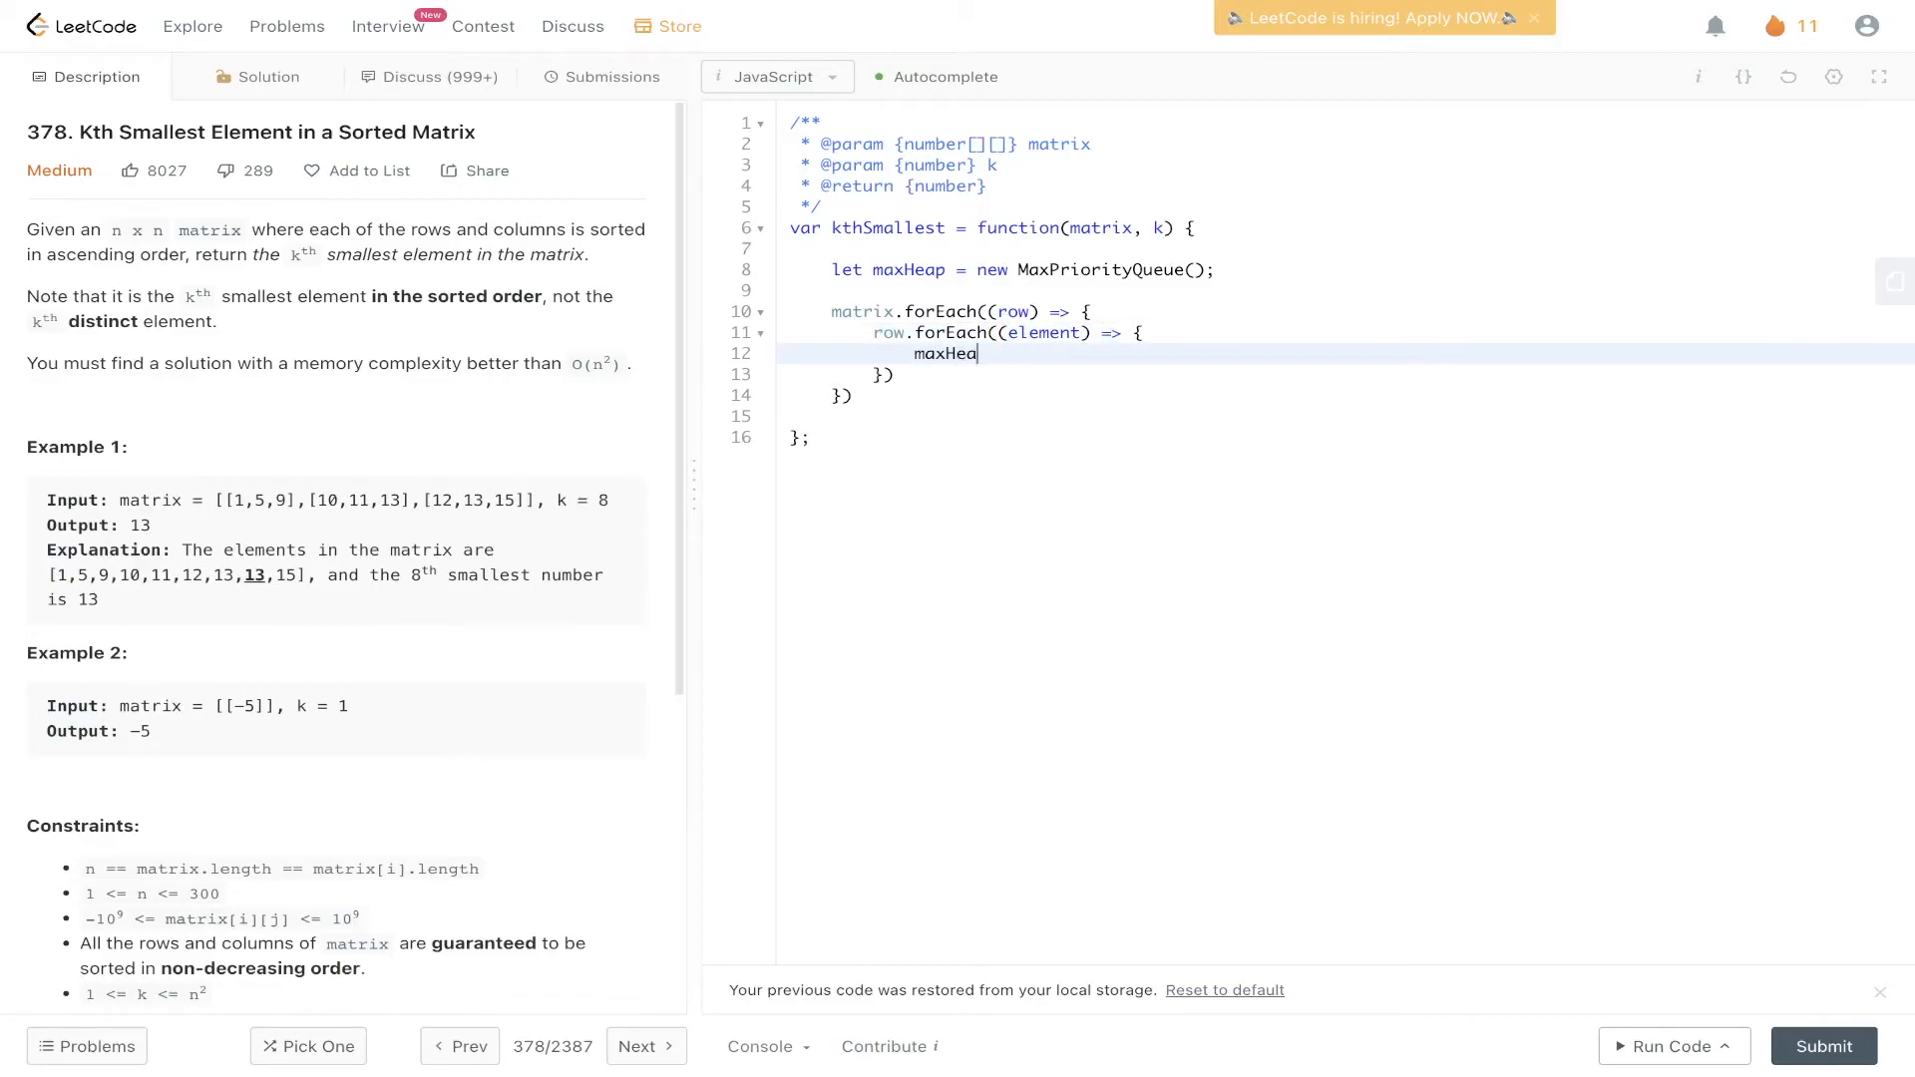
type("p.enqueue(element);")
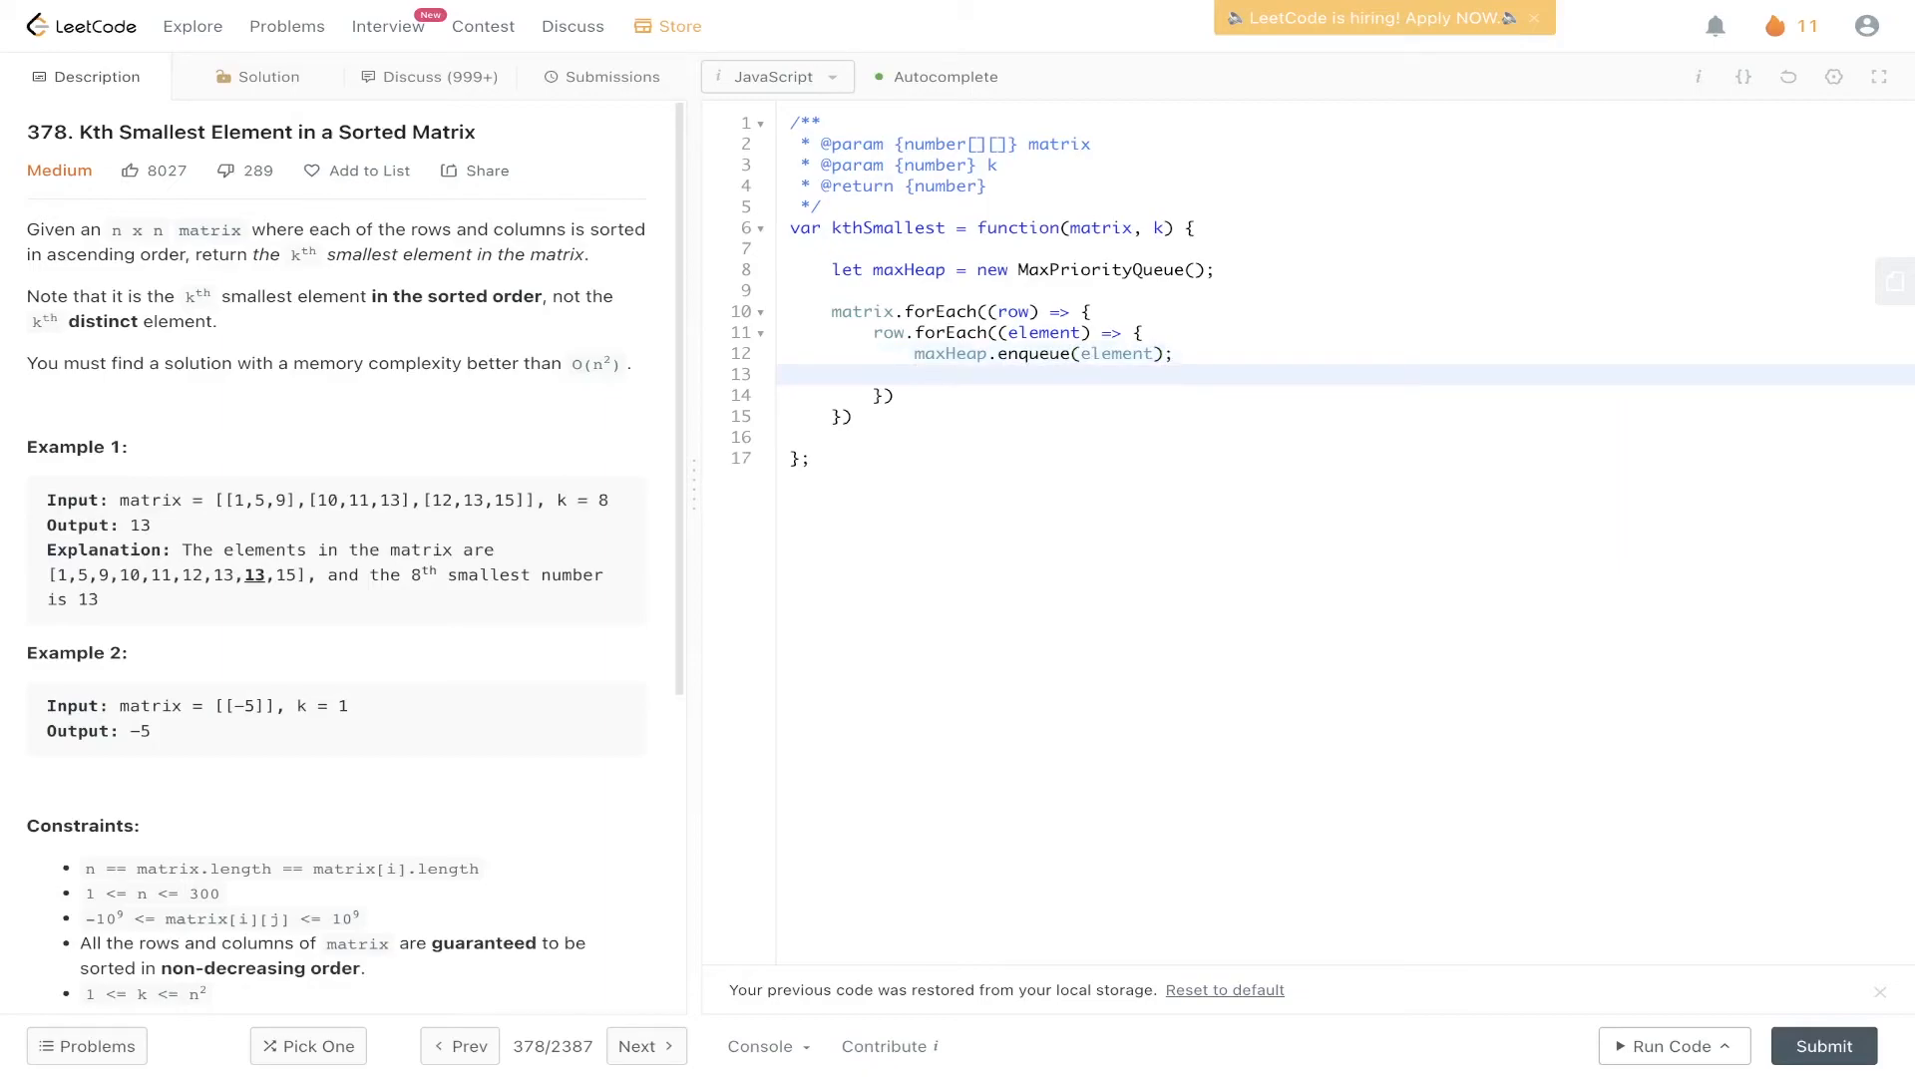
Add the condition if(maxHeap.size() > k){ after the enqueue
left_click(916, 375)
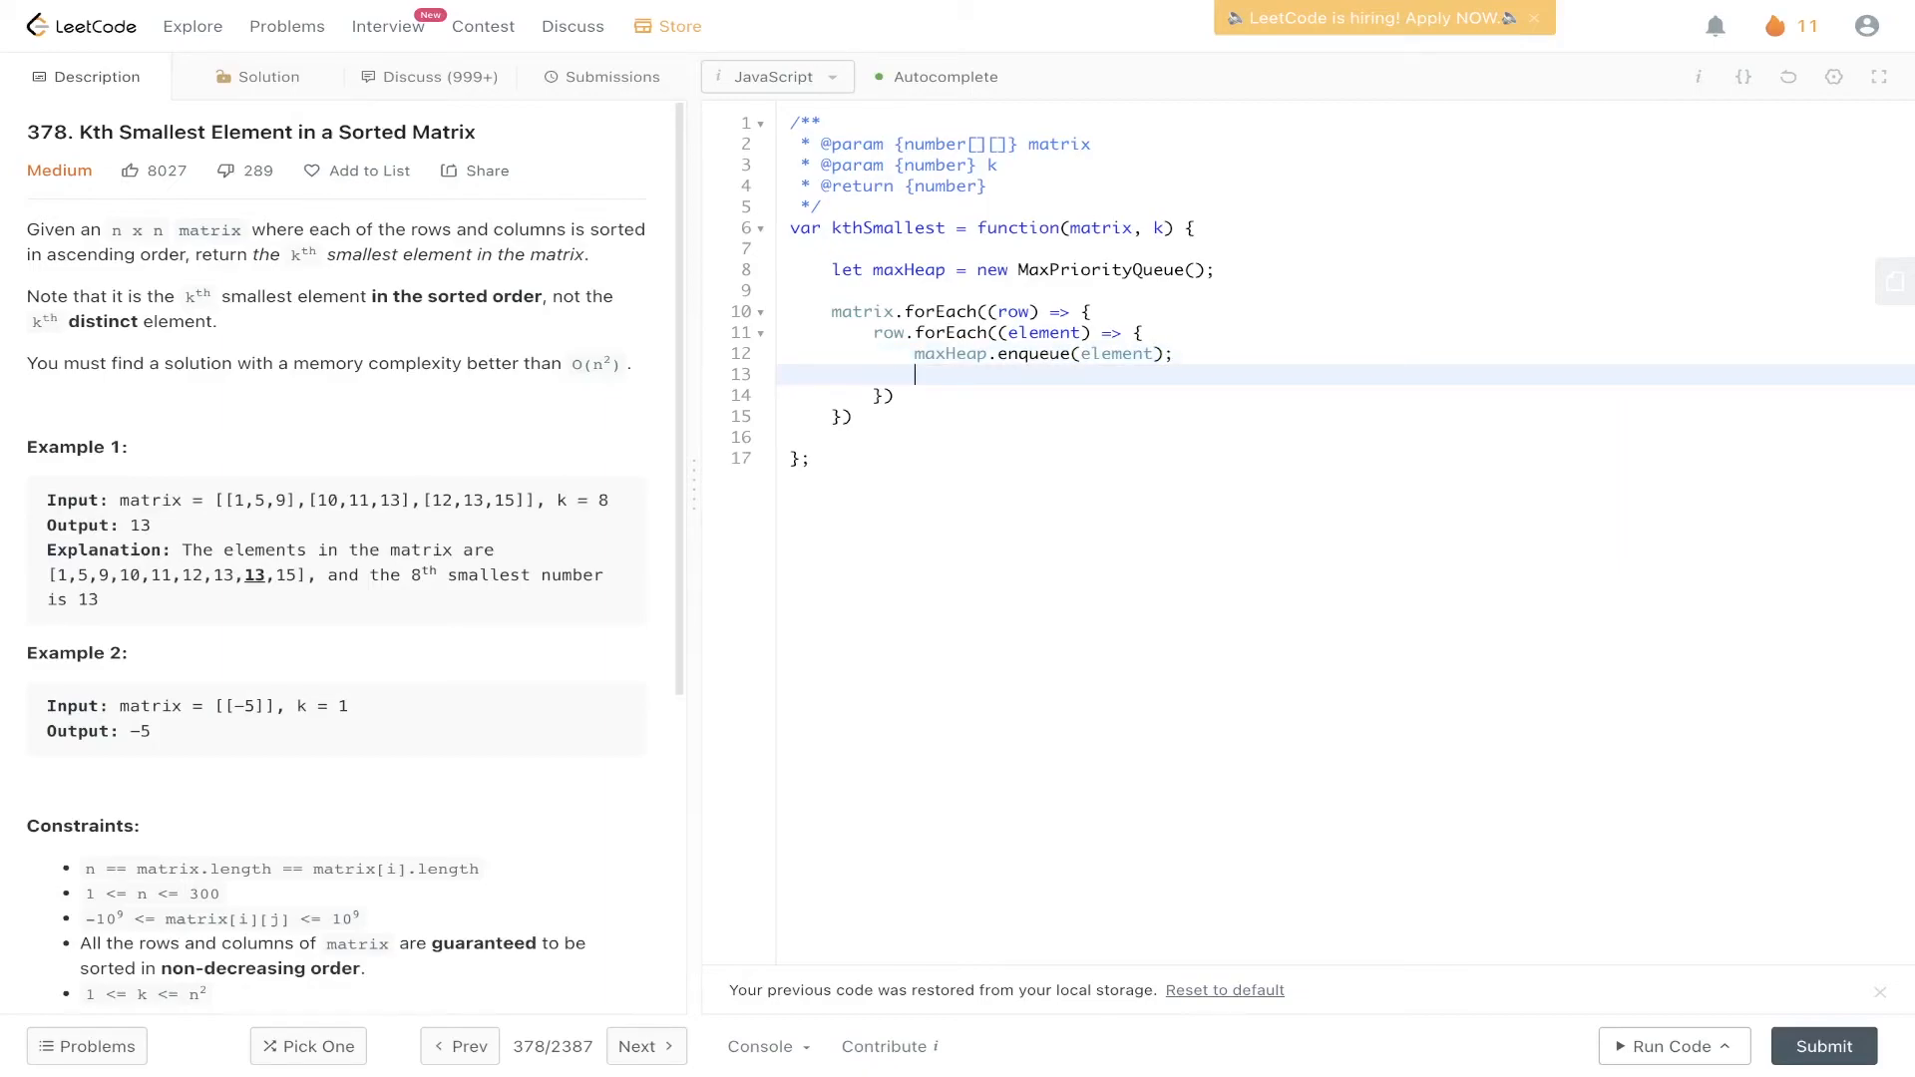
type("if(")
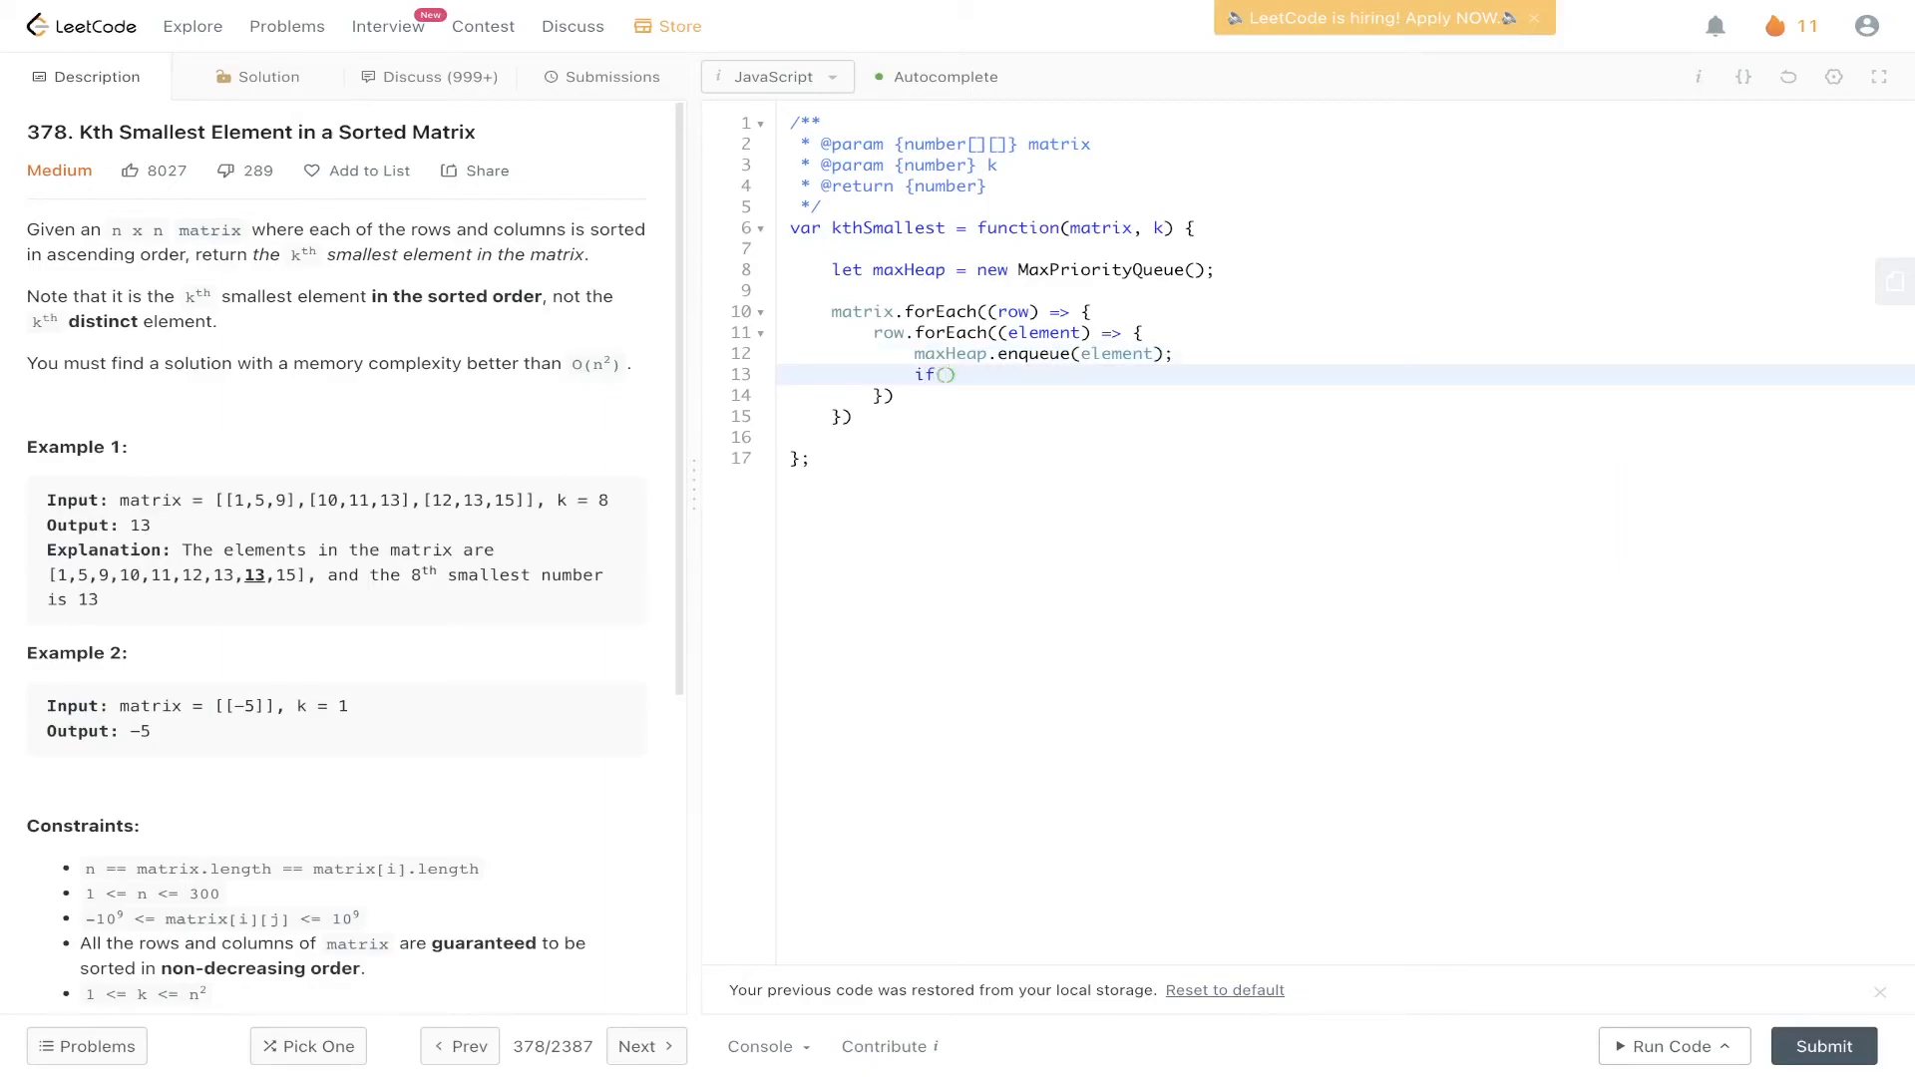
type("maxHeap")
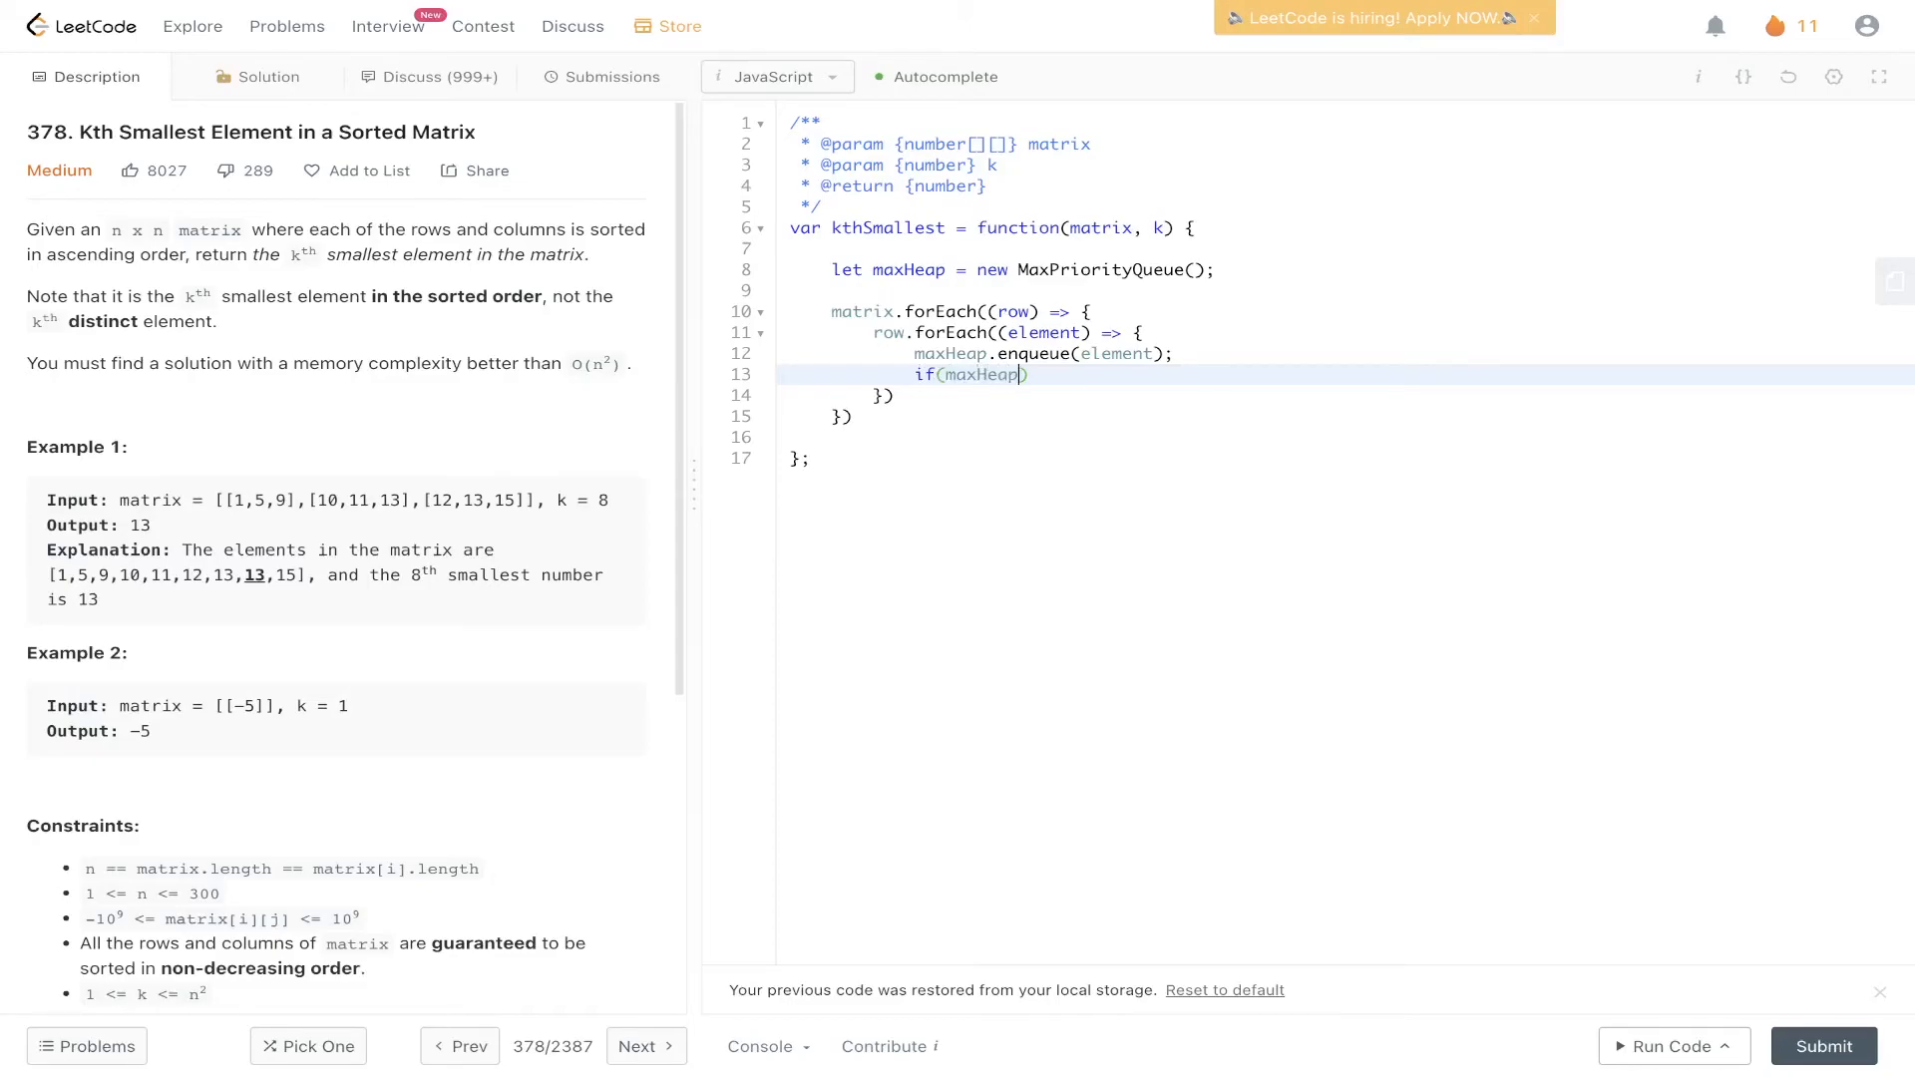
type(".size()")
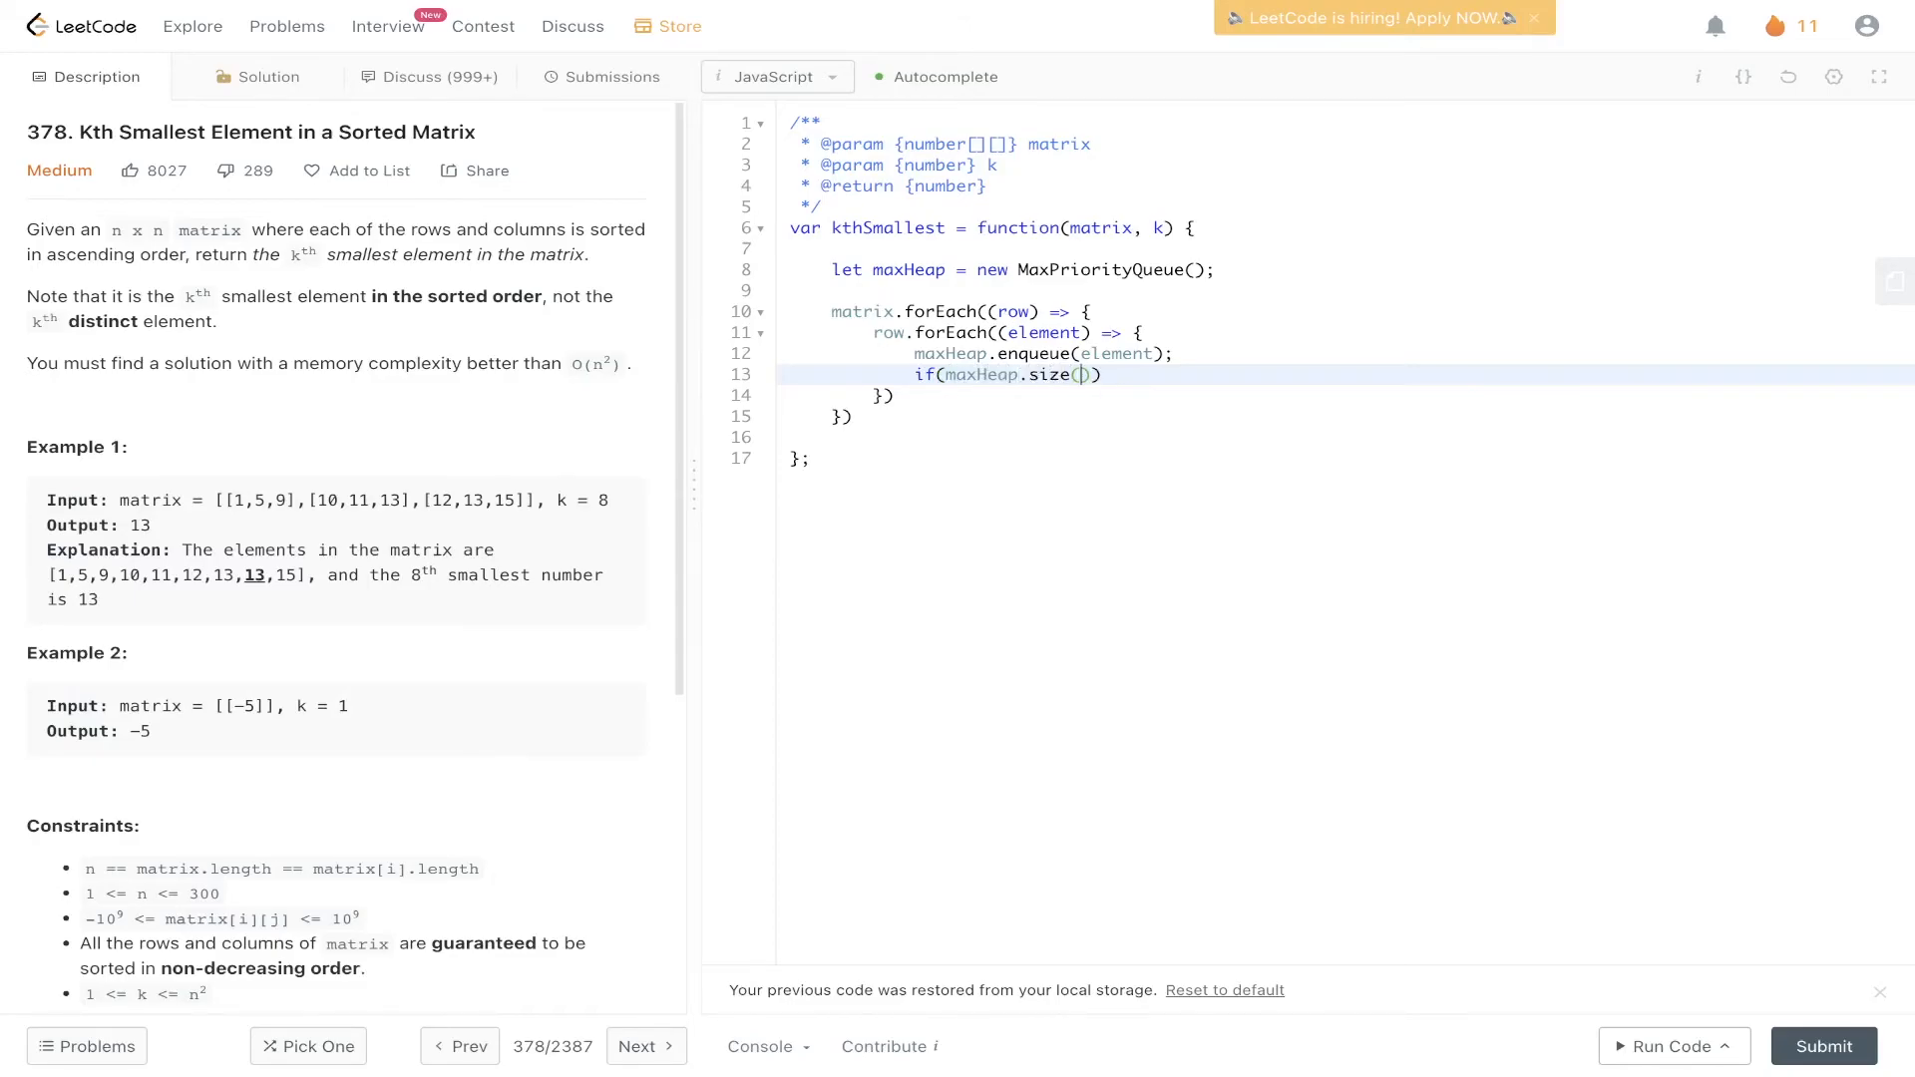
type(">")
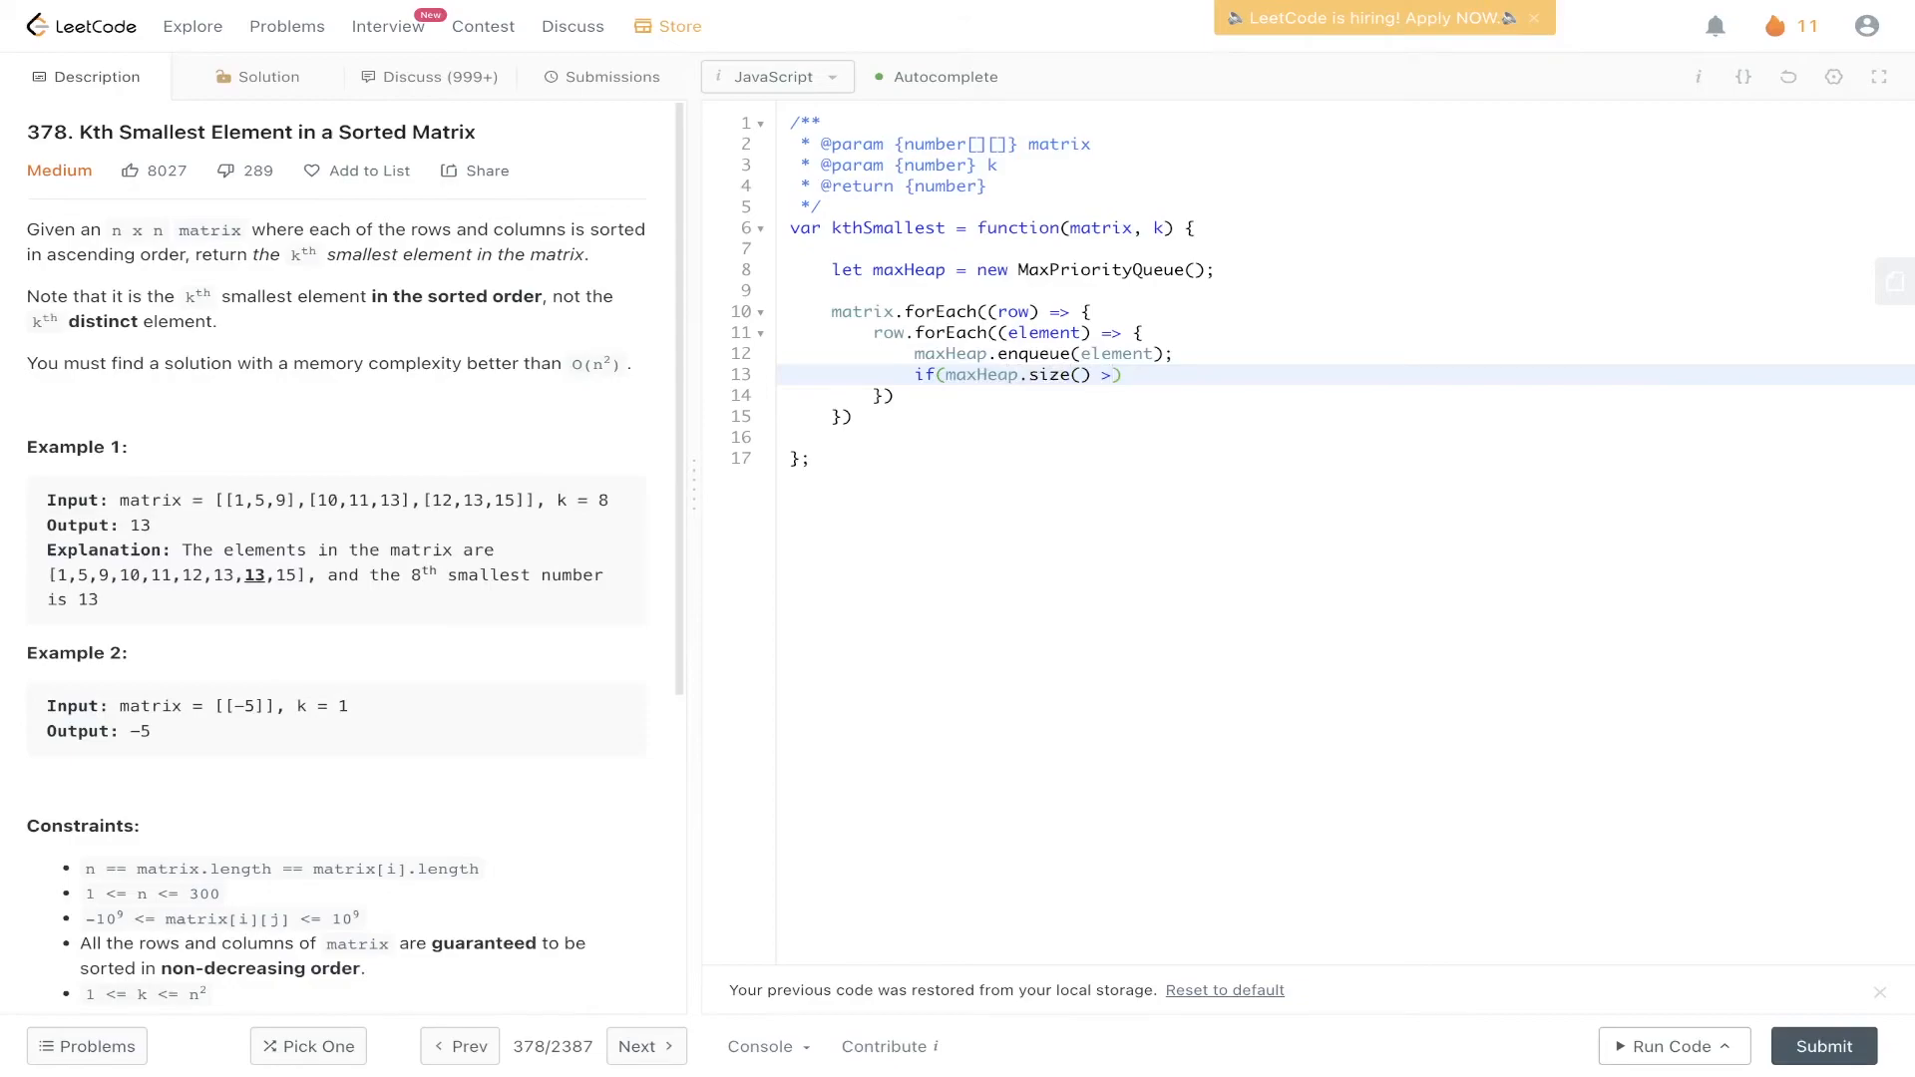
type("1){")
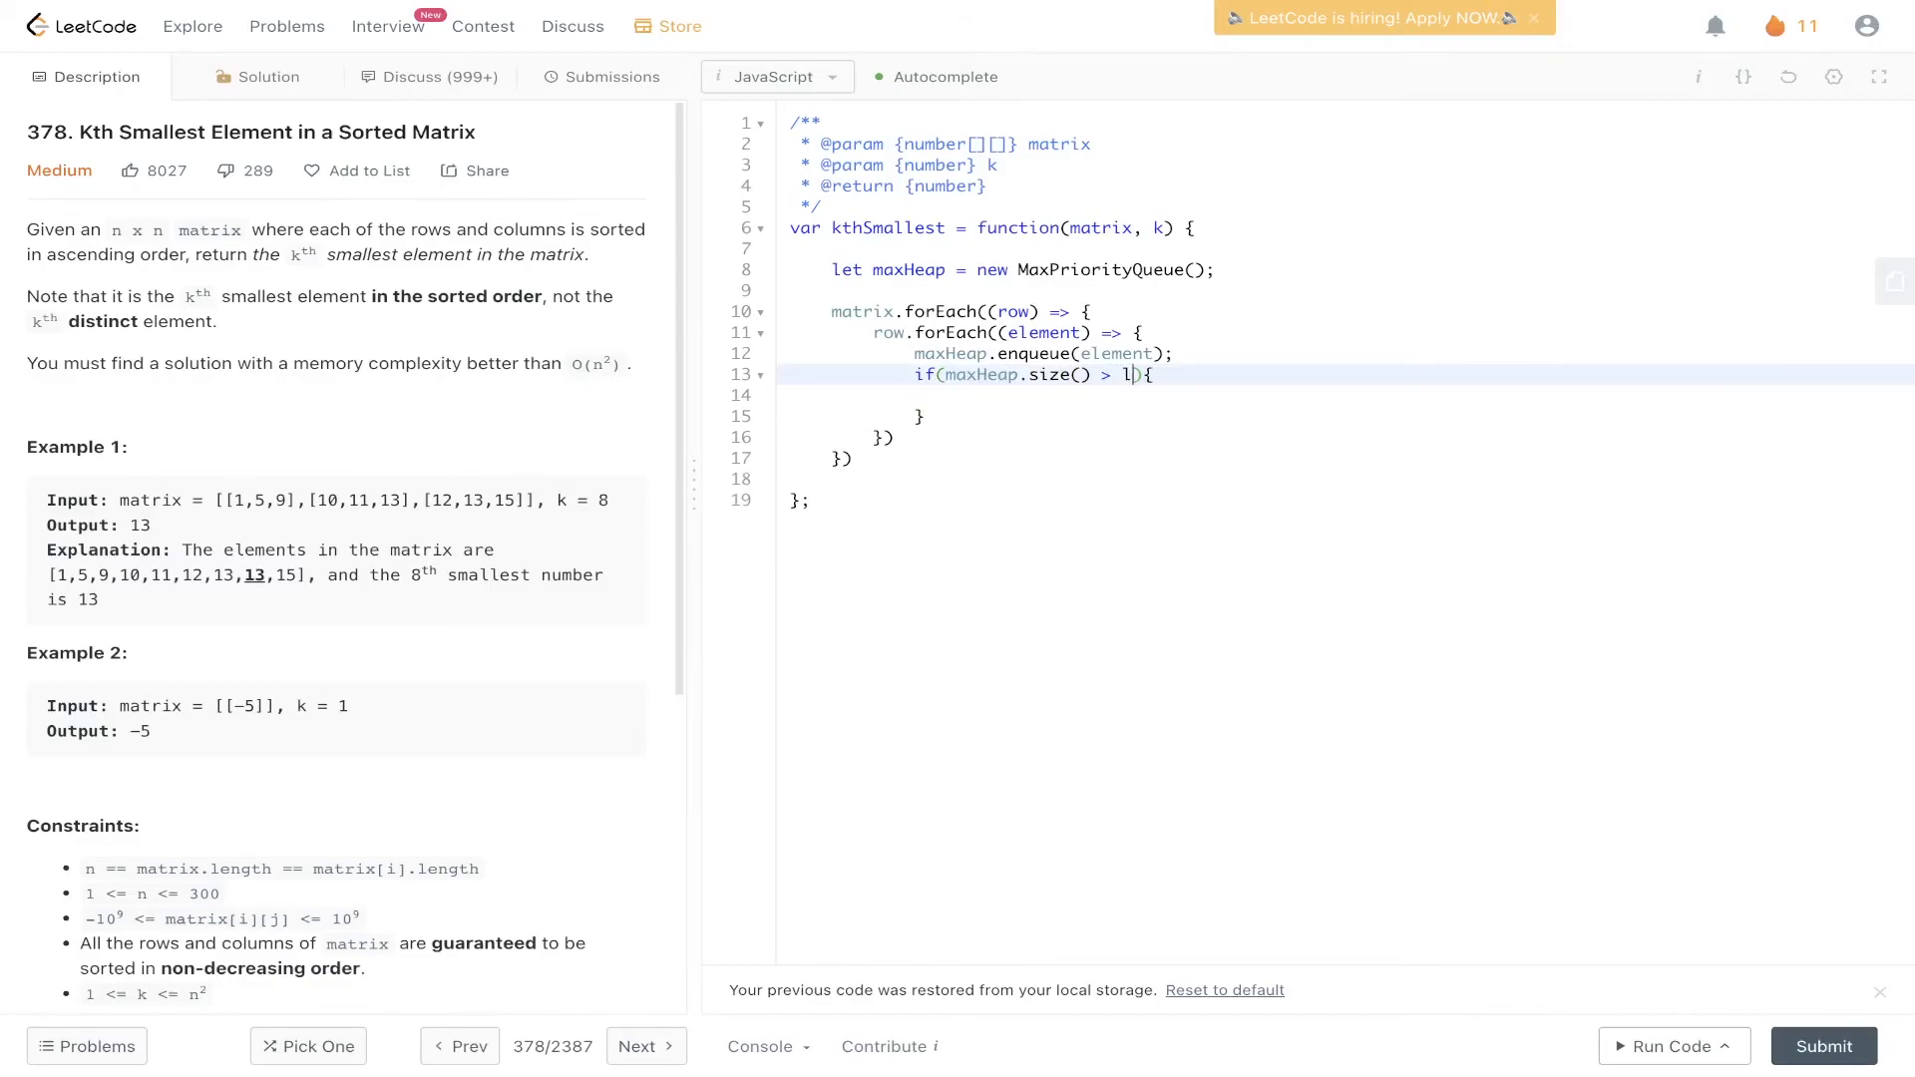
type("k")
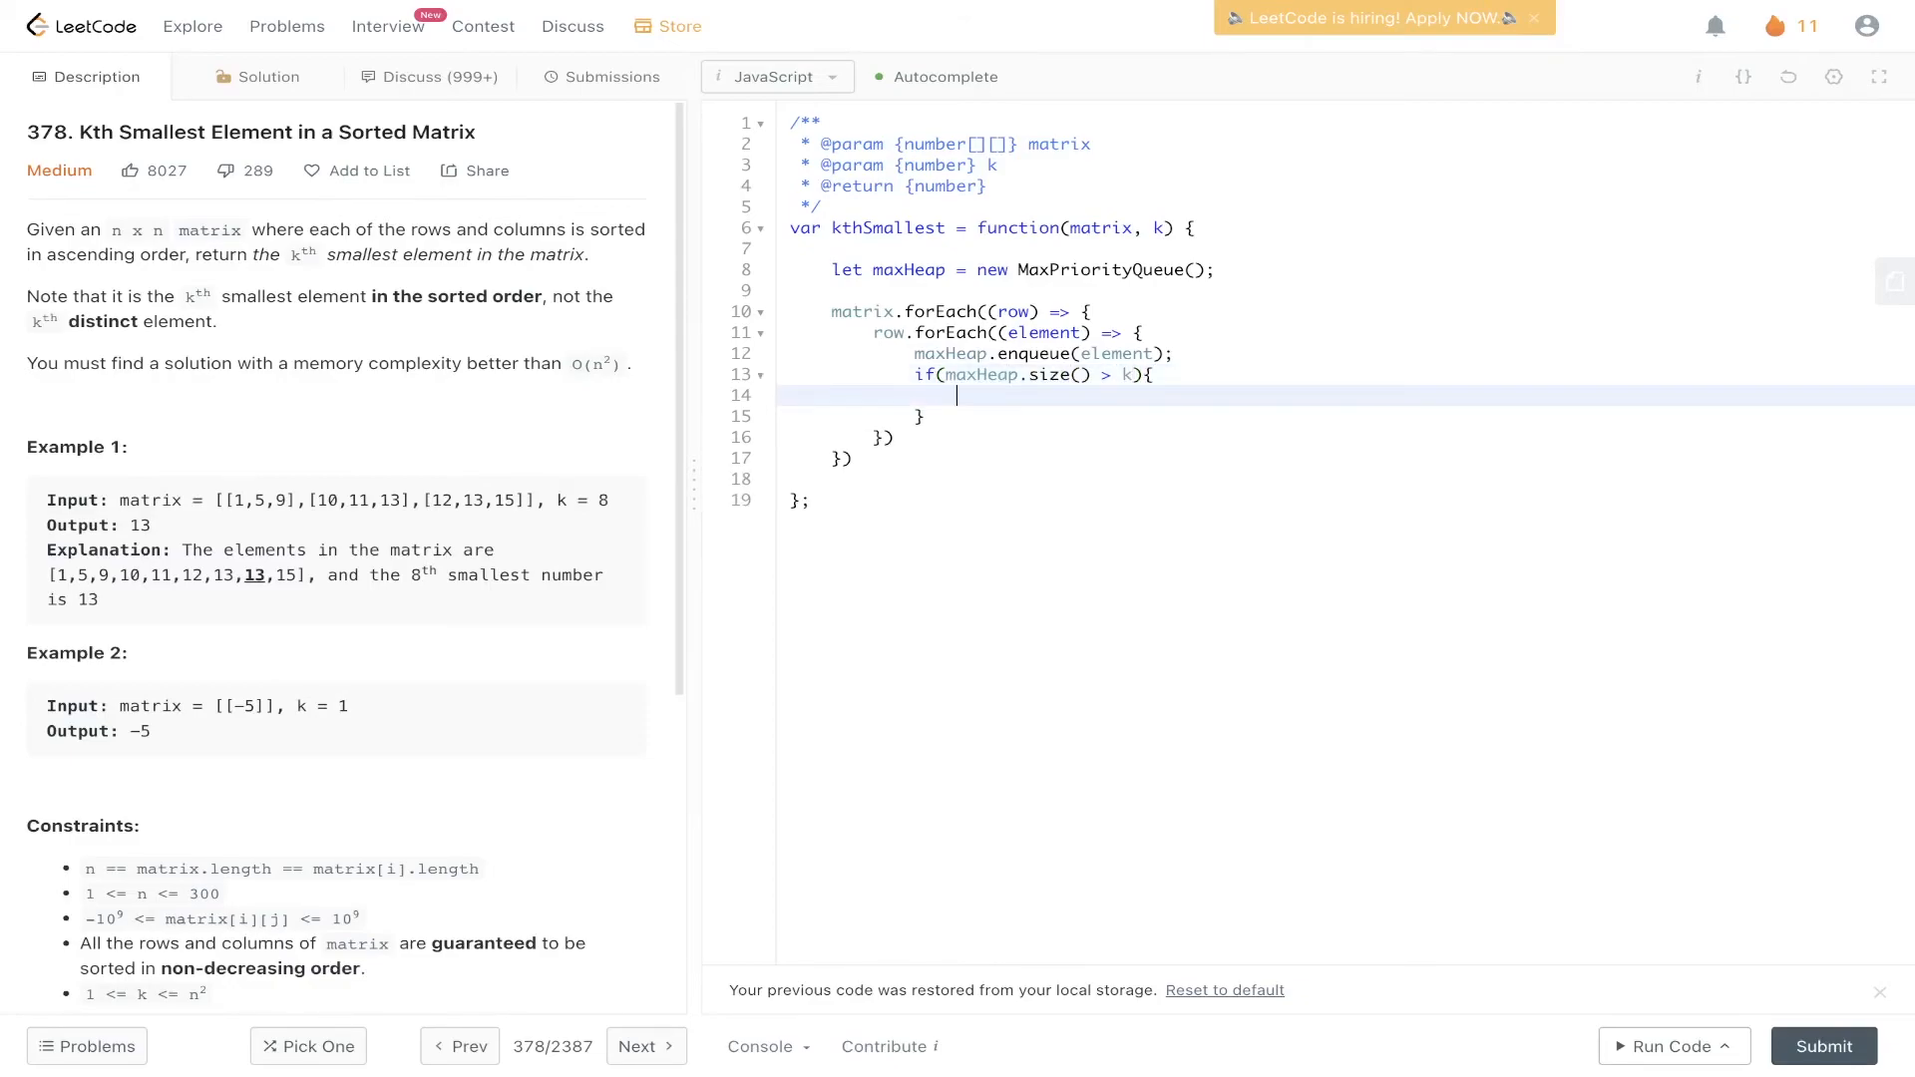
Inside the if block, write maxHeap.dequeue().element; to drop the largest value
type("max")
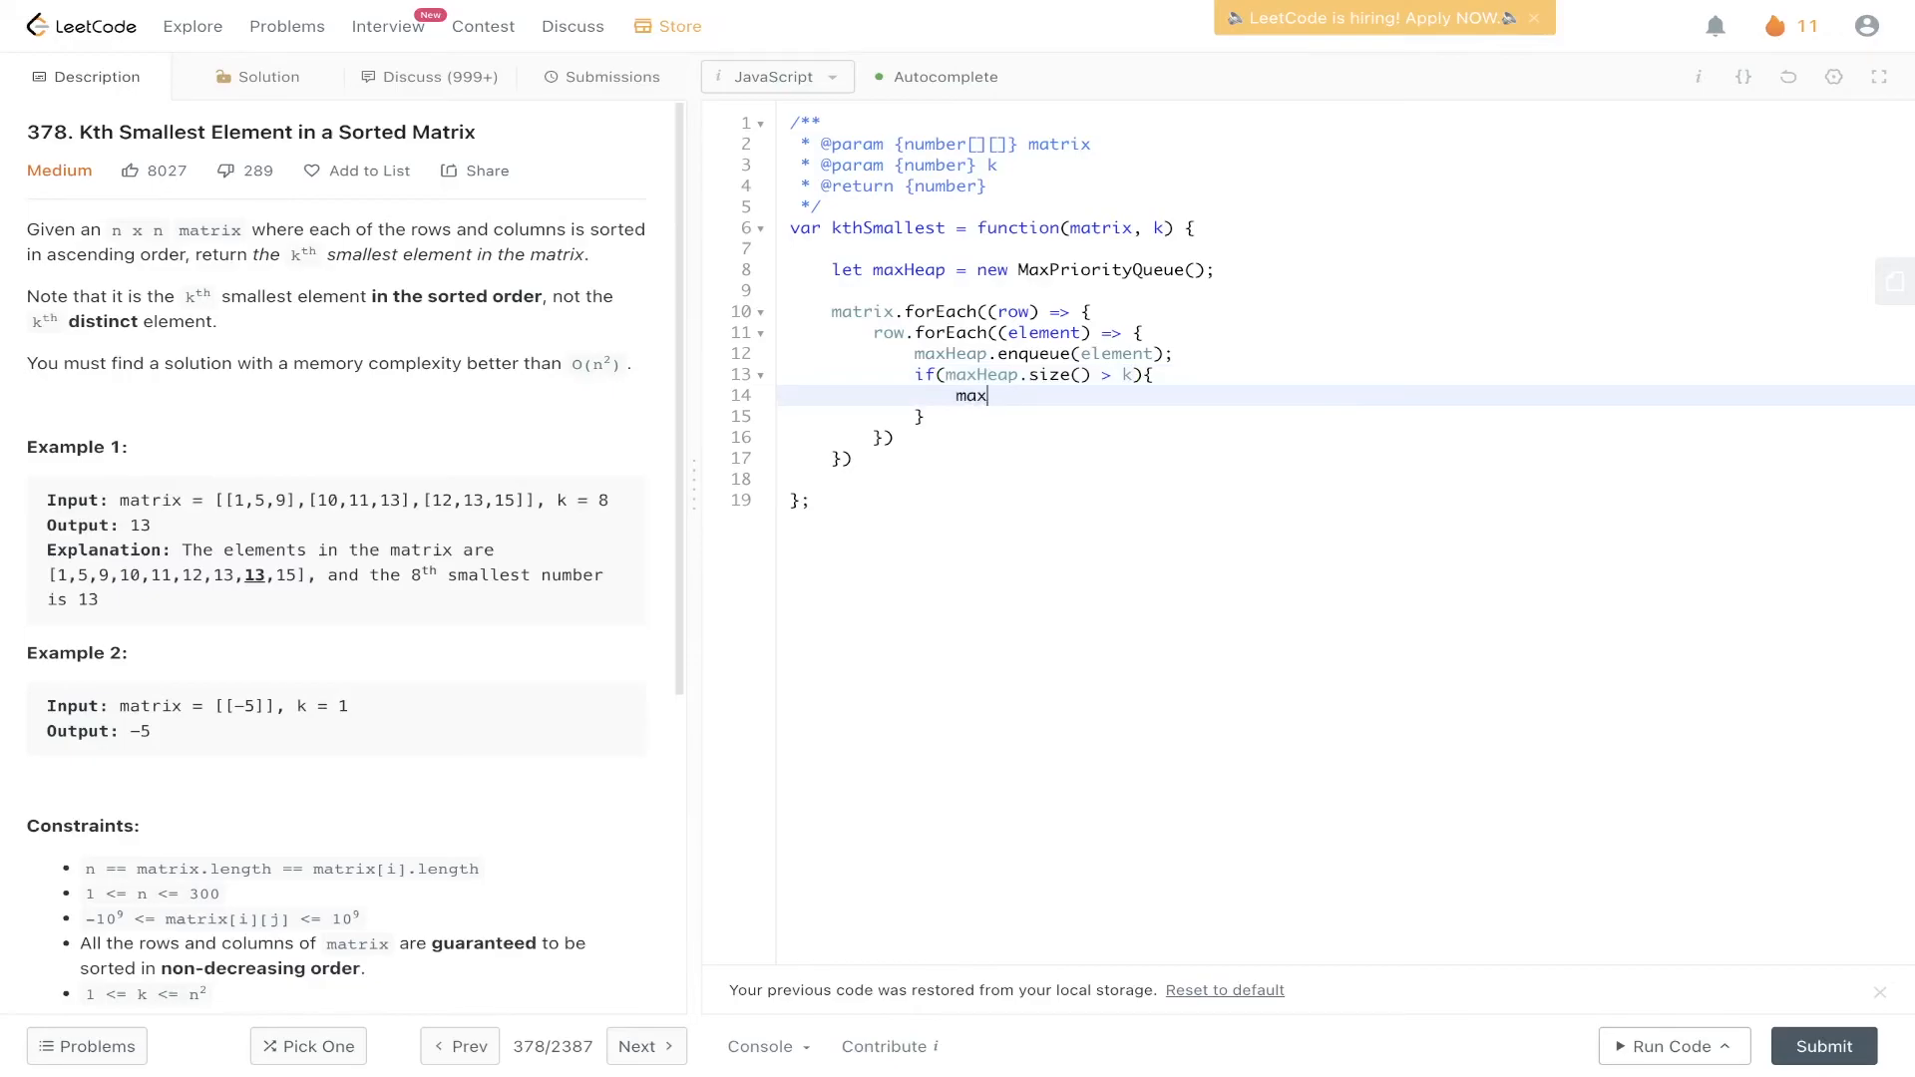
type("Hea")
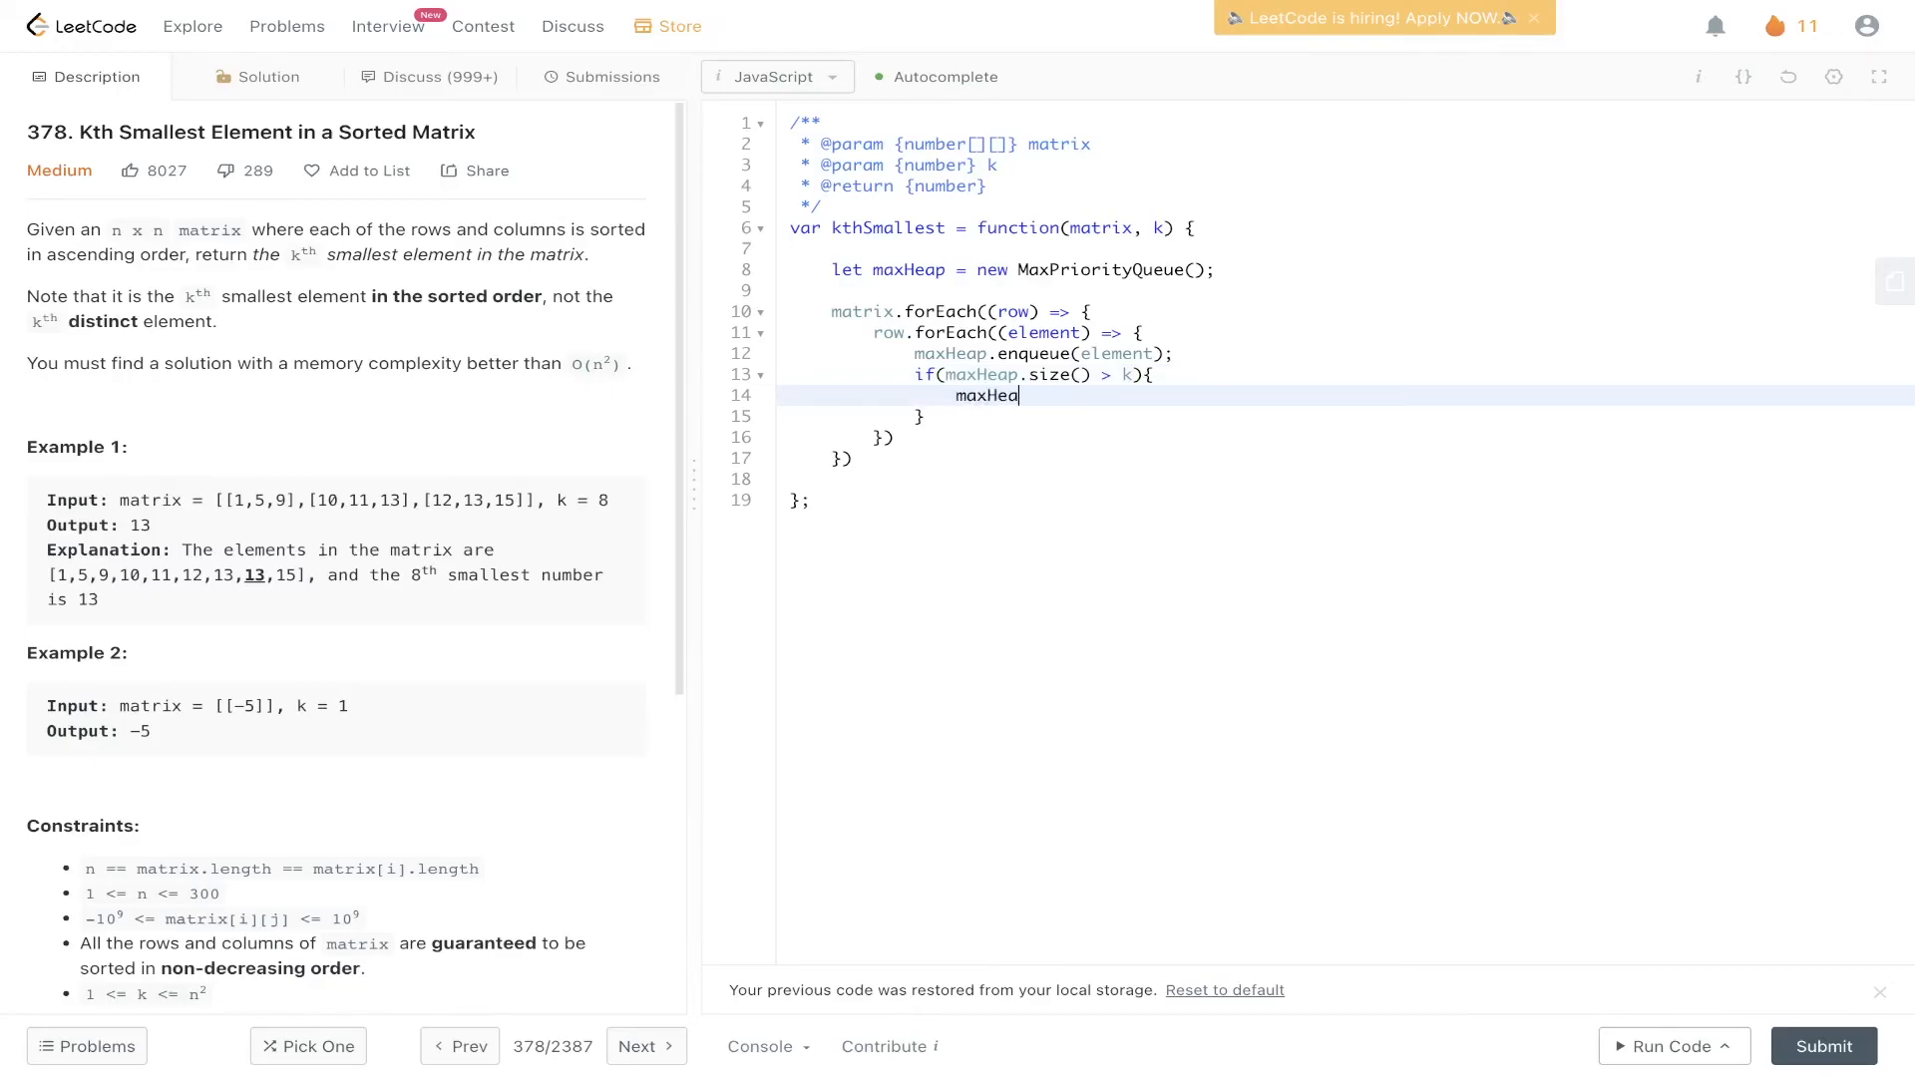
type(".dequeue()")
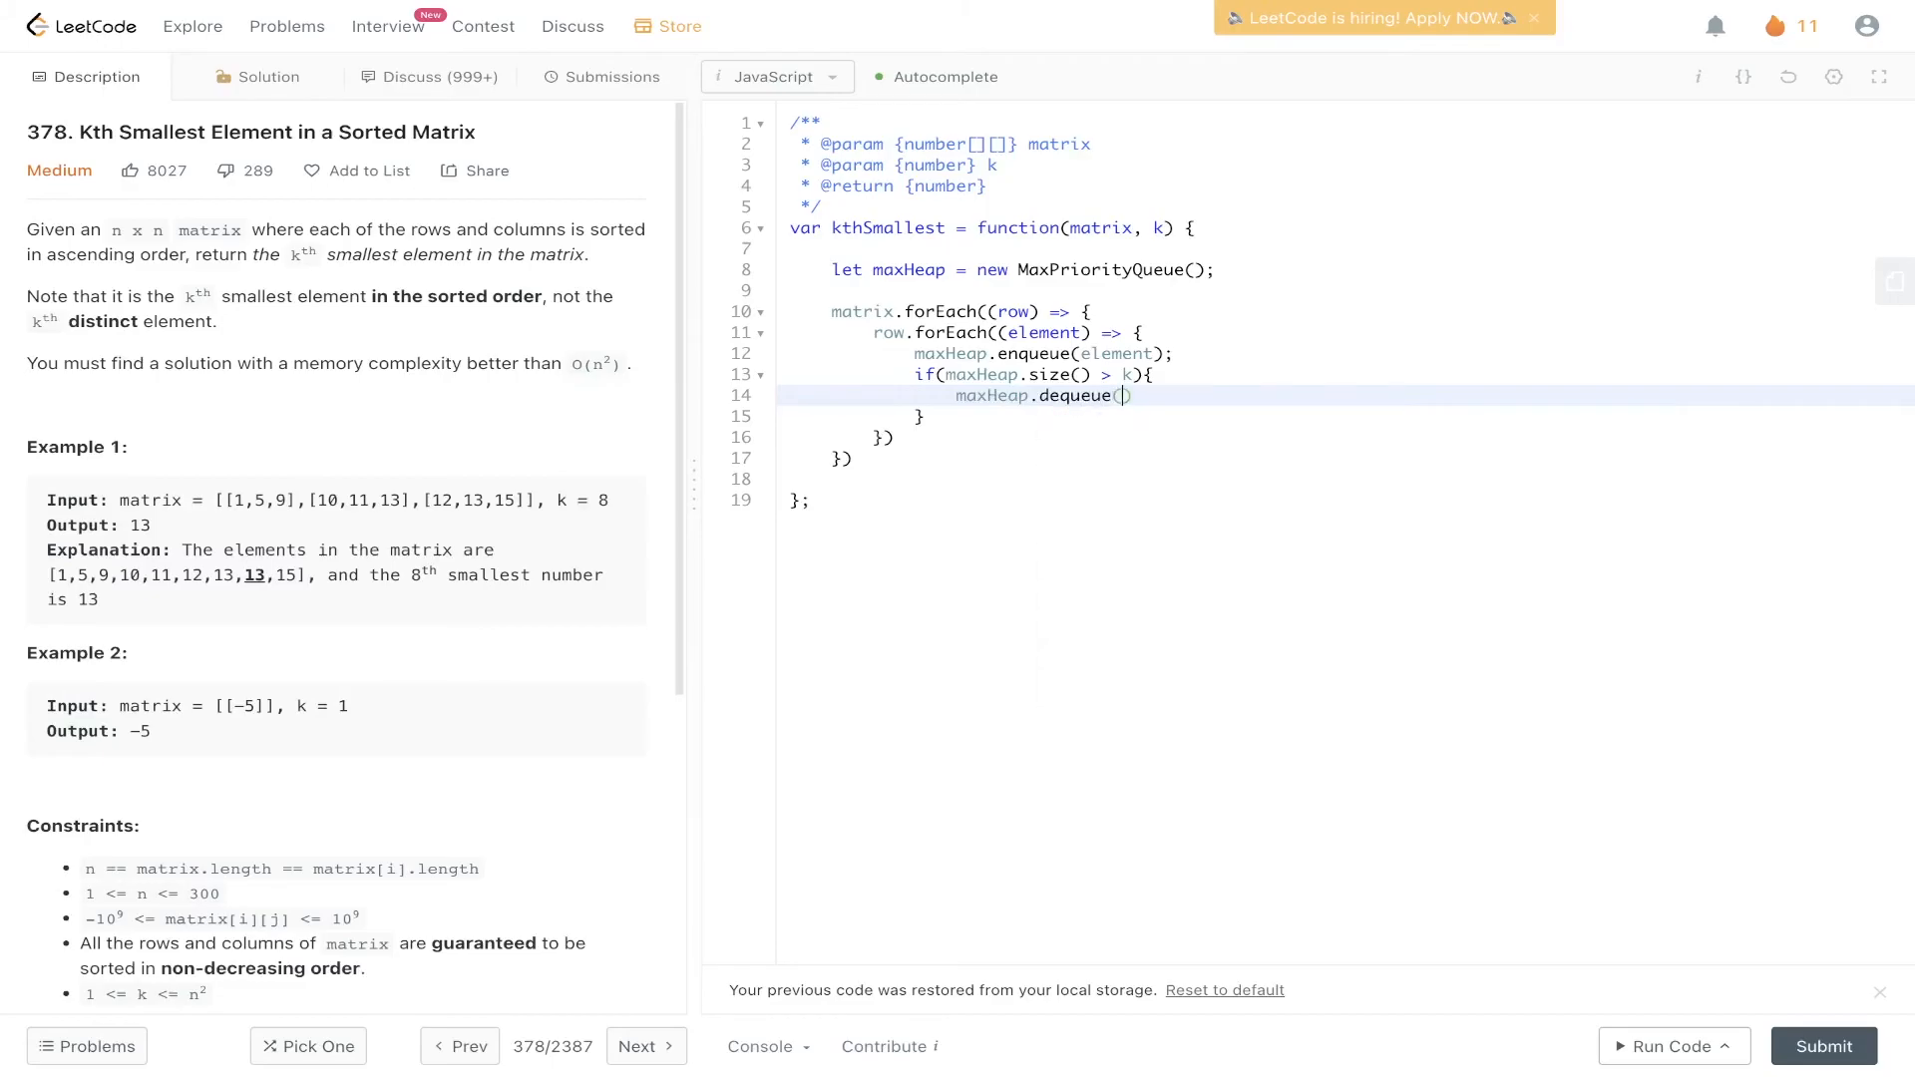
type(".elemen")
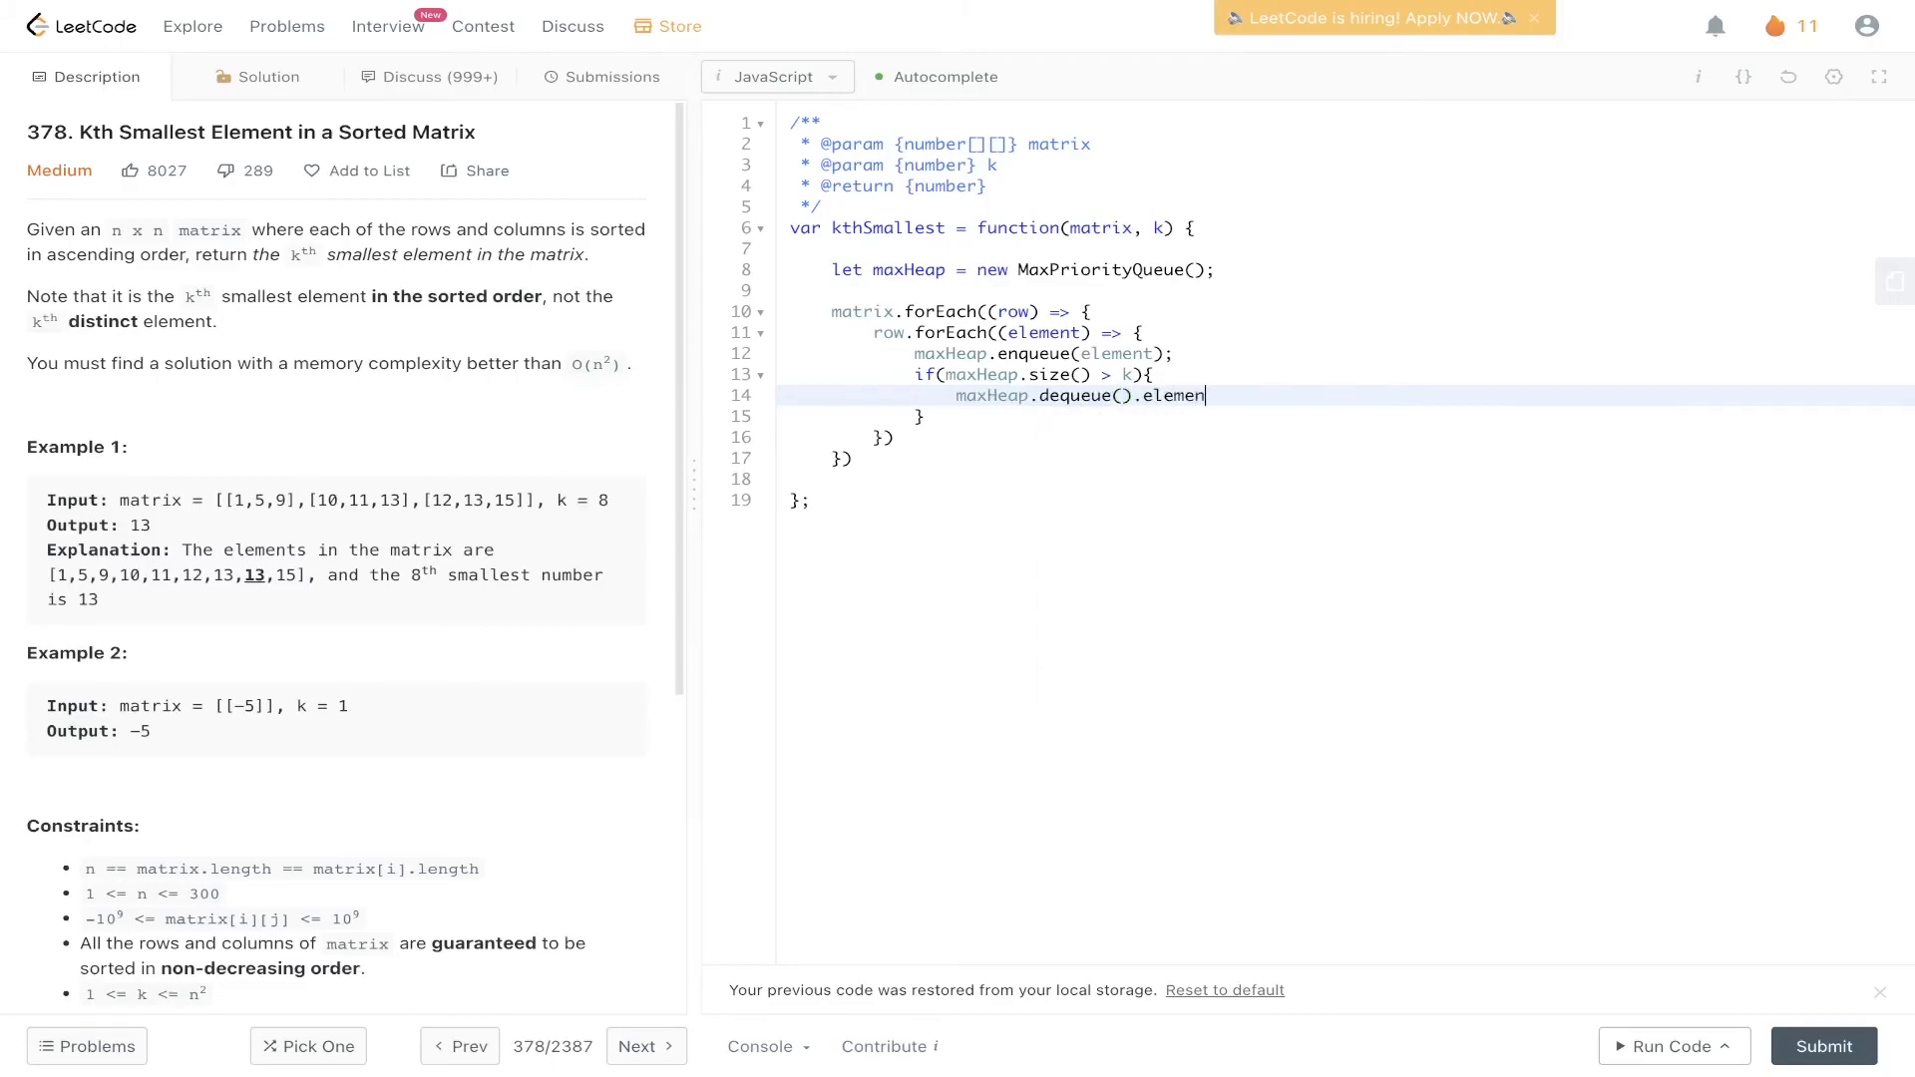
type("t;")
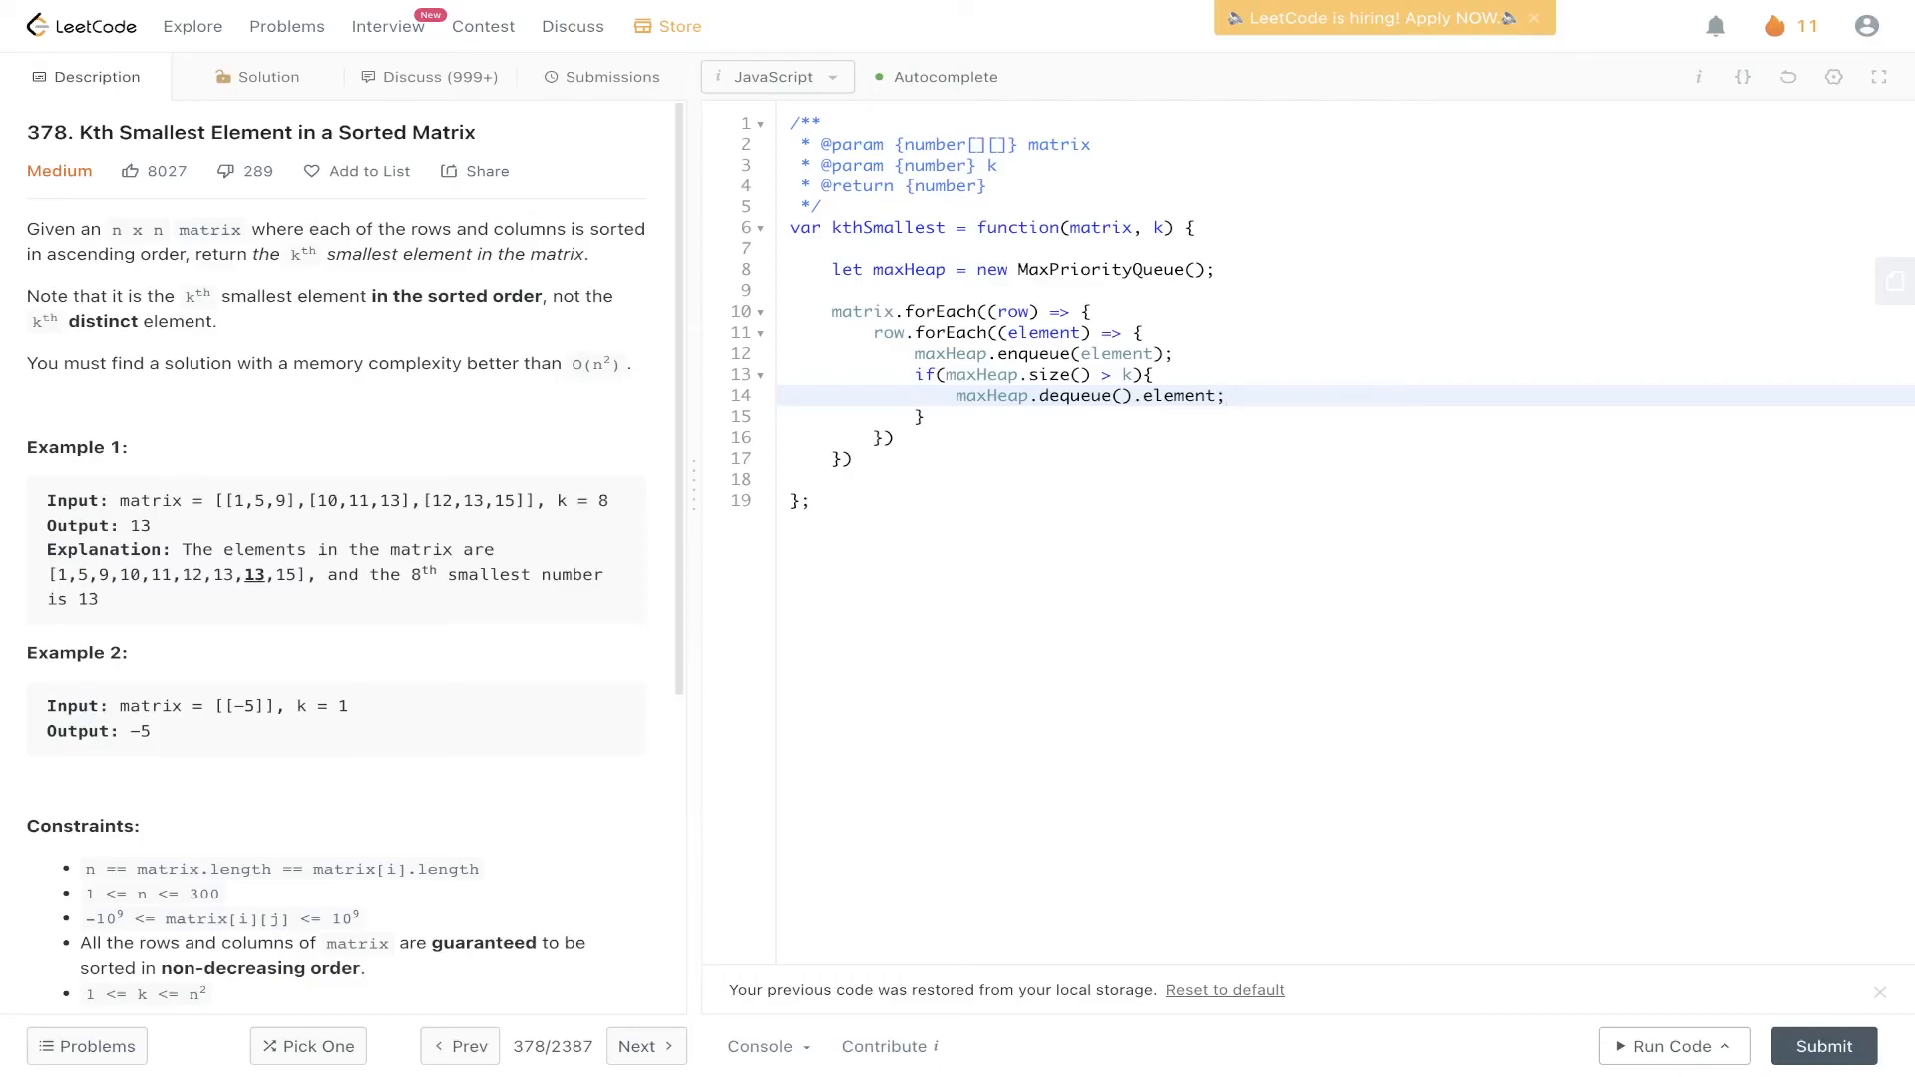
Return maxHeap.front().element and run the code, getting Accepted with output 13
key("enter")
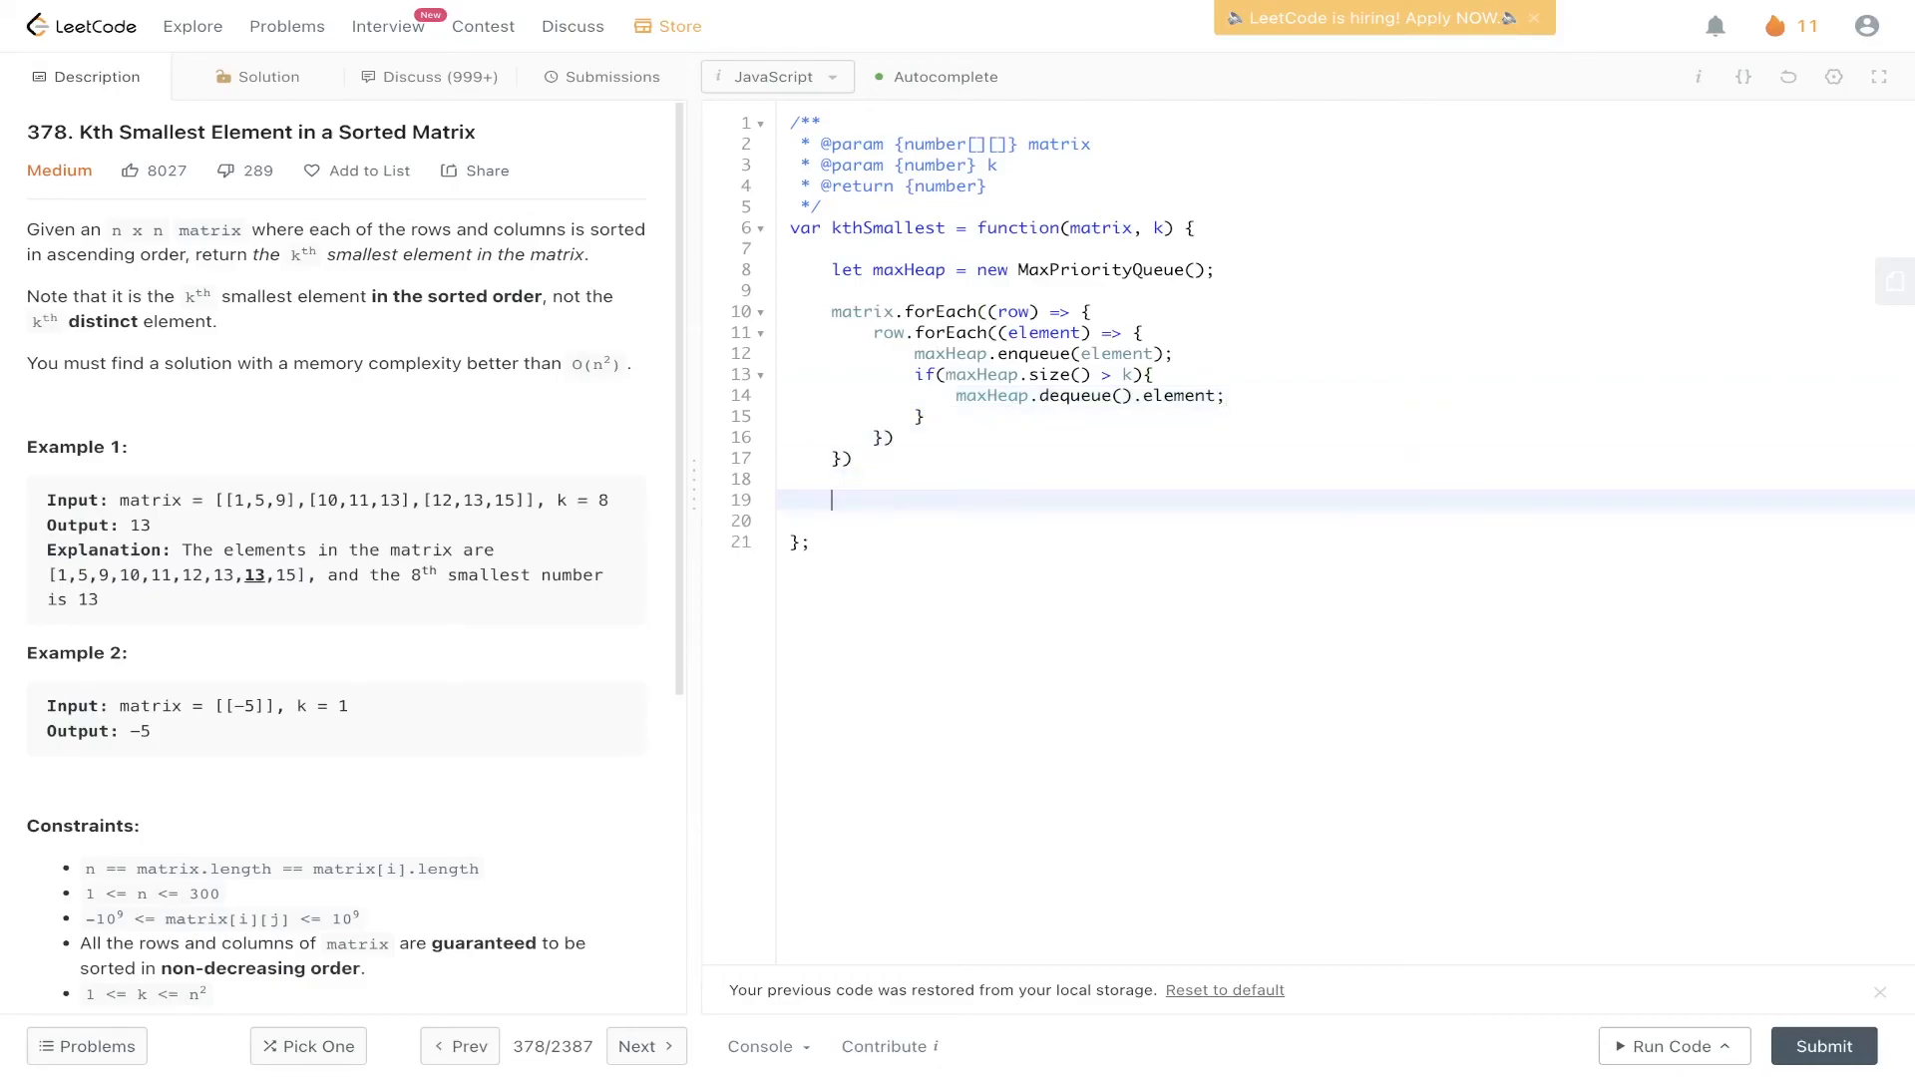
type("re")
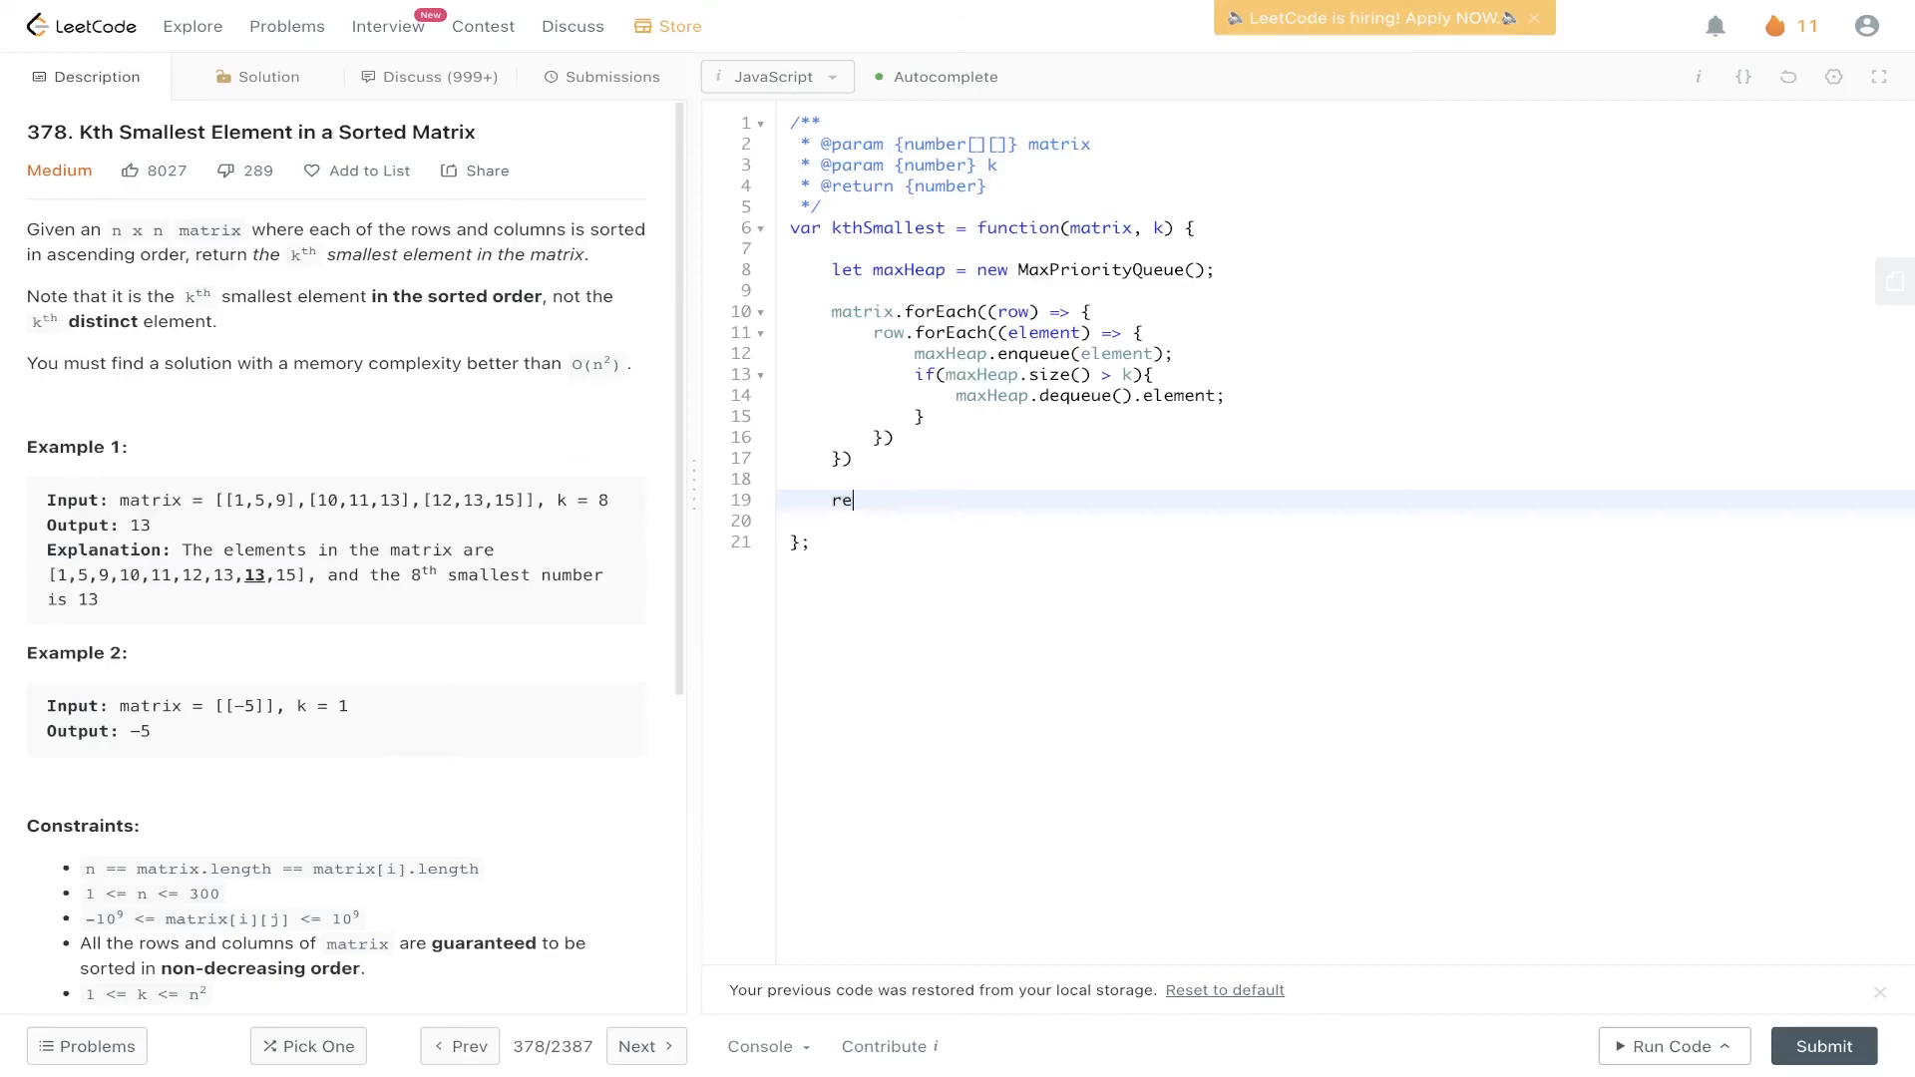
type("turn maxHeap.front(")
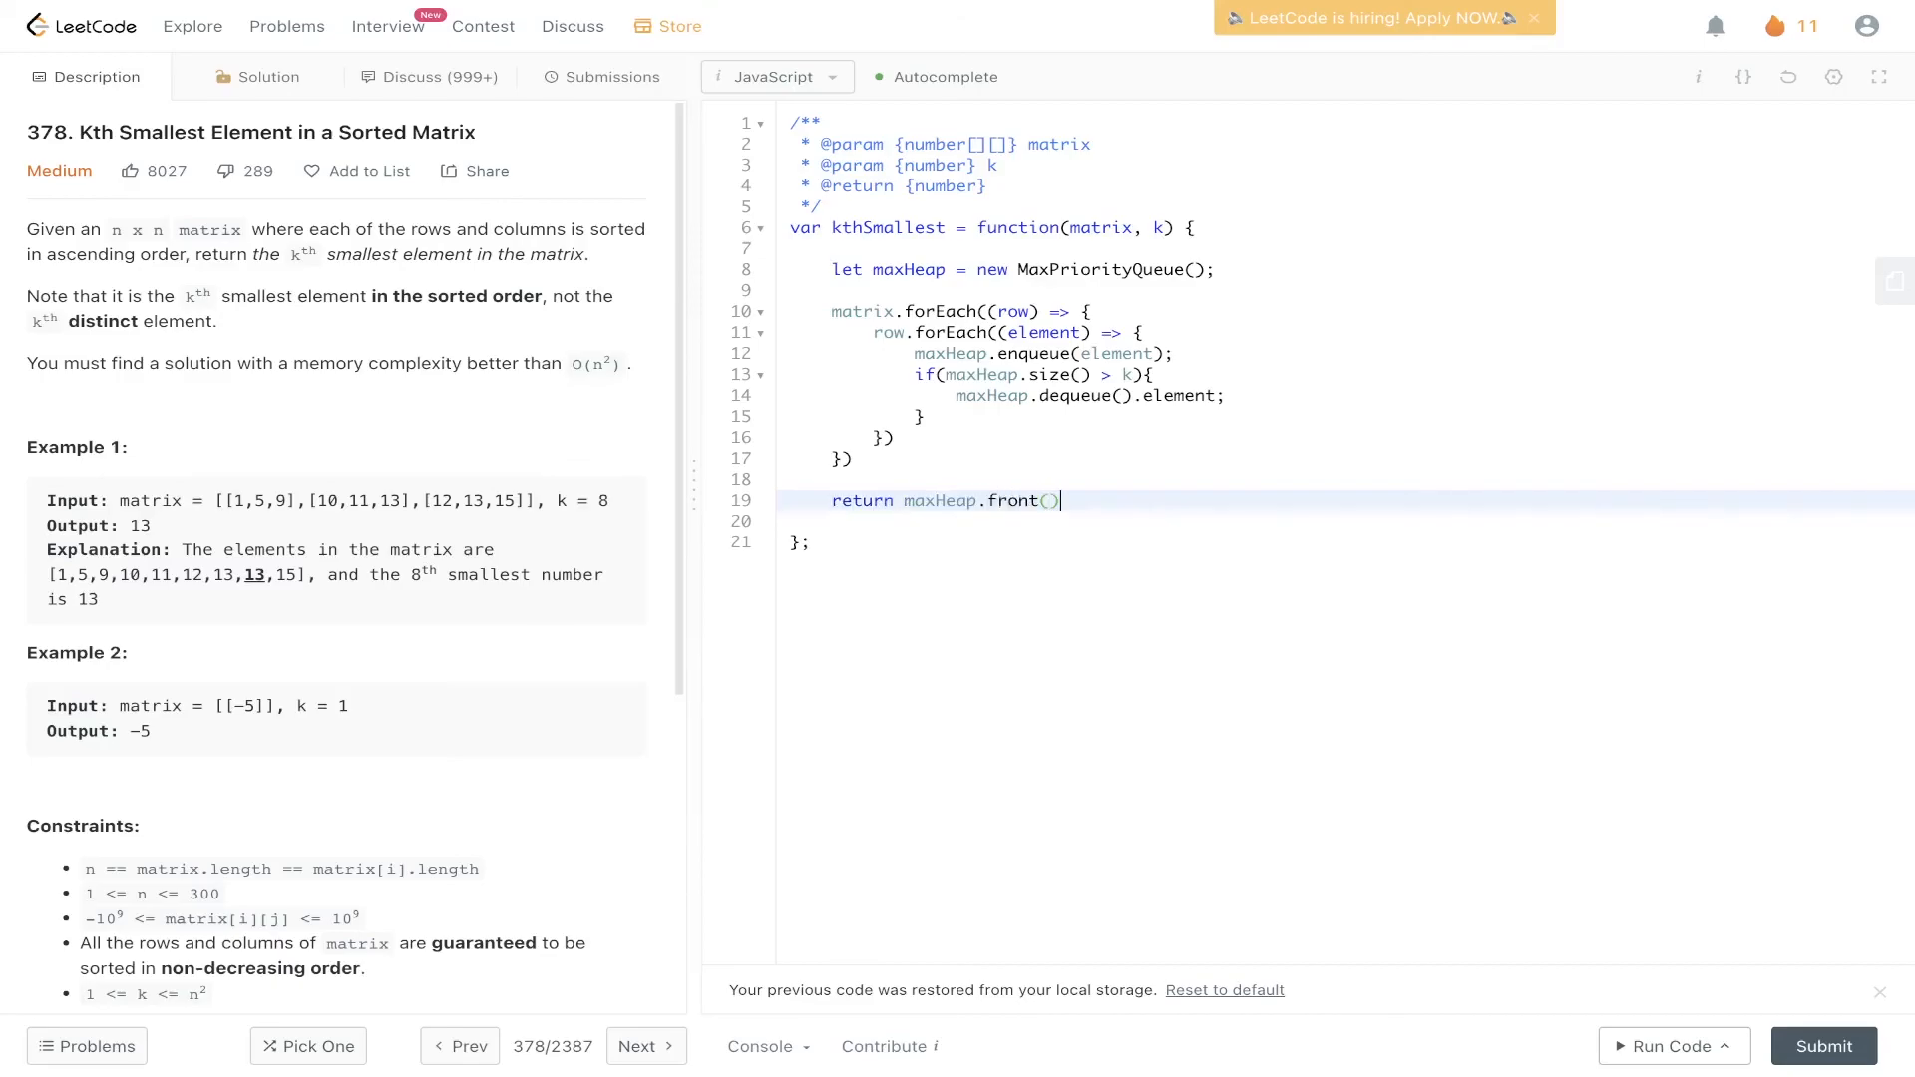
type(".element")
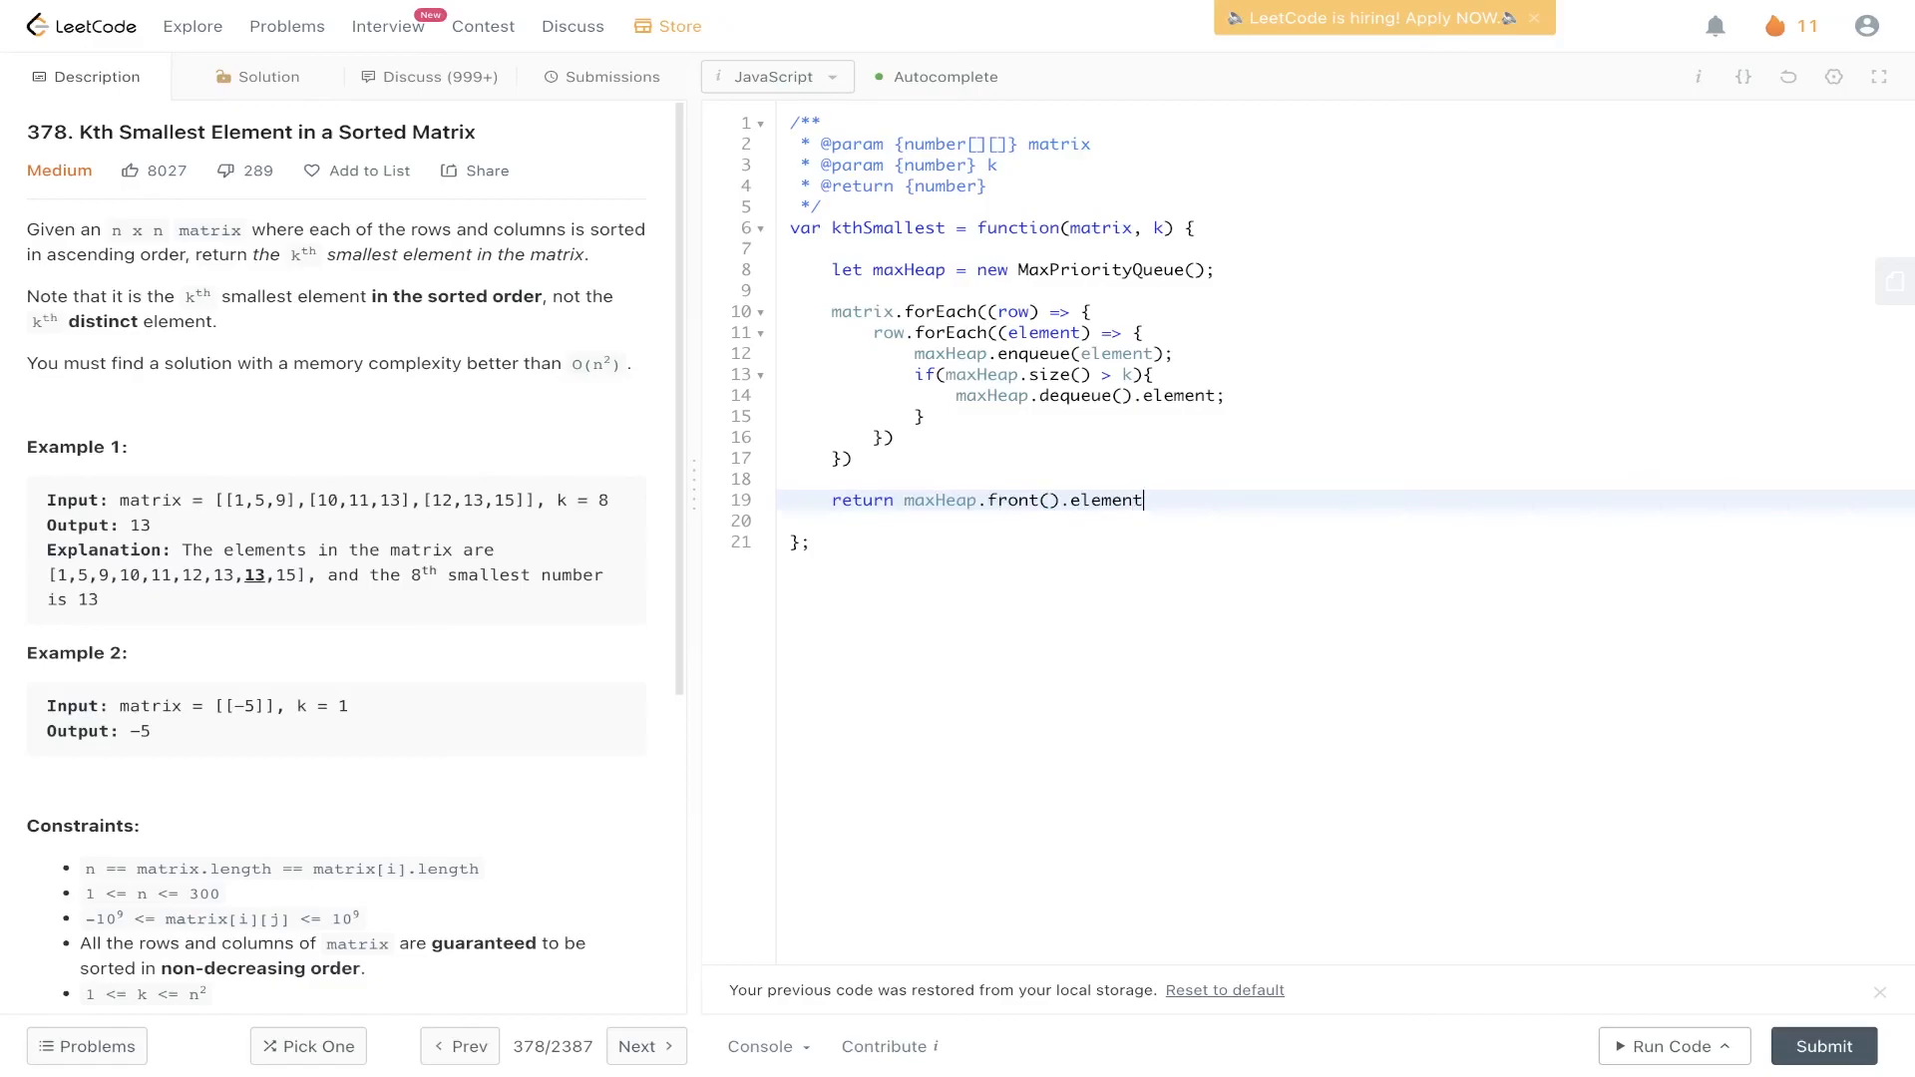
type(";")
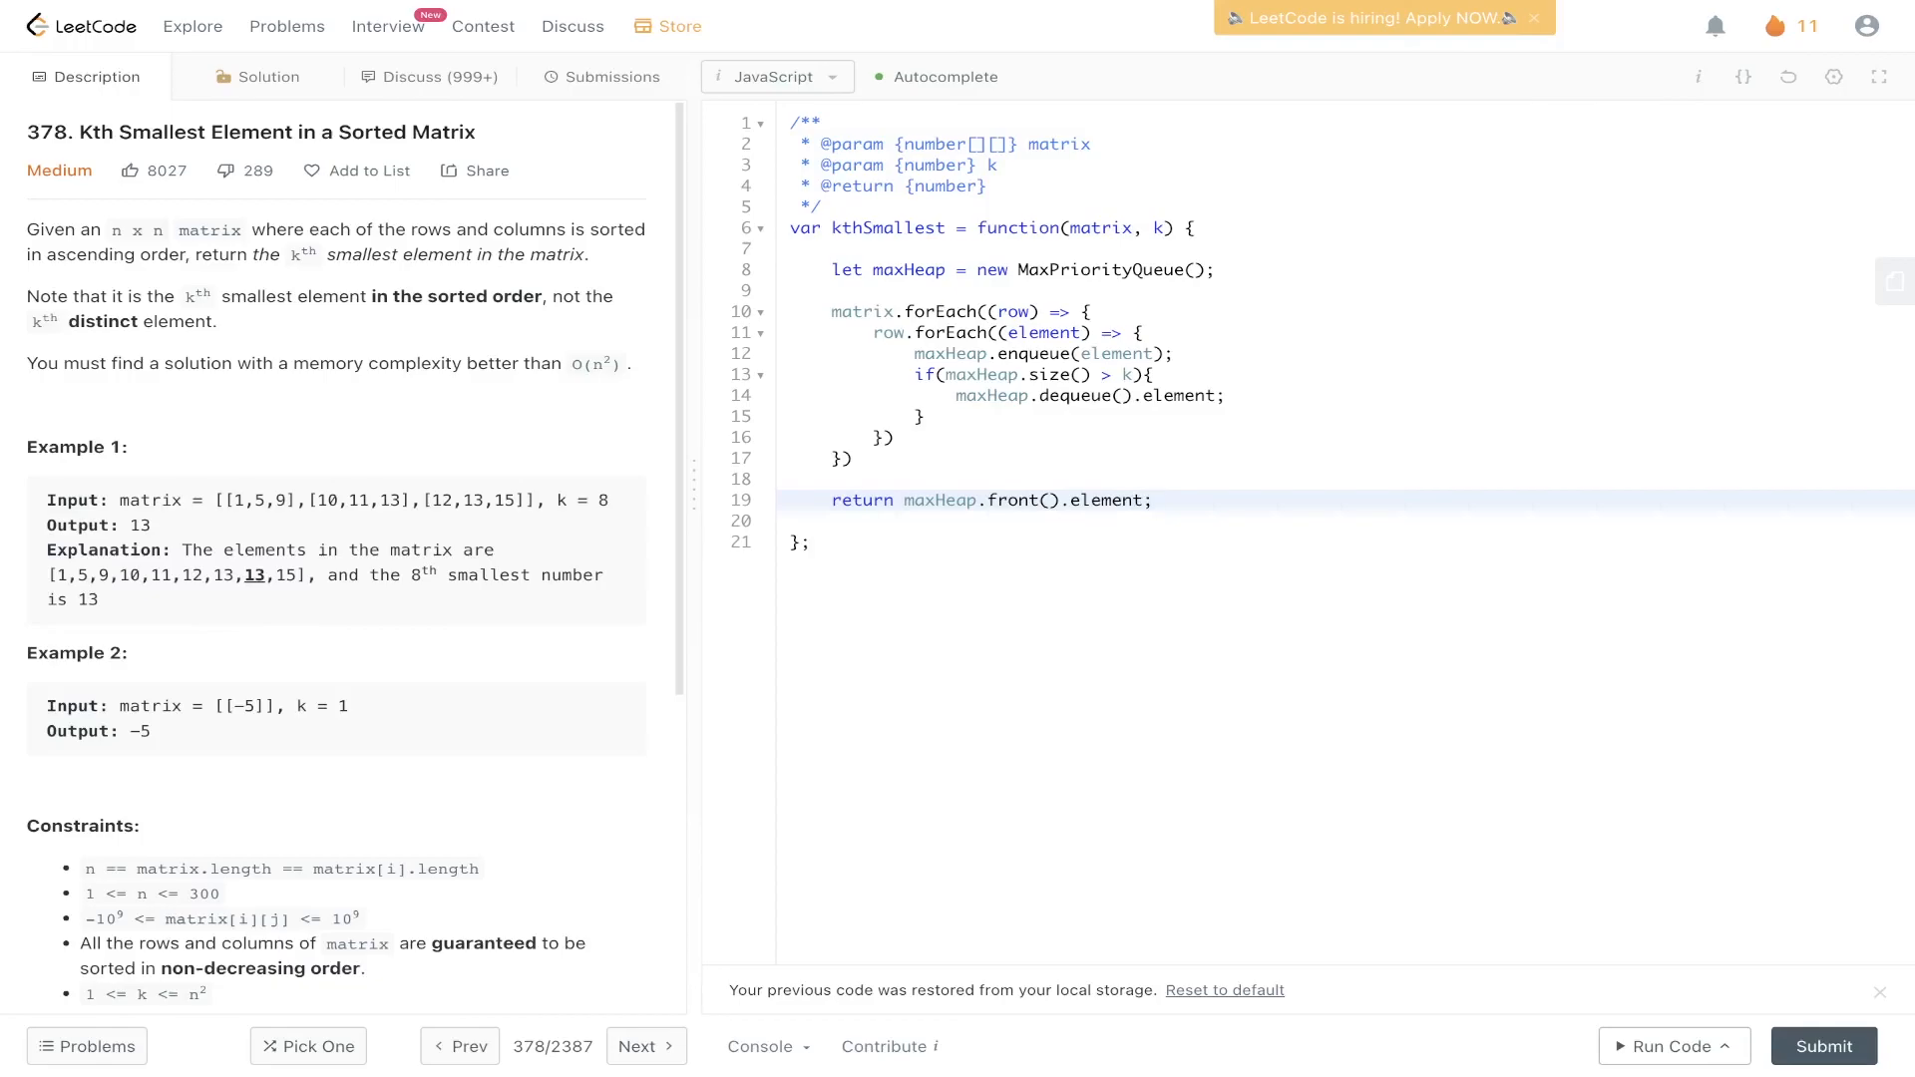
left_click(1663, 1043)
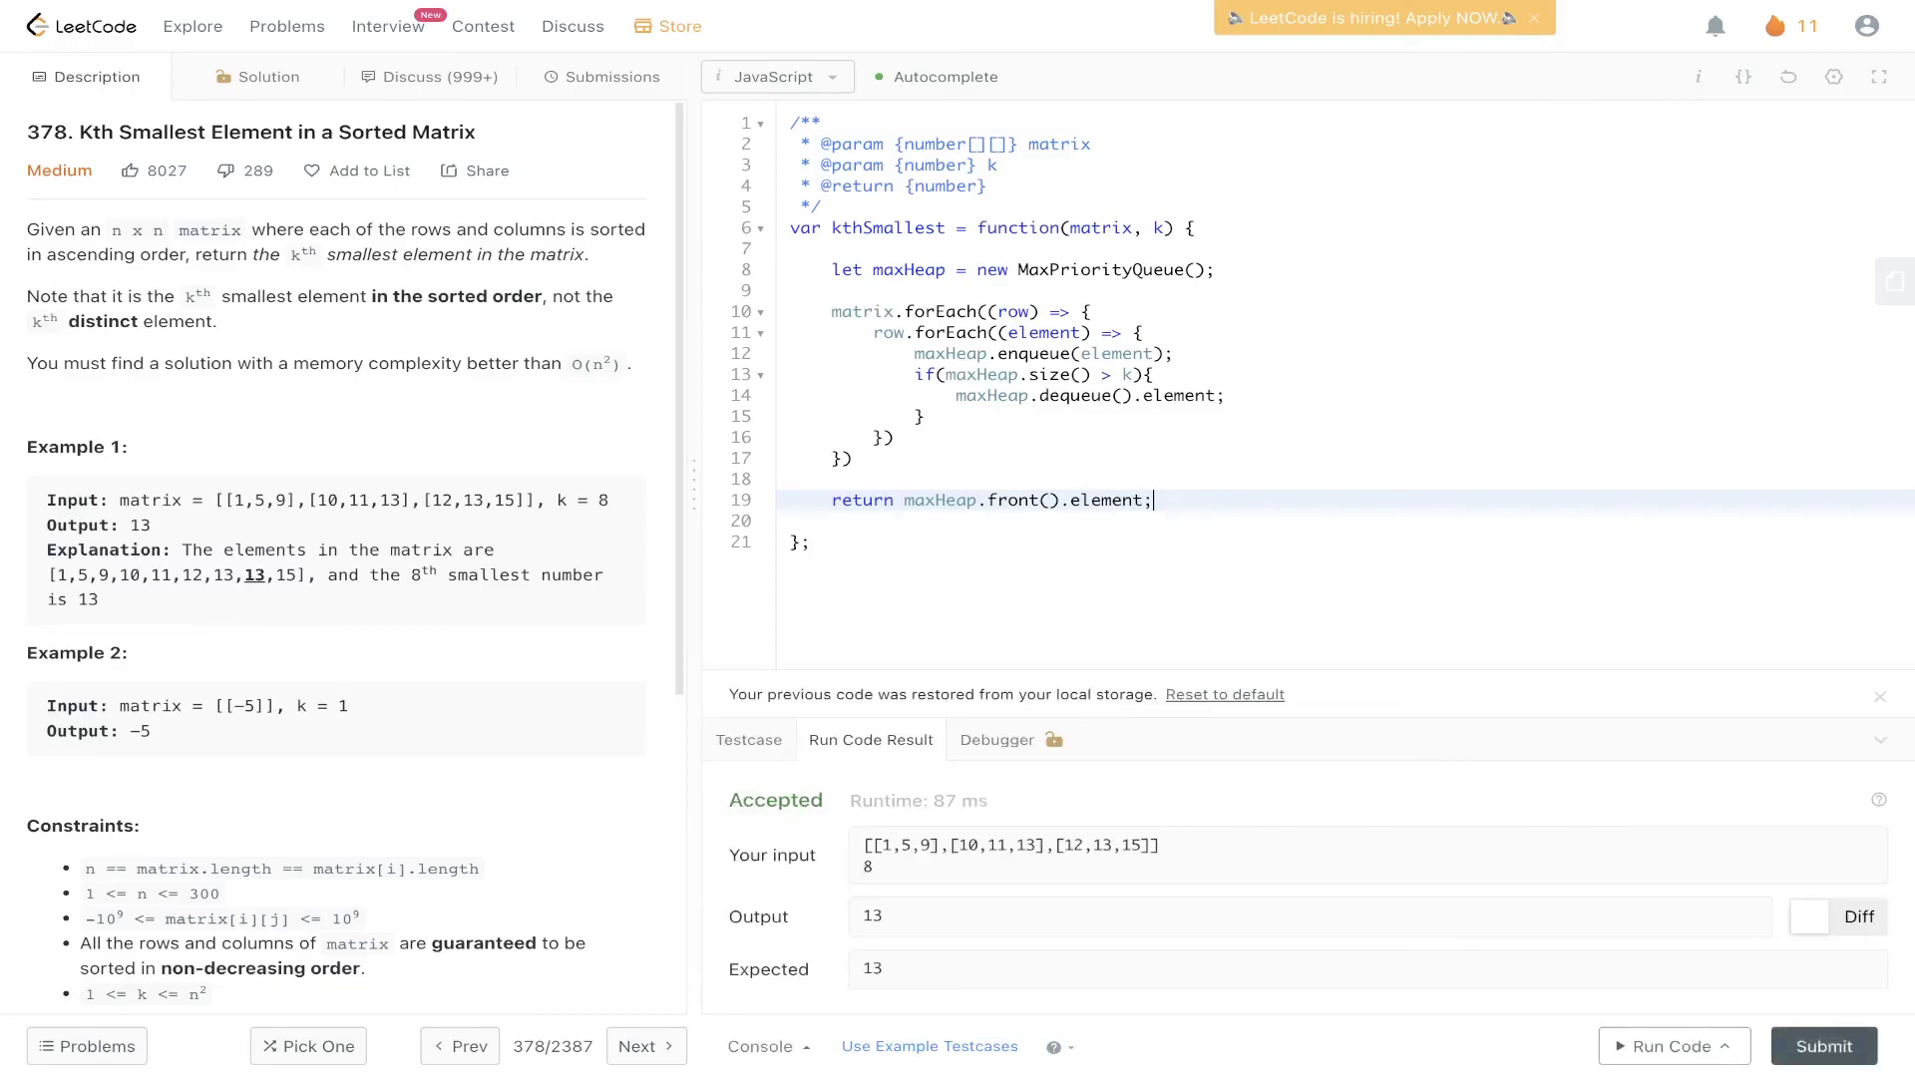